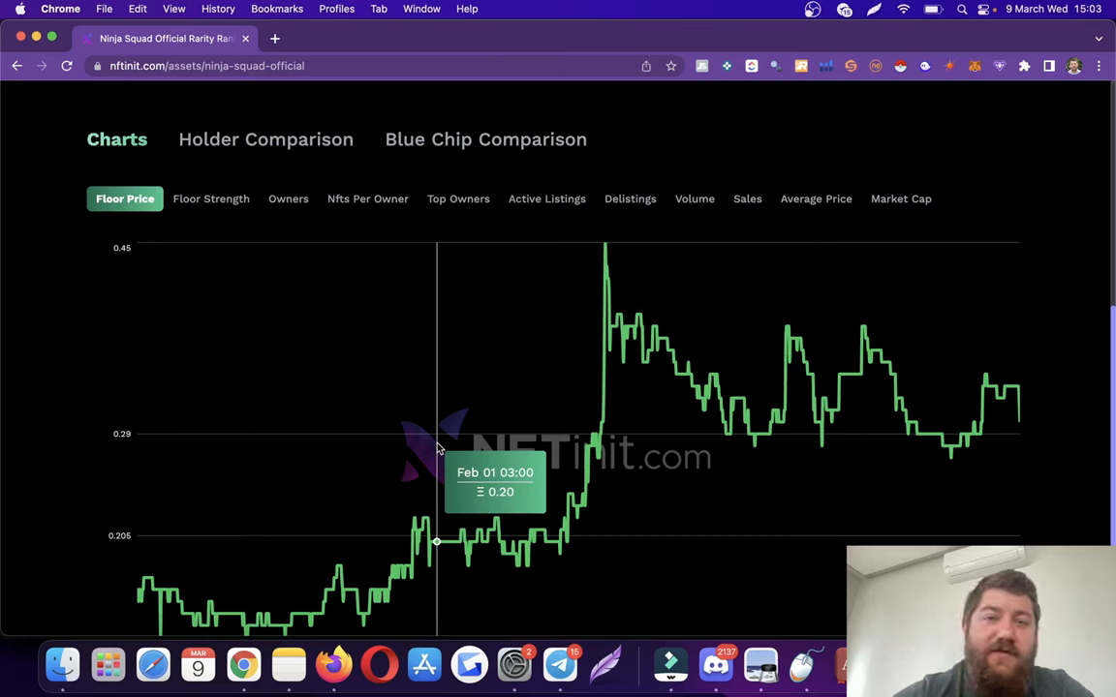
pyautogui.moveTo(364, 248)
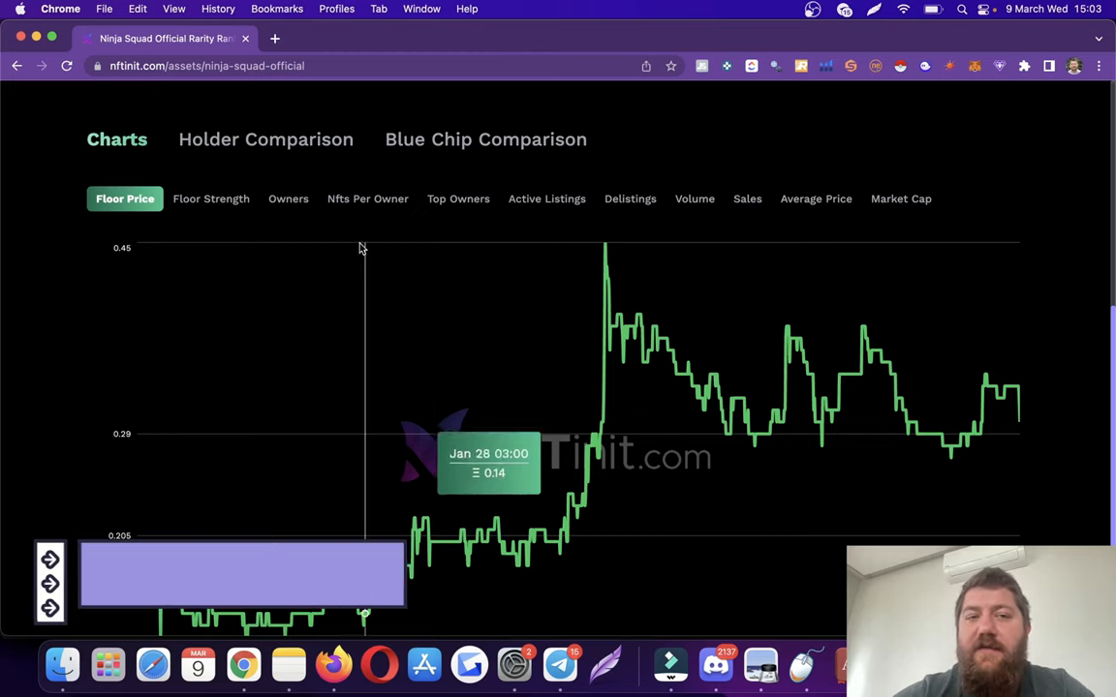
pyautogui.moveTo(385, 283)
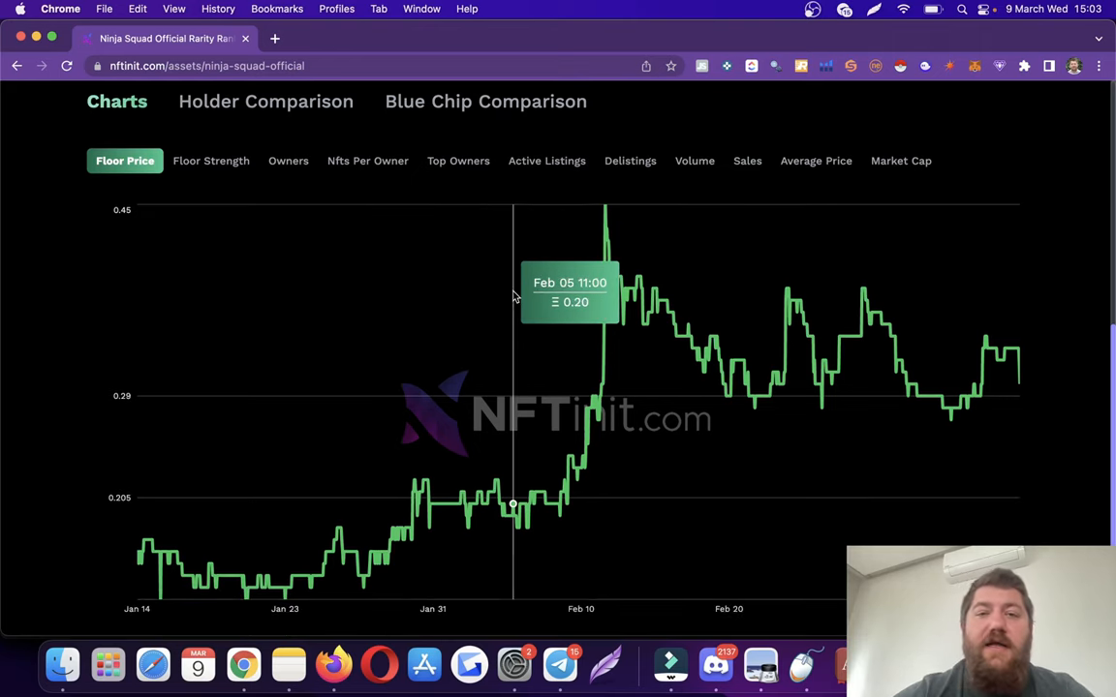
# - Briefly view Ninja Squad Official's trait and listings analysis, then return to its analytics overview
pyautogui.scroll(3)
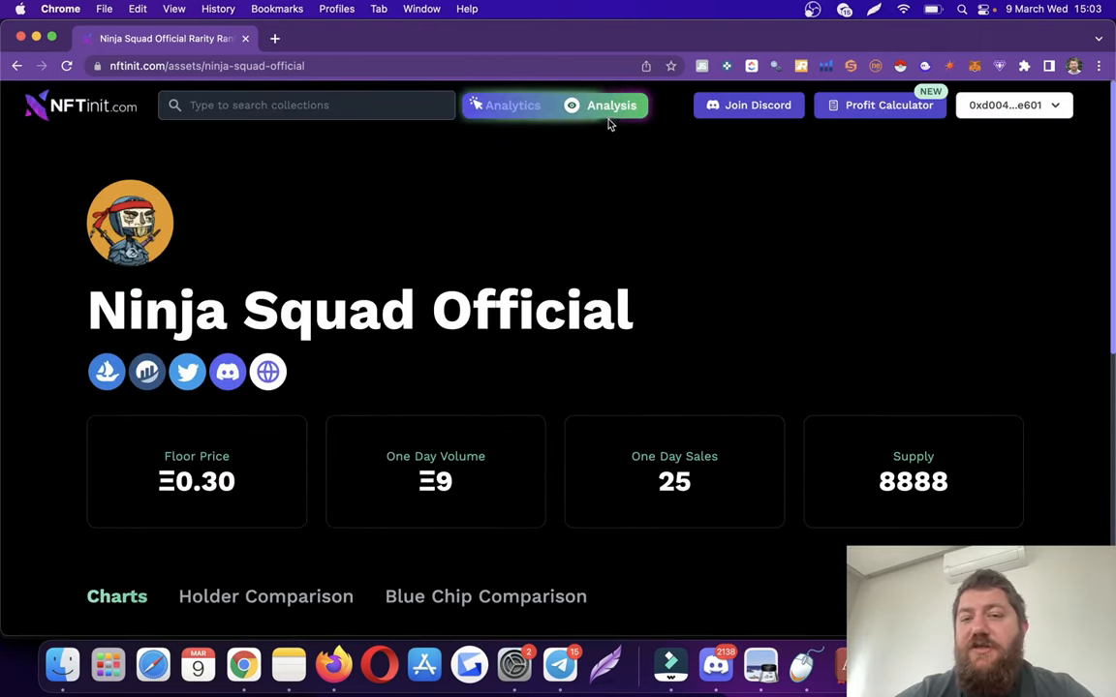
pyautogui.click(498, 105)
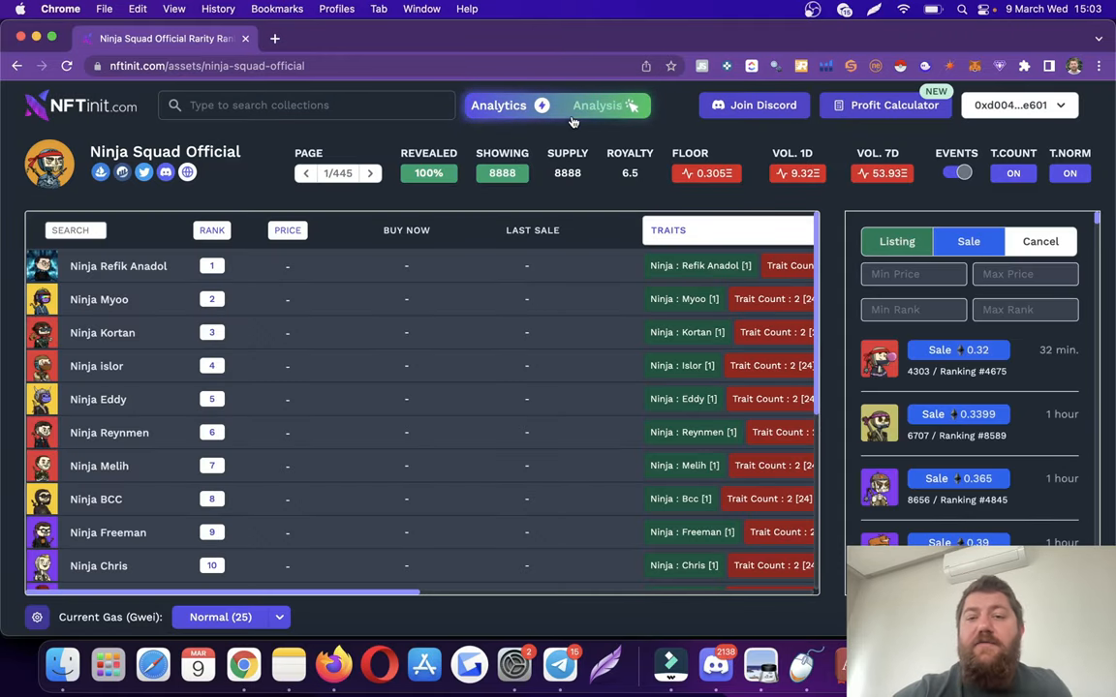
pyautogui.click(612, 105)
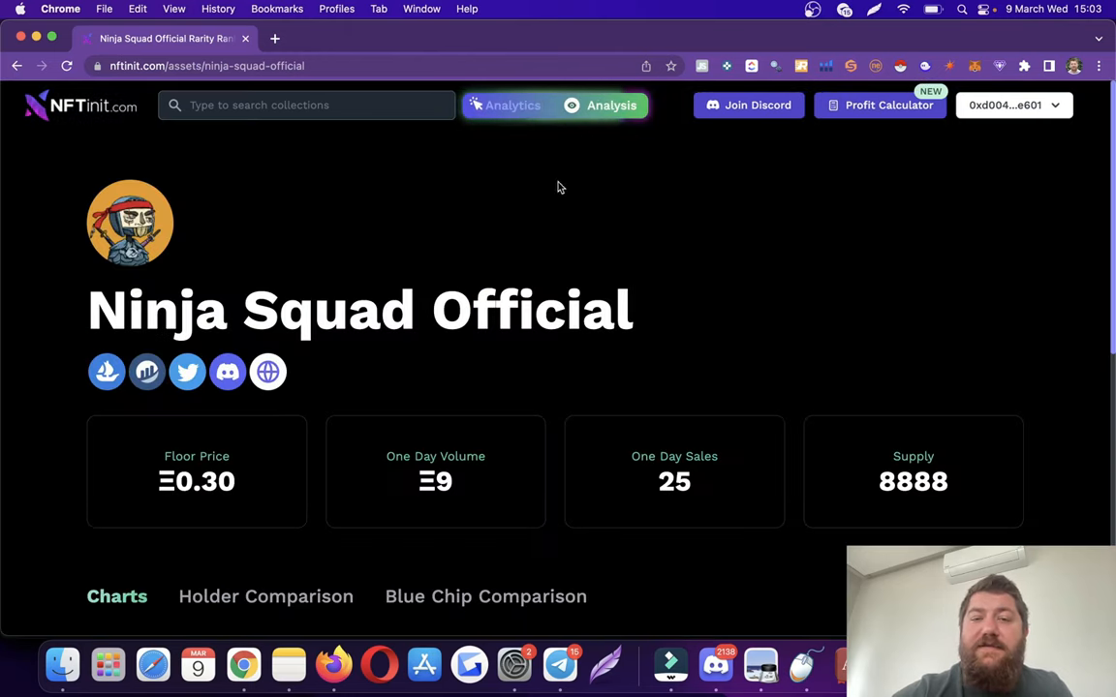
pyautogui.scroll(-3)
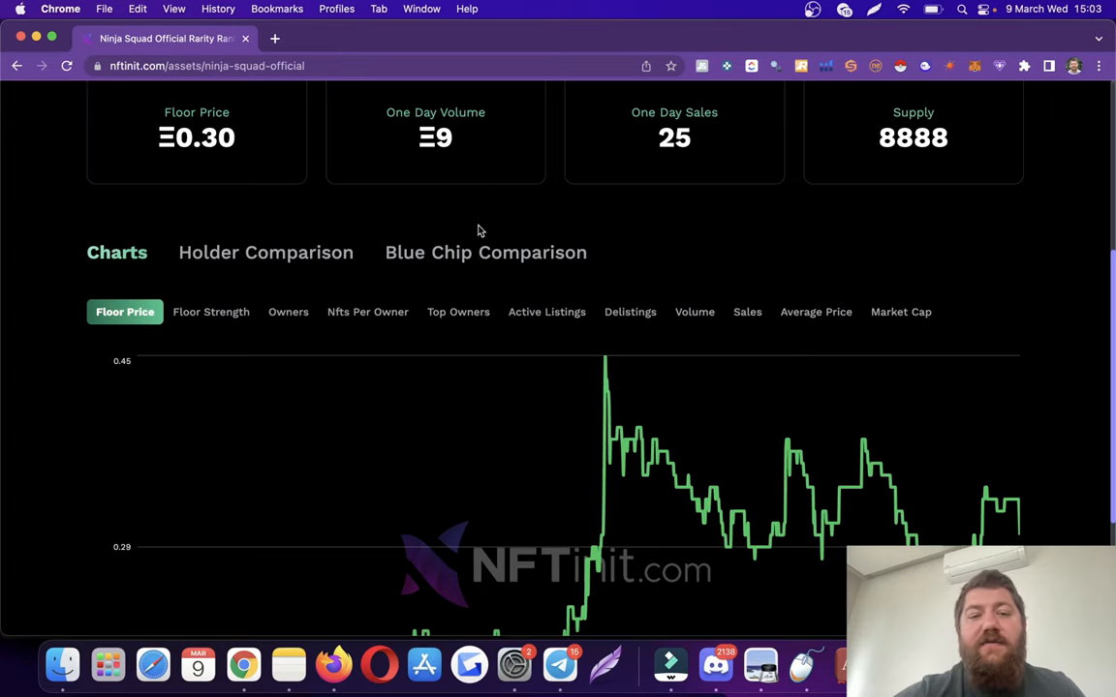
# - Show the Blue Chip Comparison: 3218 owners, 201 blue-chip owners, 6.25%, with the mutual-holder collections table
pyautogui.click(485, 252)
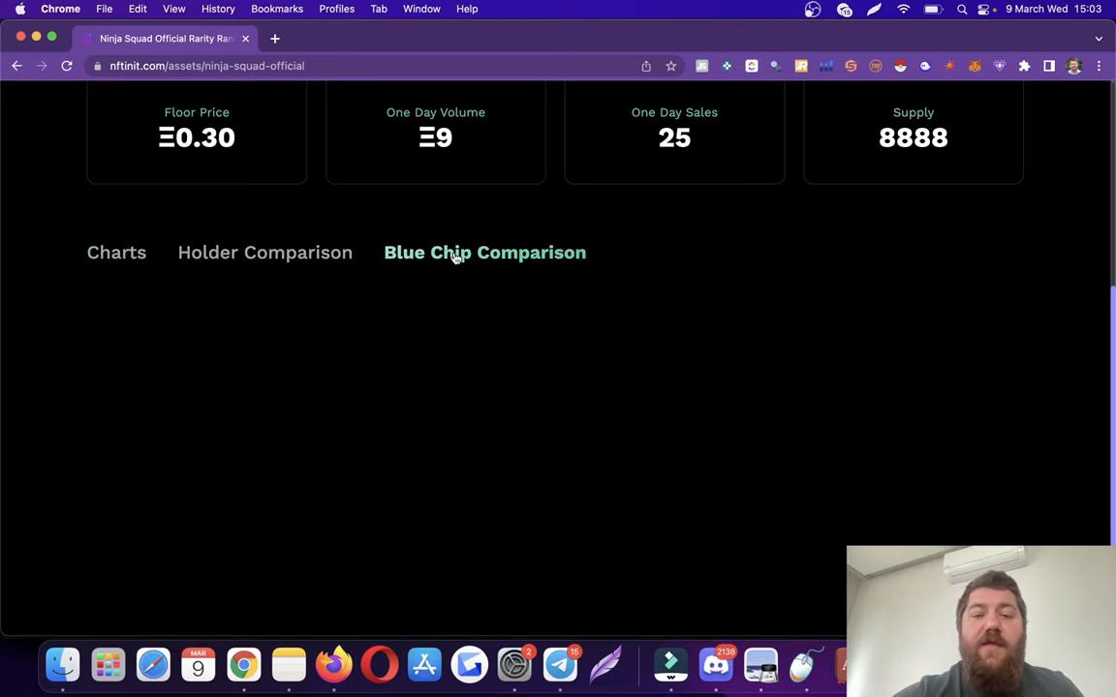
pyautogui.click(485, 252)
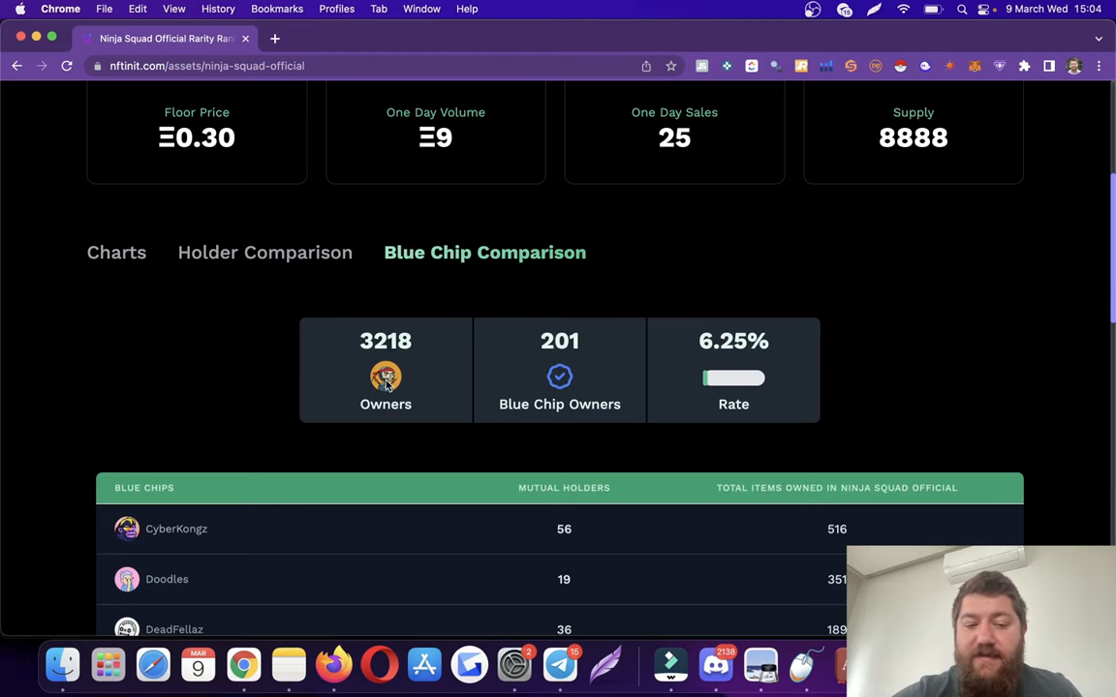
pyautogui.scroll(-3)
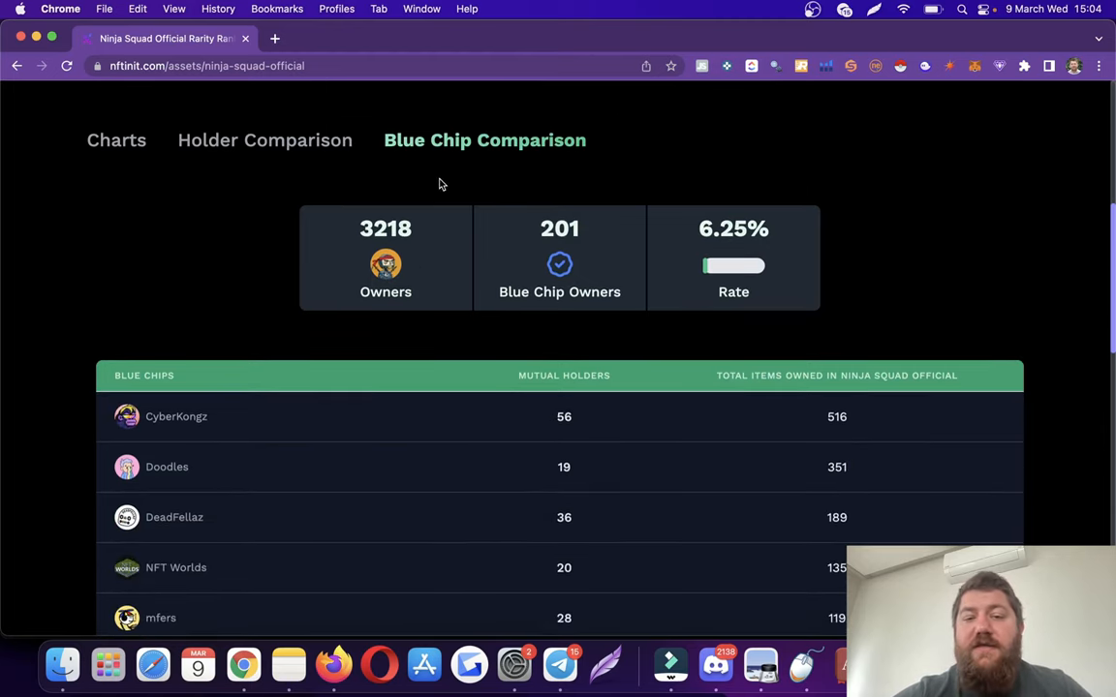
pyautogui.scroll(-3)
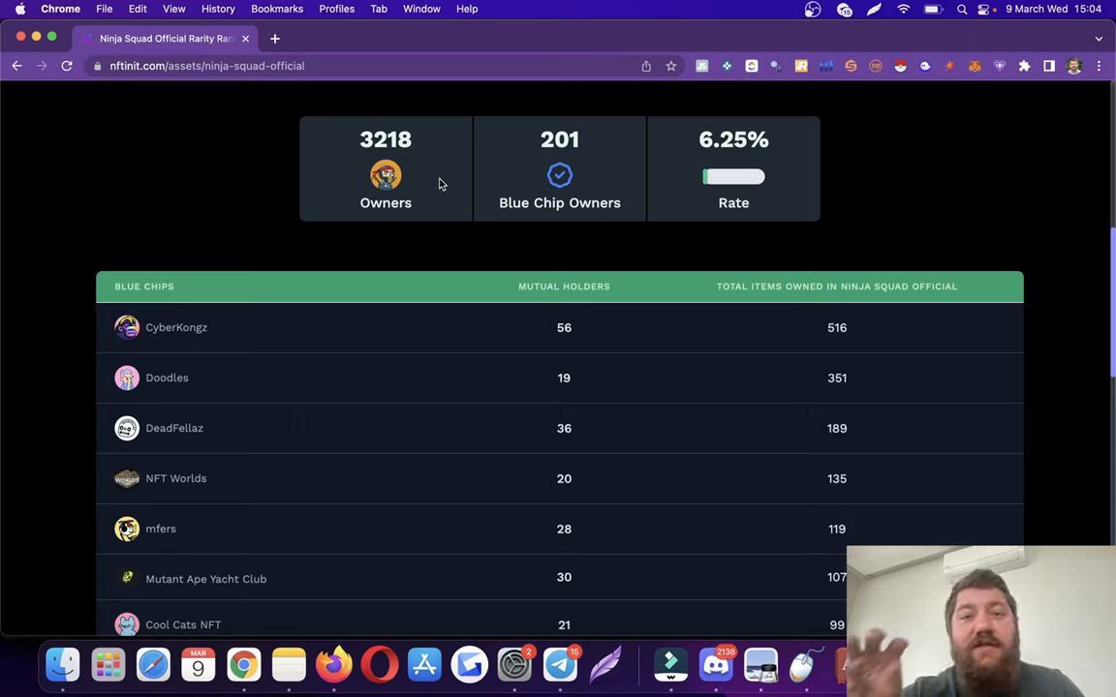
pyautogui.moveTo(203, 339)
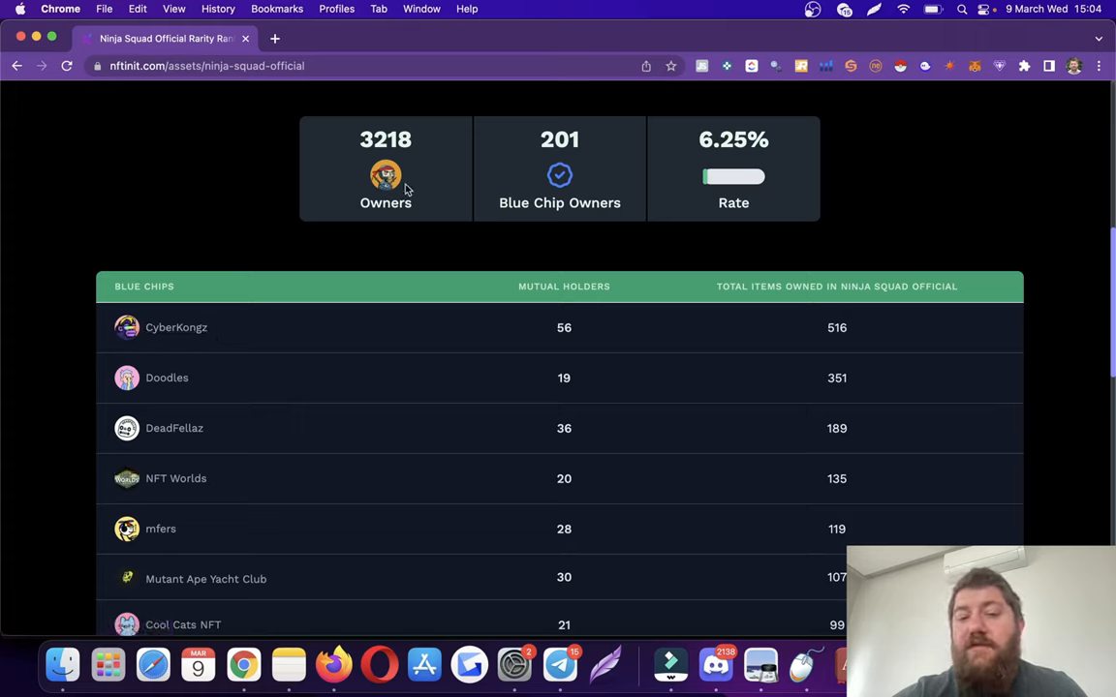
pyautogui.moveTo(550, 325)
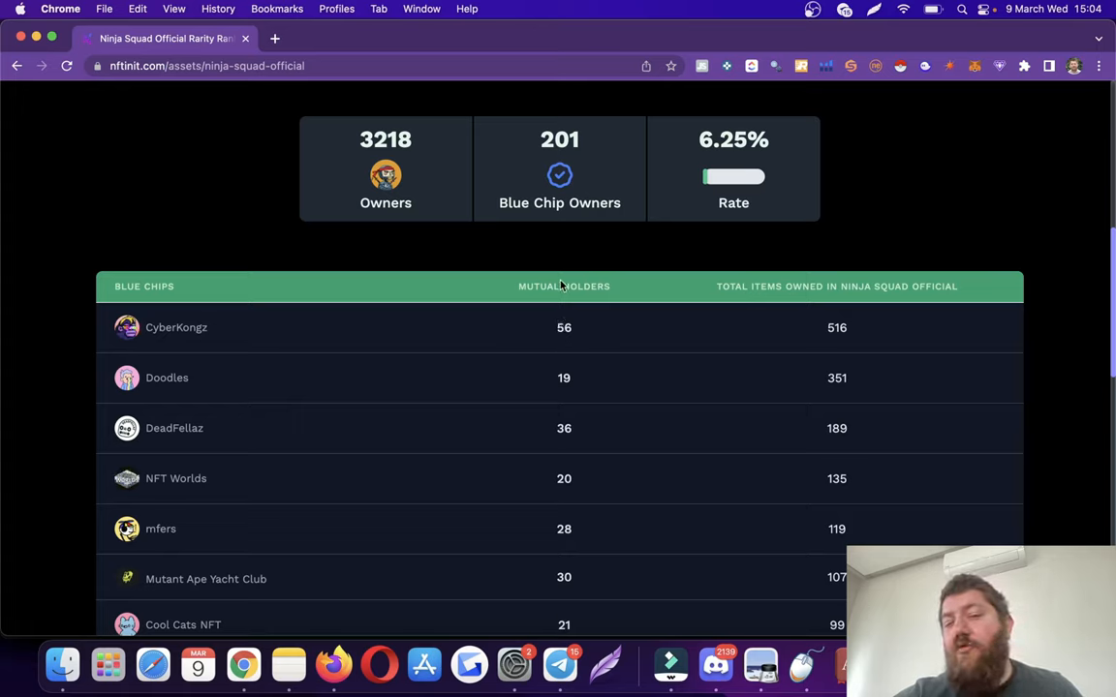
pyautogui.moveTo(850, 331)
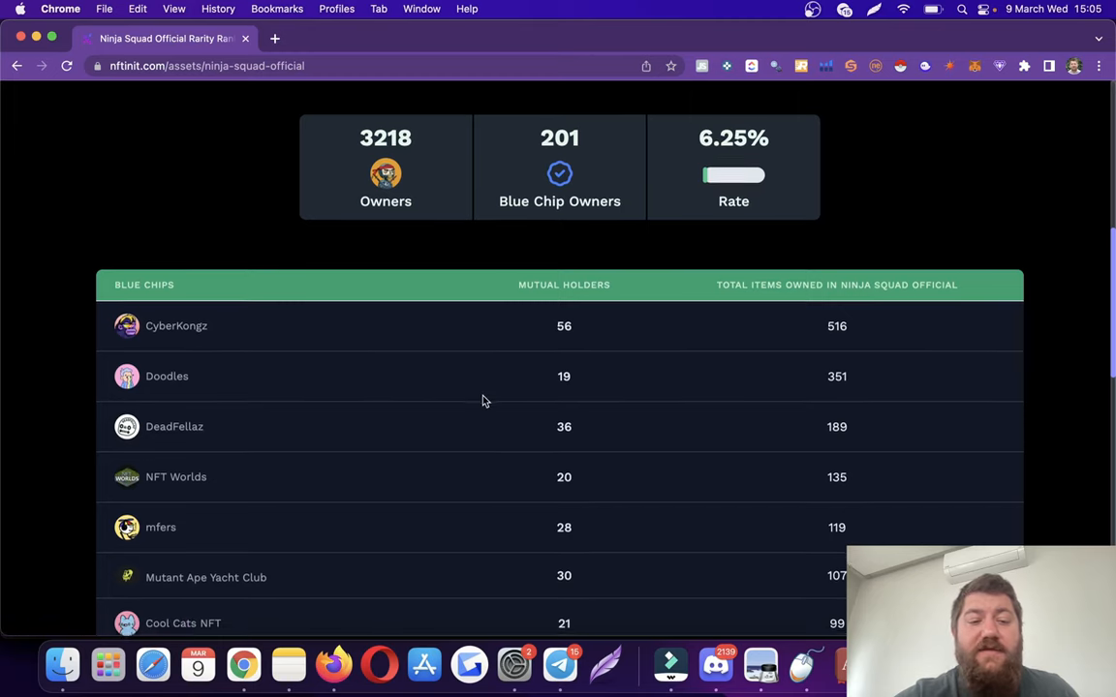
pyautogui.scroll(-3)
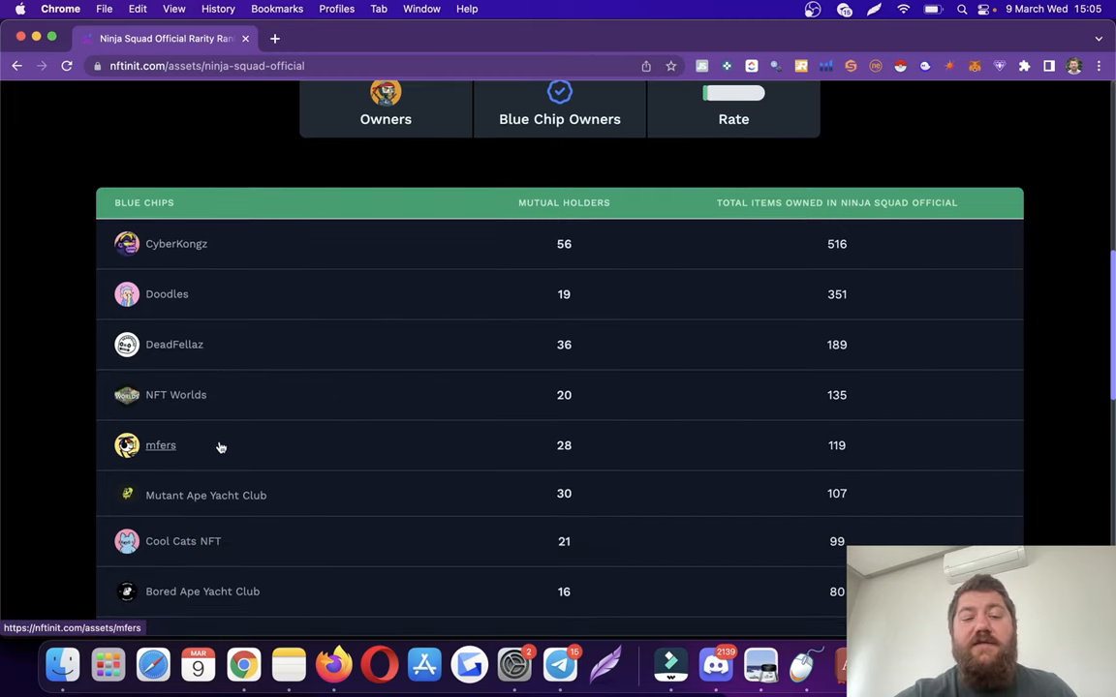
pyautogui.moveTo(214, 507)
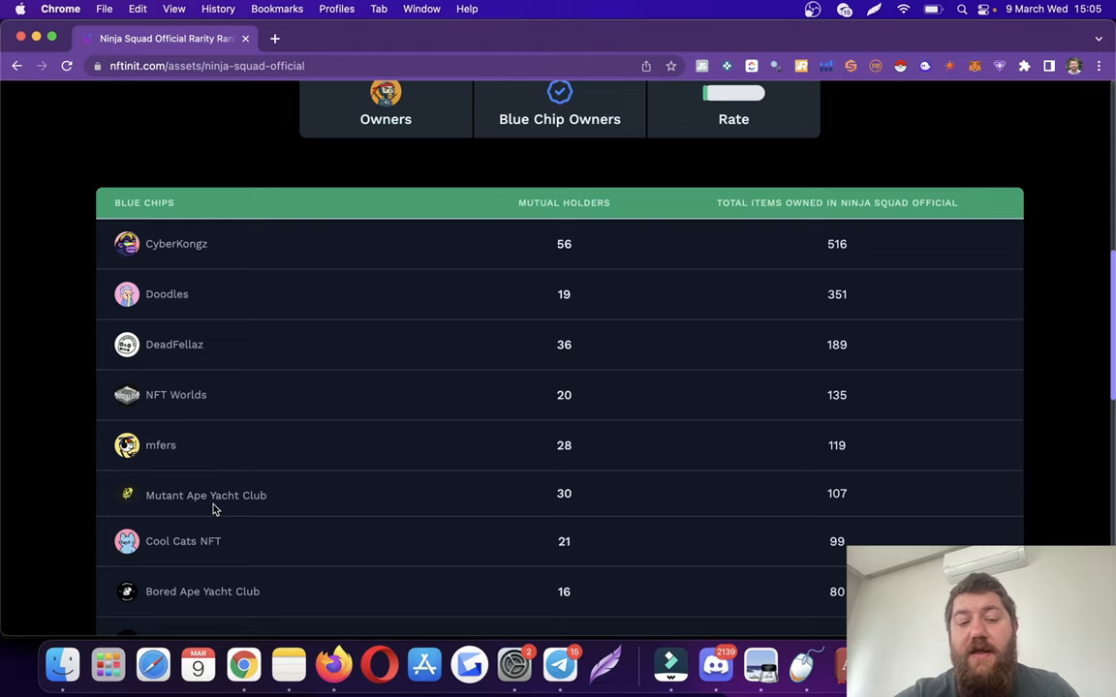
pyautogui.moveTo(205, 496)
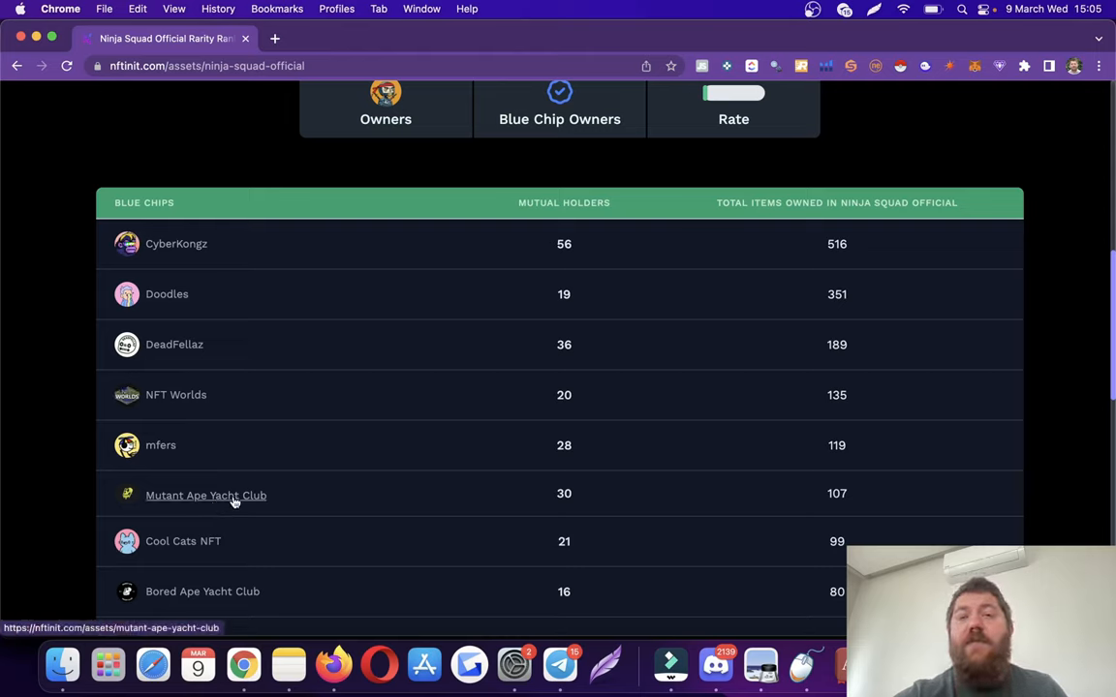
pyautogui.moveTo(70, 447)
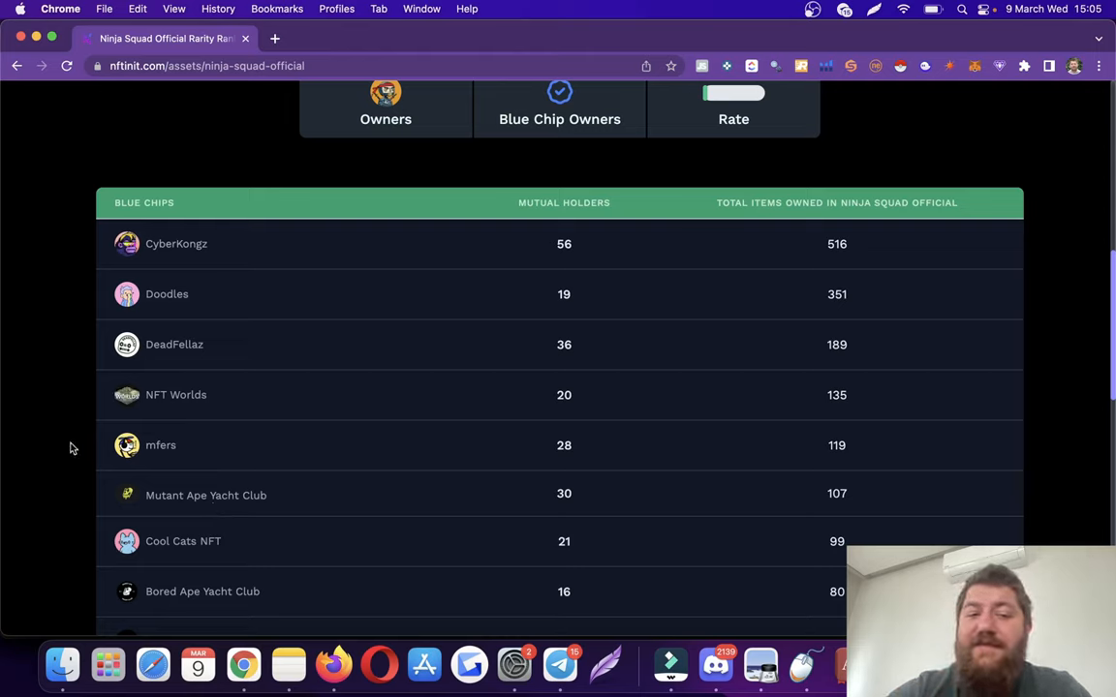
pyautogui.moveTo(176, 244)
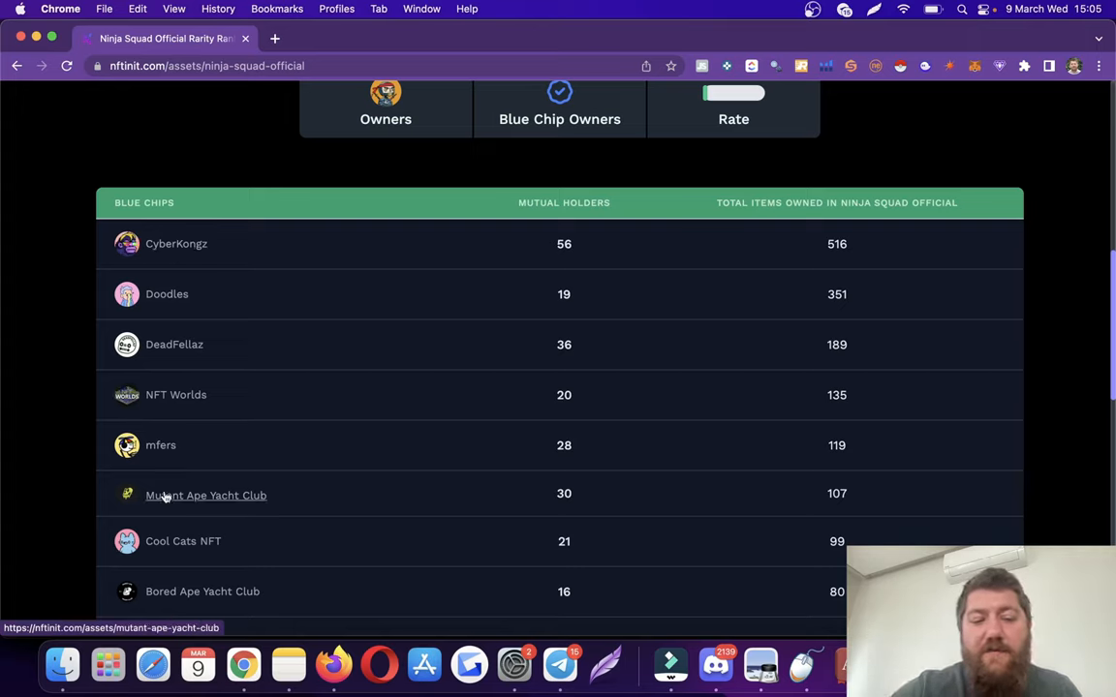
pyautogui.moveTo(566, 608)
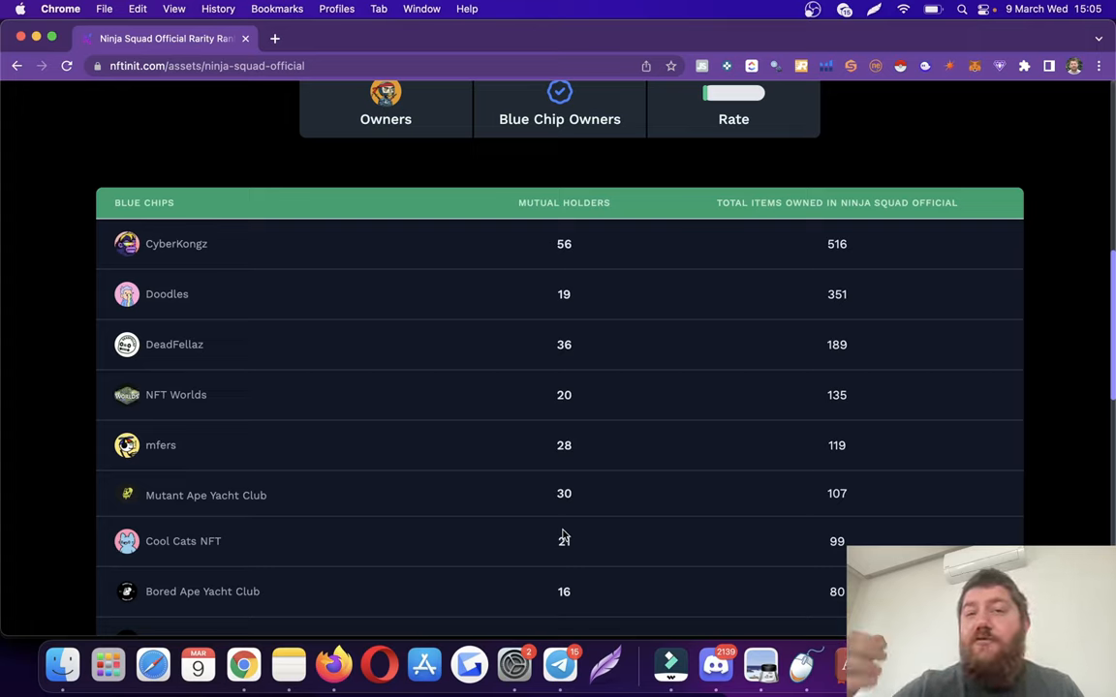
pyautogui.moveTo(393, 155)
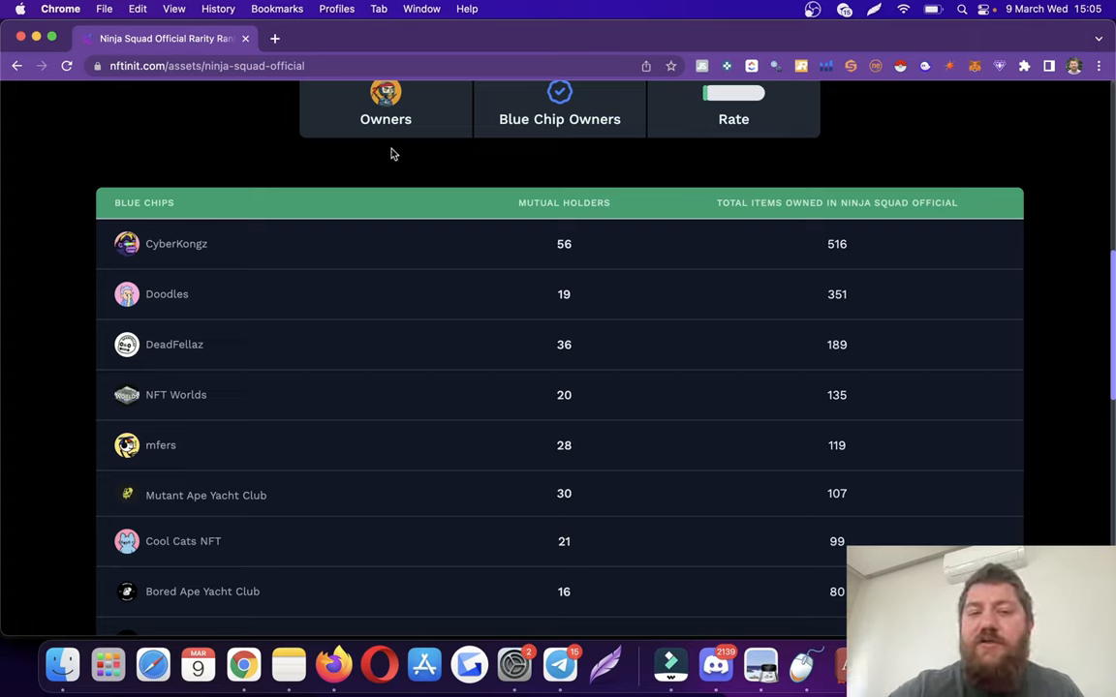
pyautogui.moveTo(405, 116)
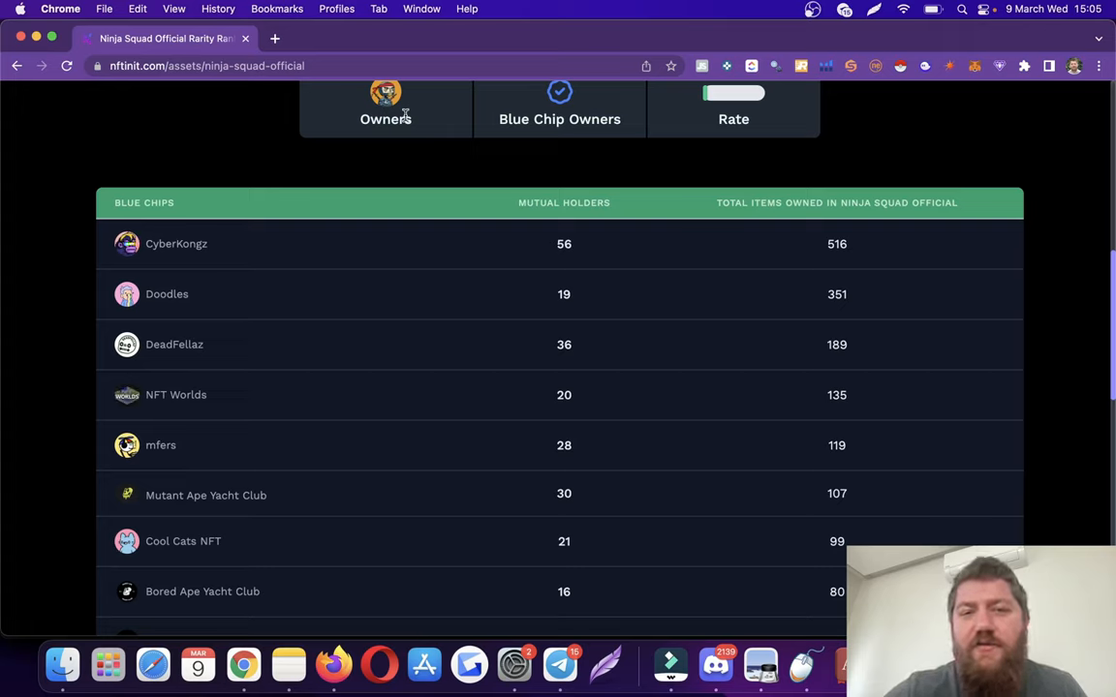
pyautogui.moveTo(182, 543)
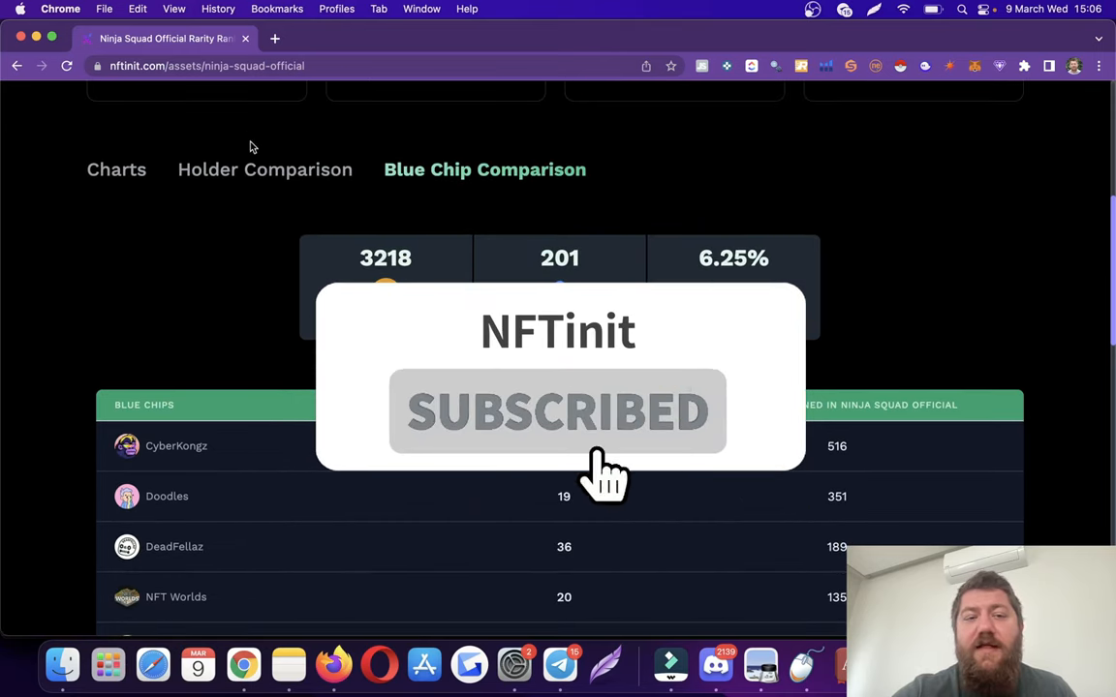
# - Show the Holder Comparison with Bored Ape Yacht Club and open the top holder's OpenSea profile
pyautogui.click(266, 170)
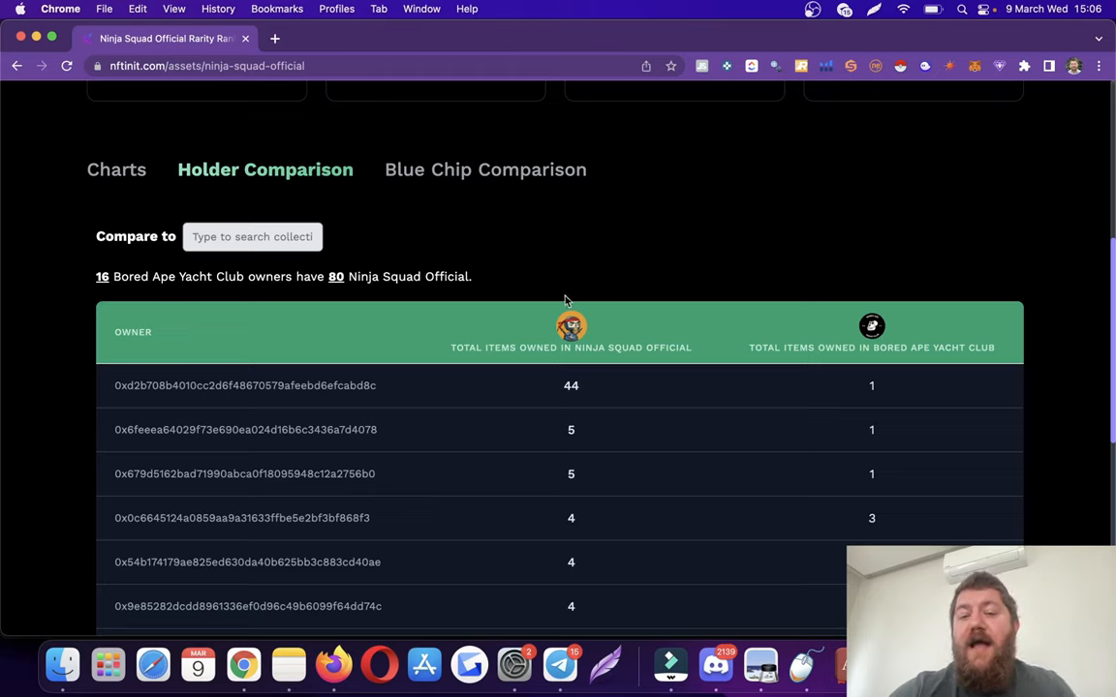
pyautogui.moveTo(804, 345)
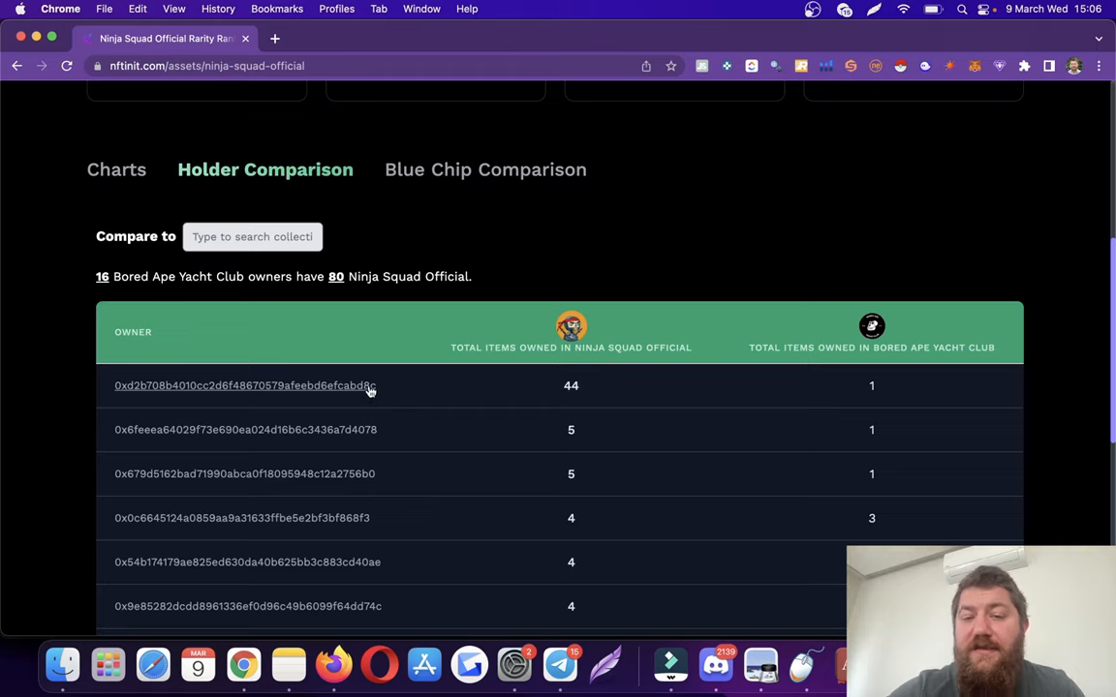
pyautogui.moveTo(884, 411)
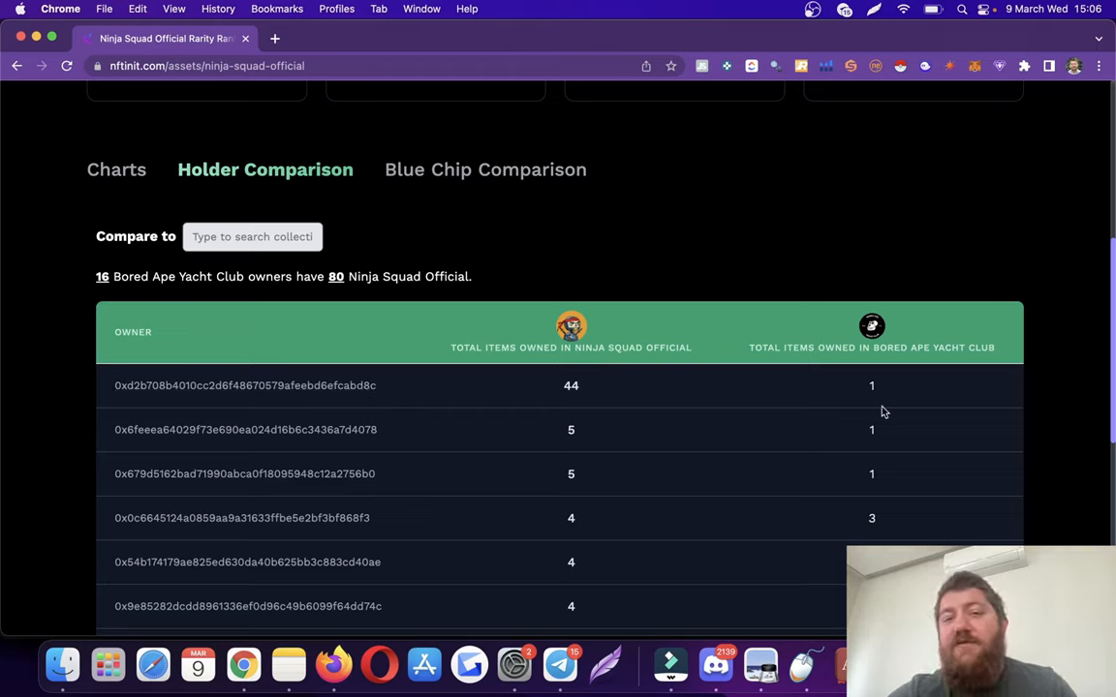
pyautogui.moveTo(852, 380)
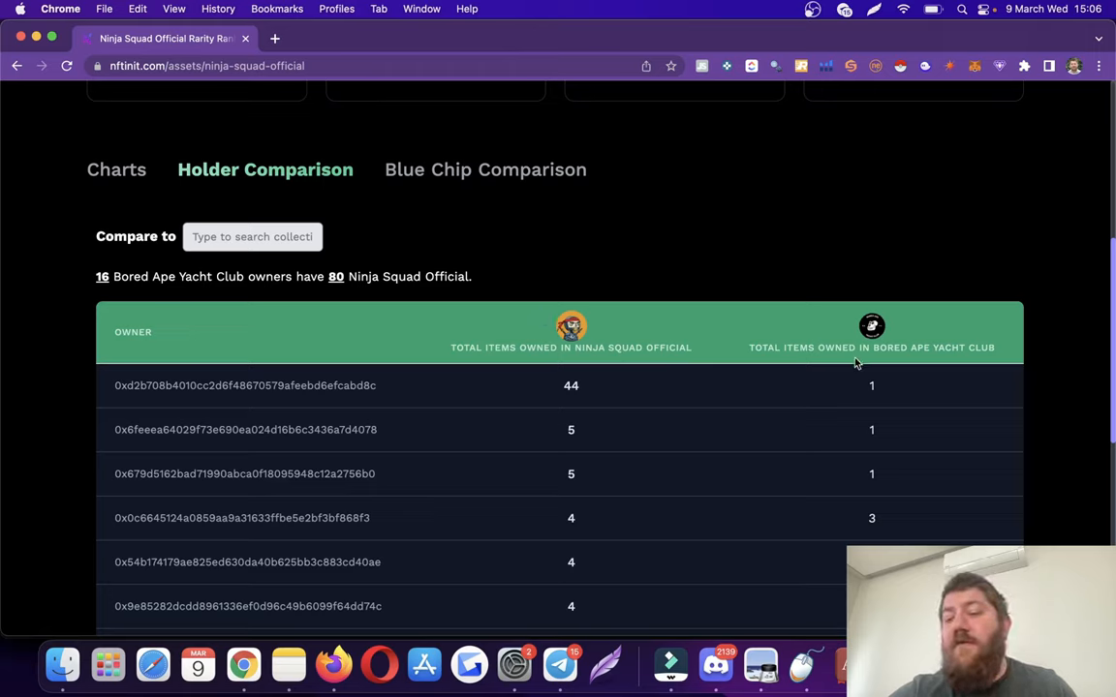
pyautogui.moveTo(868, 523)
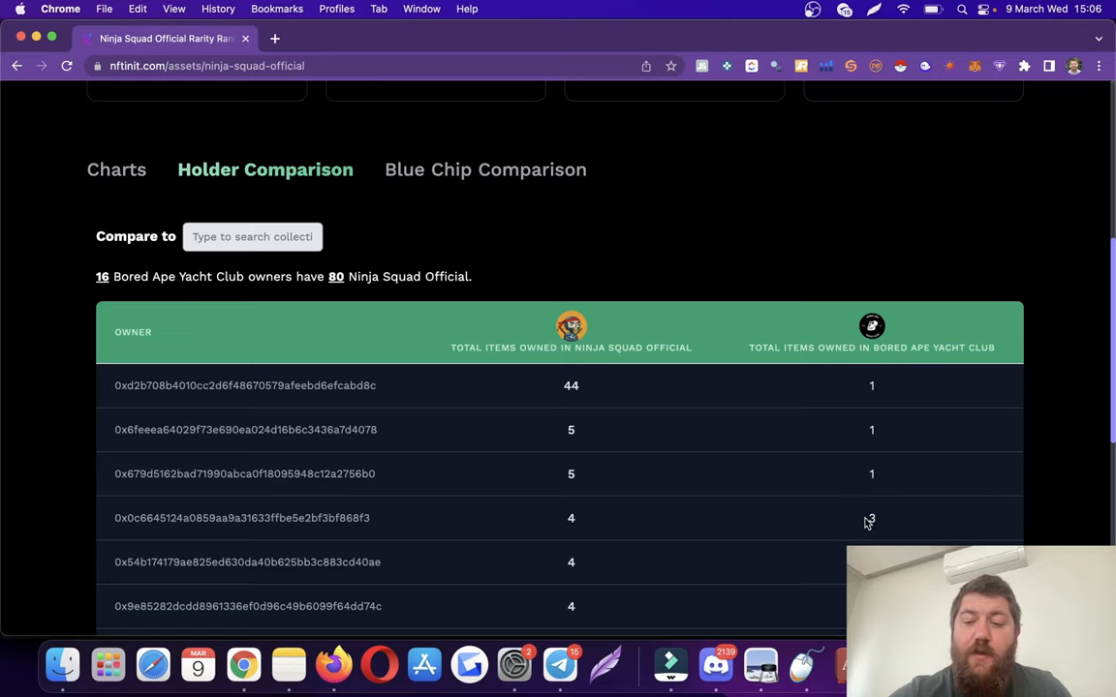
pyautogui.moveTo(726, 419)
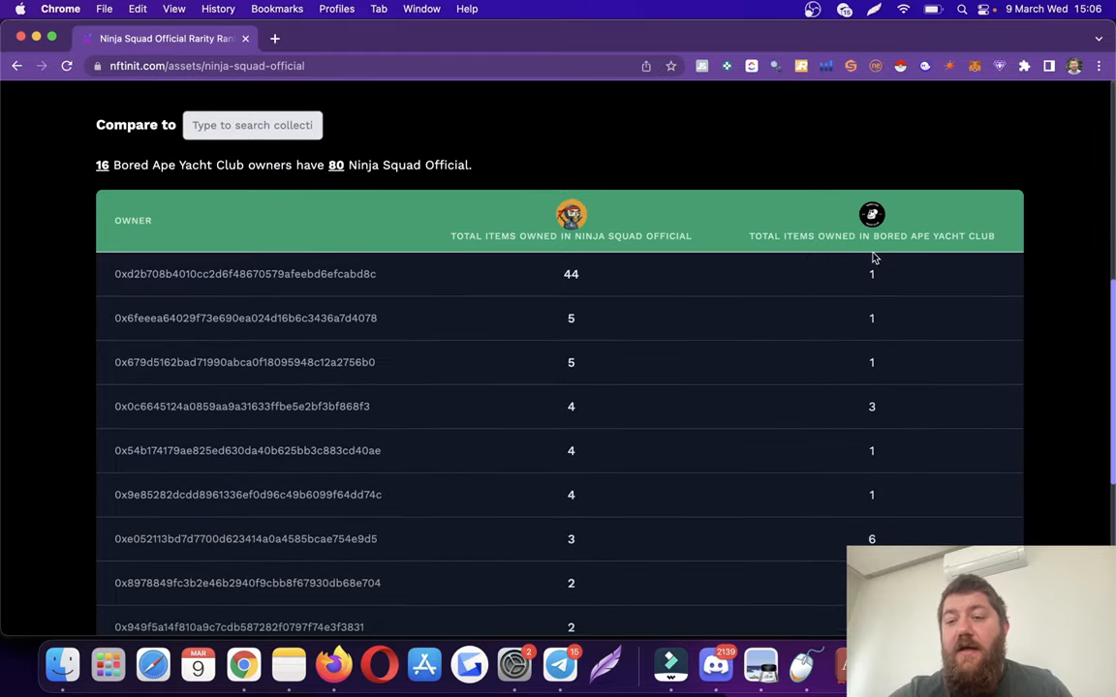
pyautogui.click(275, 39)
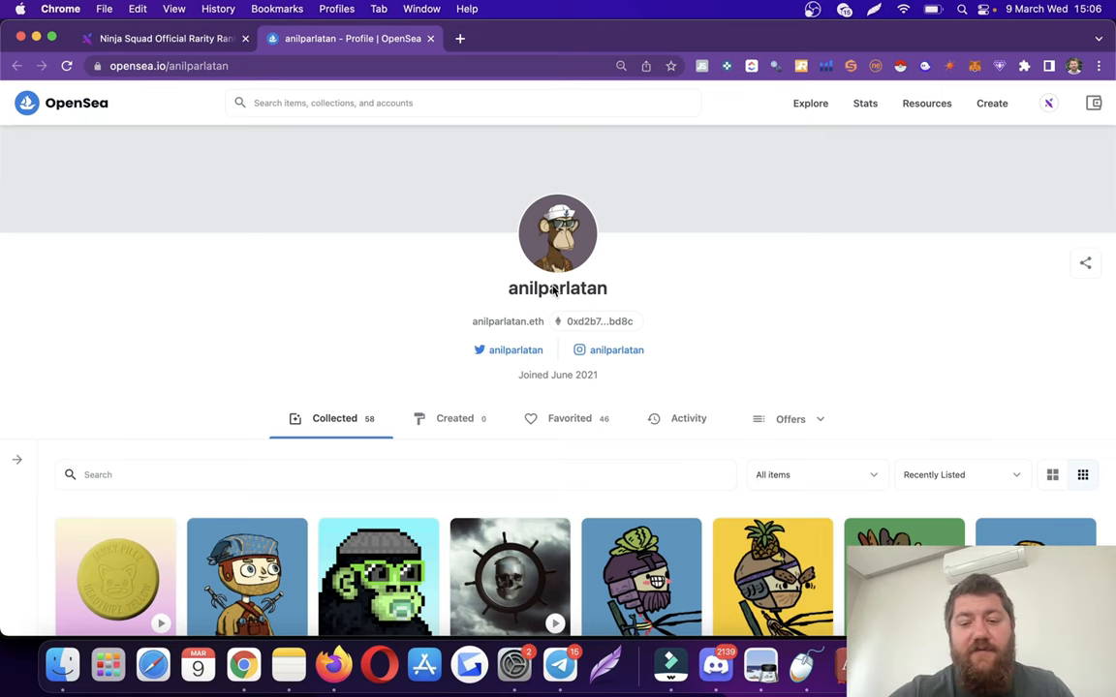
# - Review Ninja Mfer #1's item activity showing a 3.5 ETH sale, then open its owner's profile
pyautogui.scroll(-3)
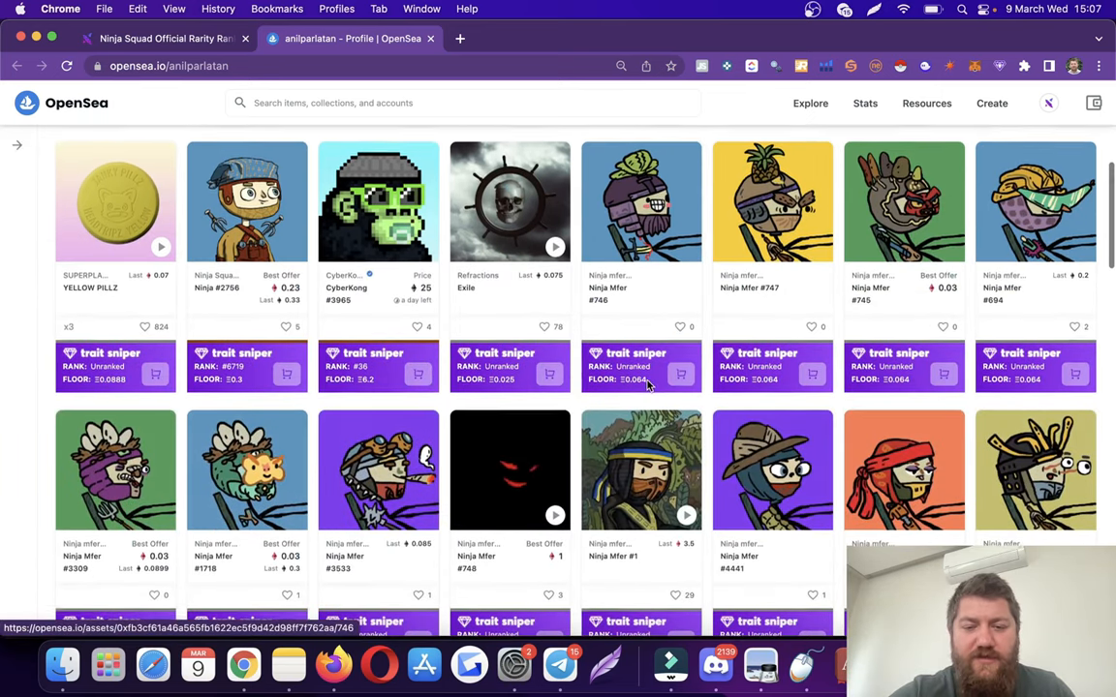
pyautogui.scroll(-3)
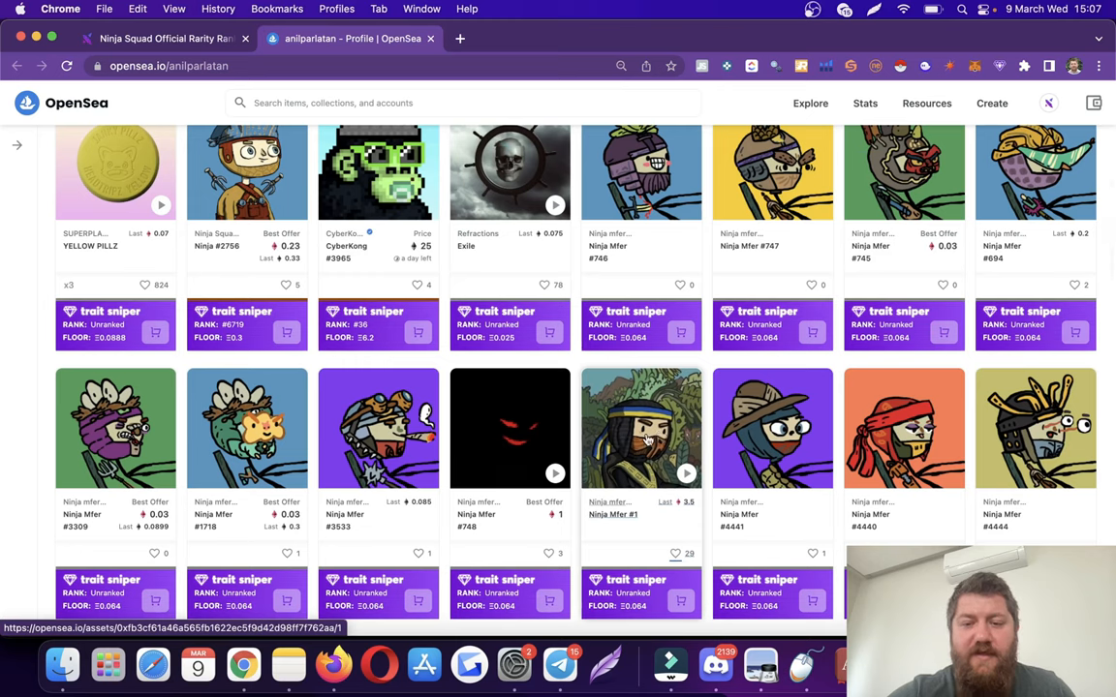
pyautogui.moveTo(651, 415)
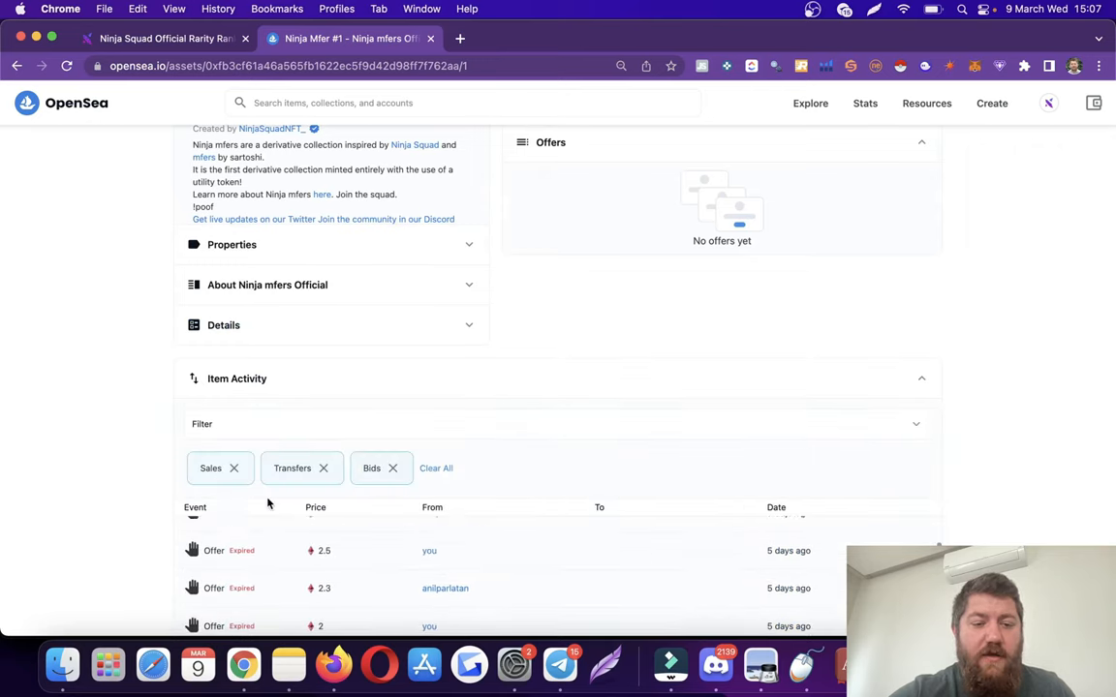
pyautogui.scroll(-3)
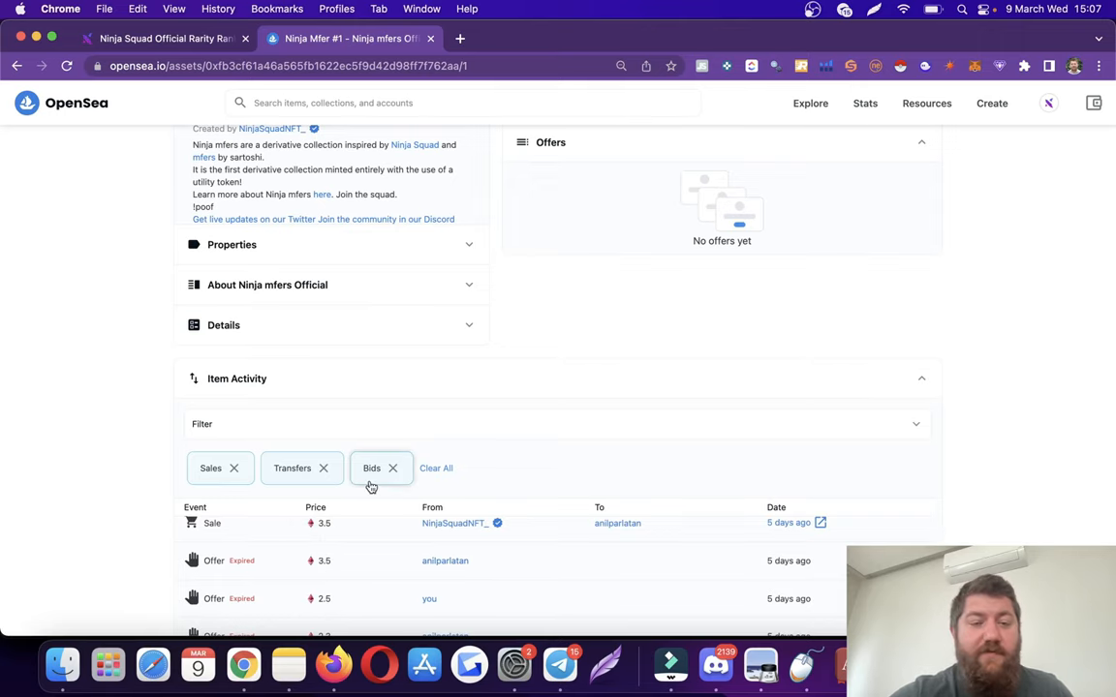
pyautogui.scroll(3)
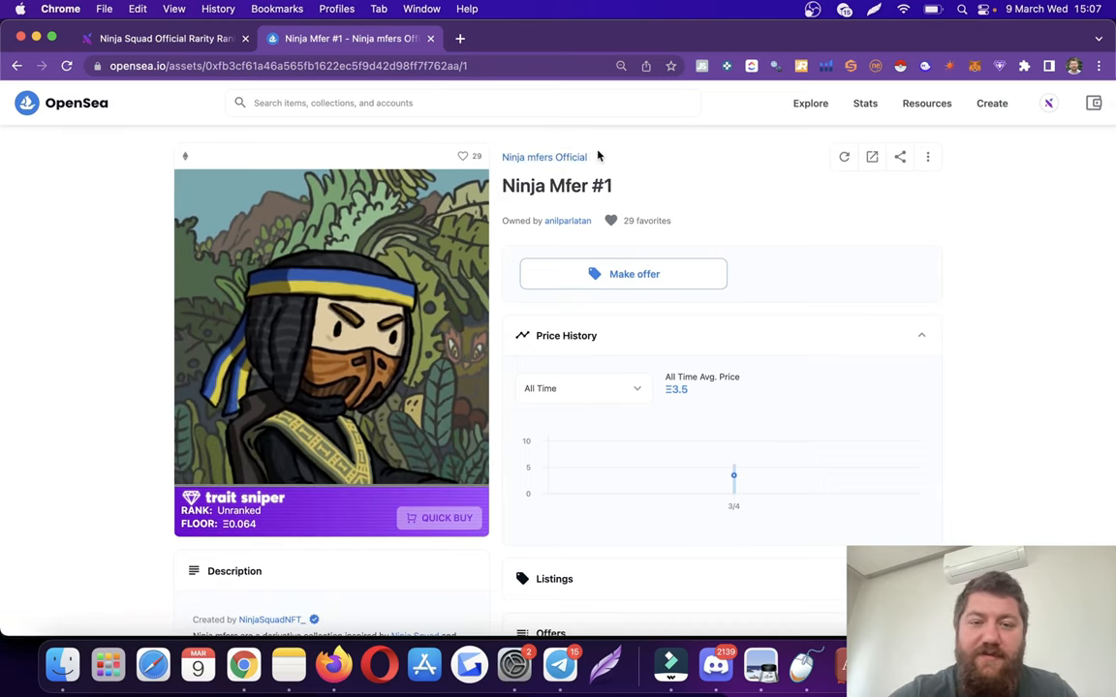
pyautogui.click(567, 221)
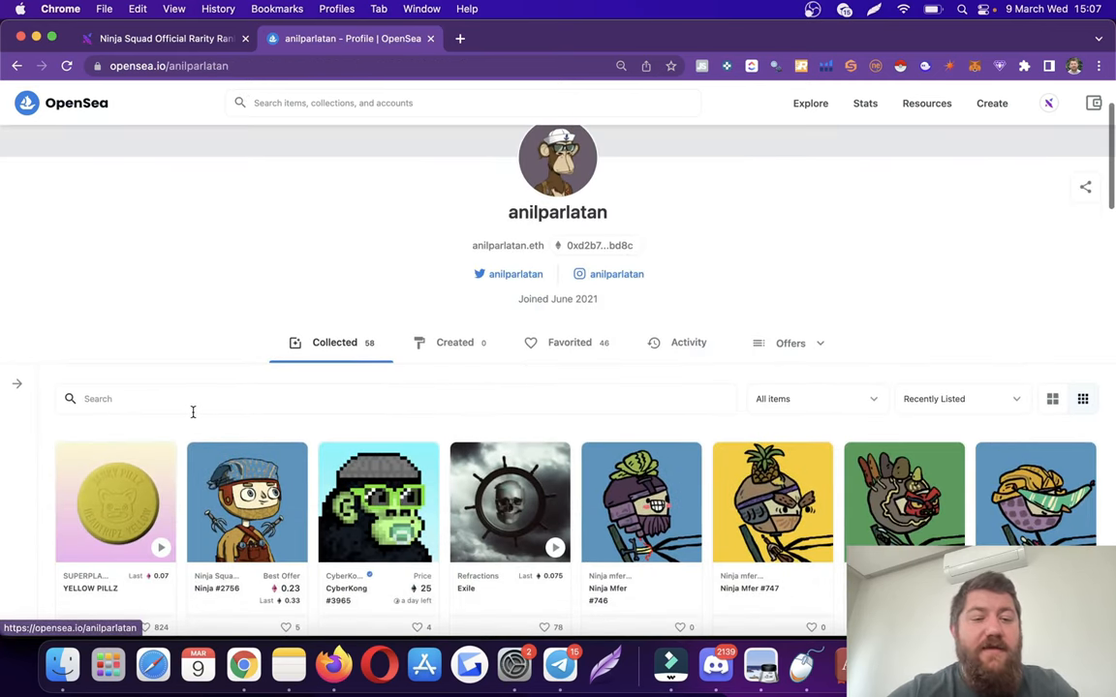
# - Filter the owner's collected items by 'bored' to show Bored Ape pieces, then return to NFTinit's holder comparison
pyautogui.write('bored')
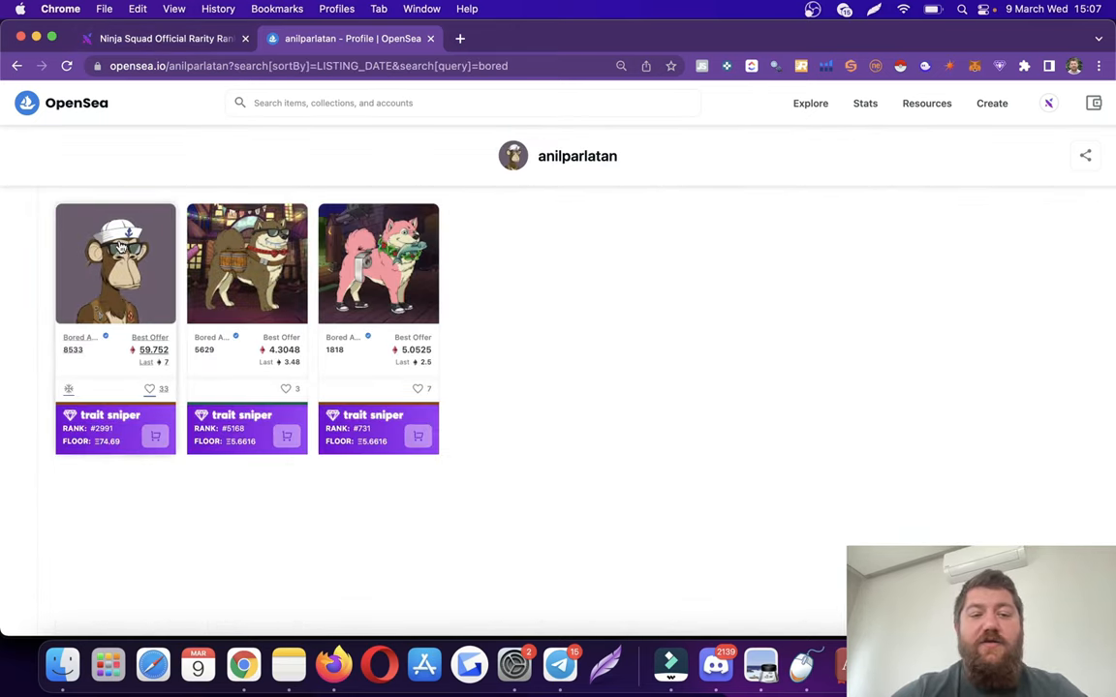
pyautogui.click(163, 38)
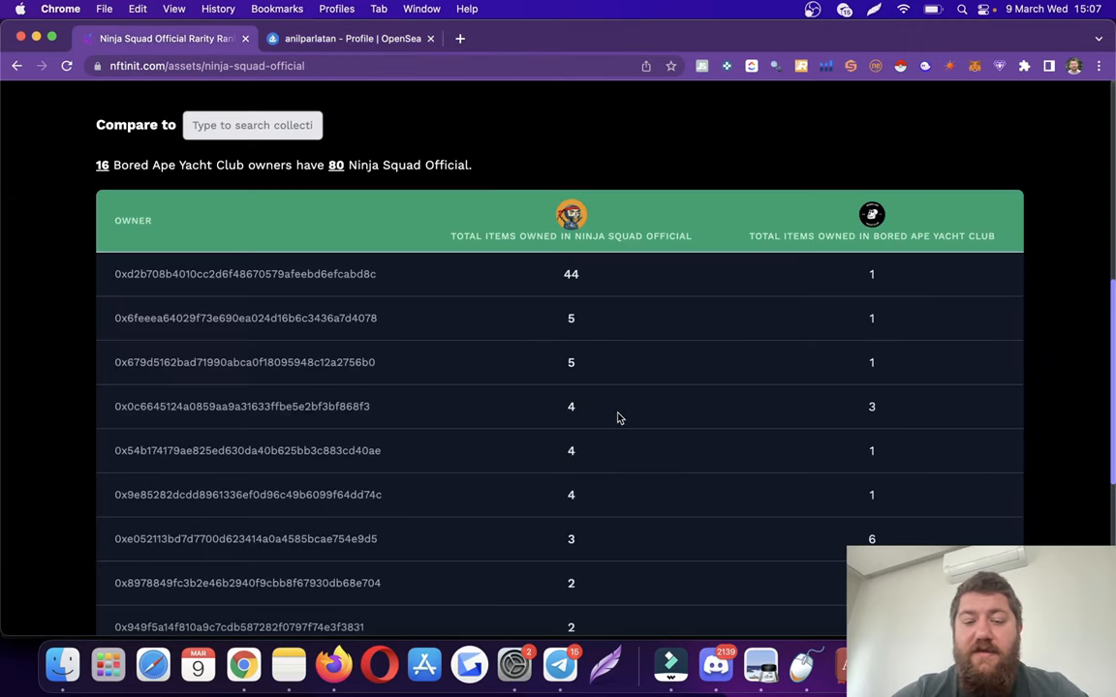
pyautogui.scroll(-3)
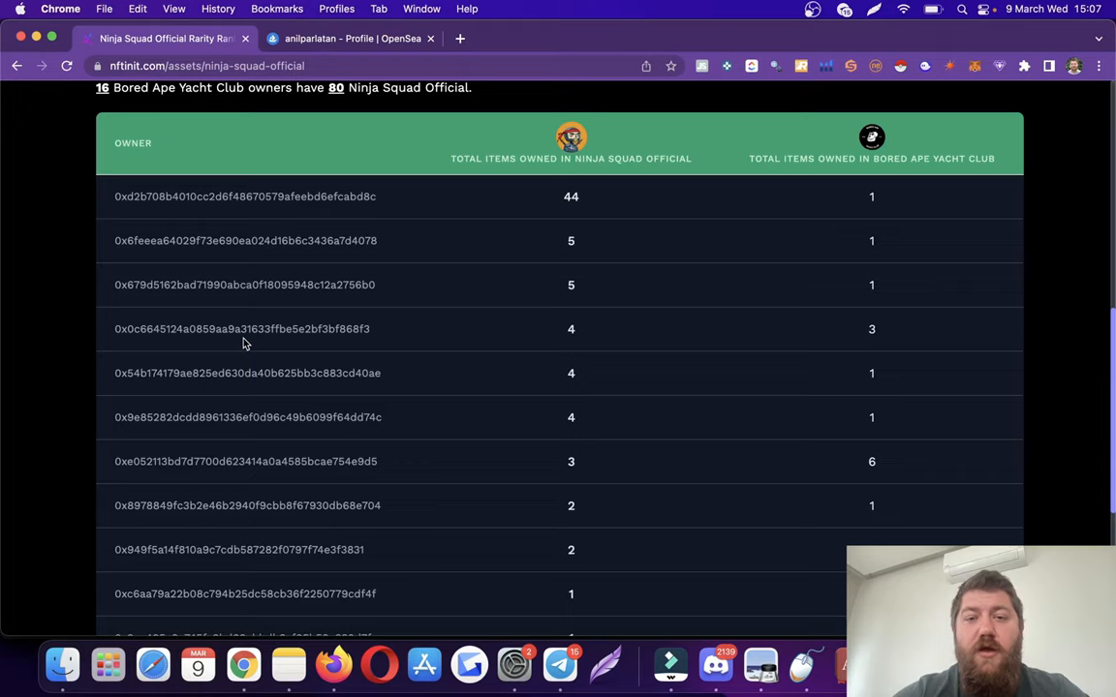
pyautogui.click(459, 39)
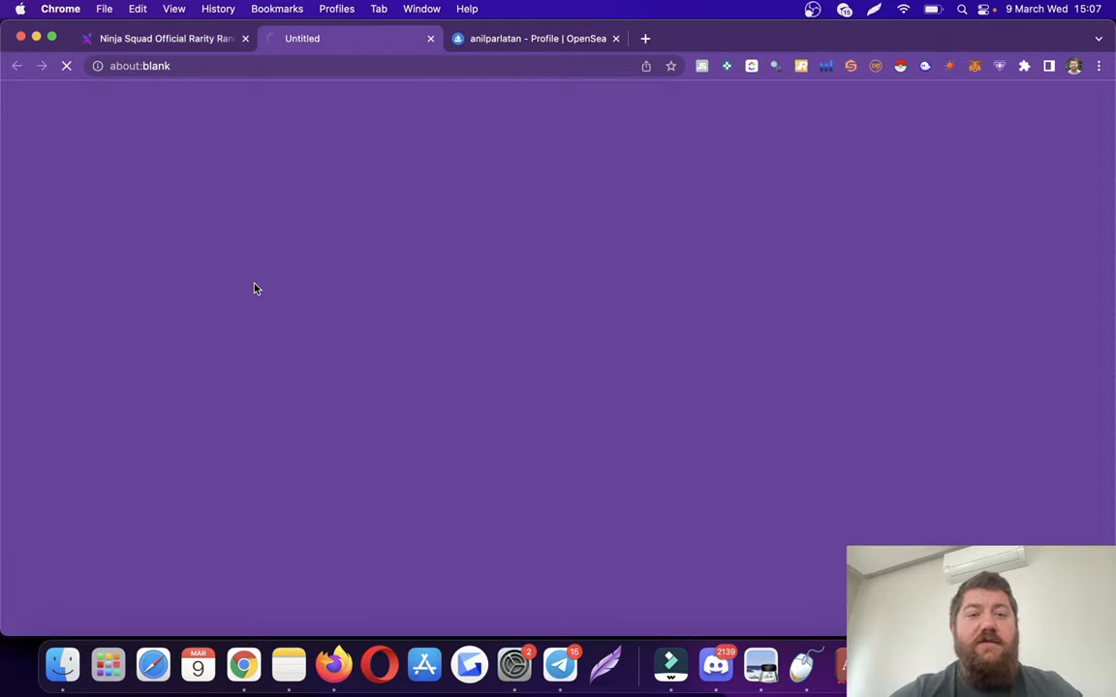
pyautogui.moveTo(283, 224)
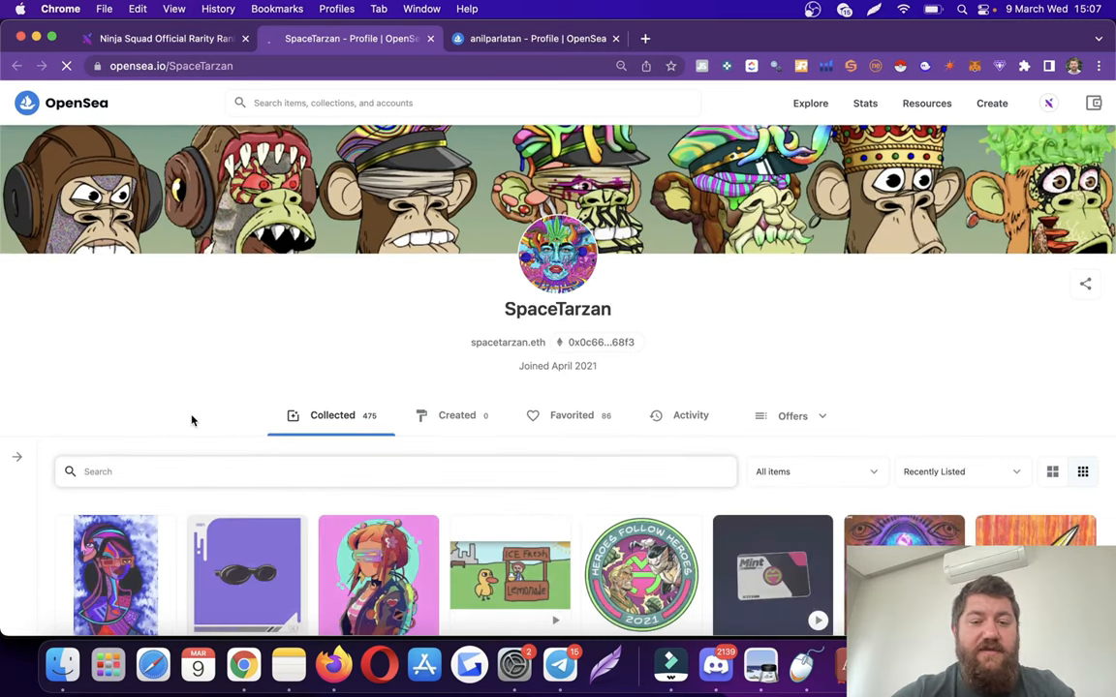
pyautogui.write('bo')
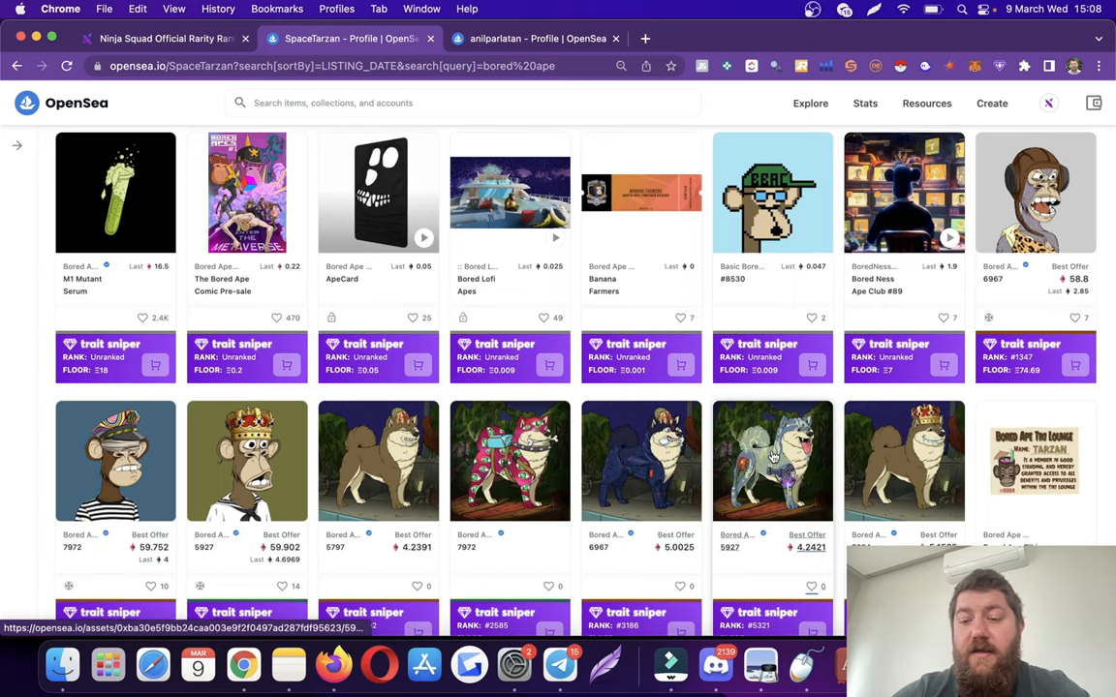
pyautogui.click(165, 38)
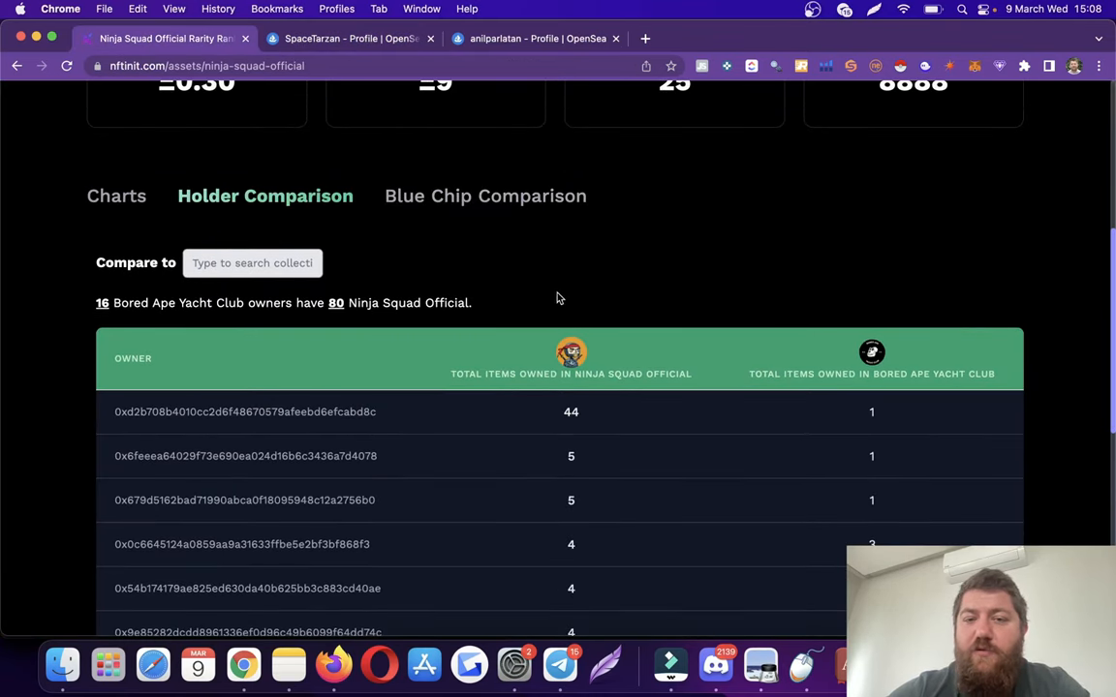
# - Go to NFTinit's main rarity rankings table of NFT projects via the logo
pyautogui.scroll(-3)
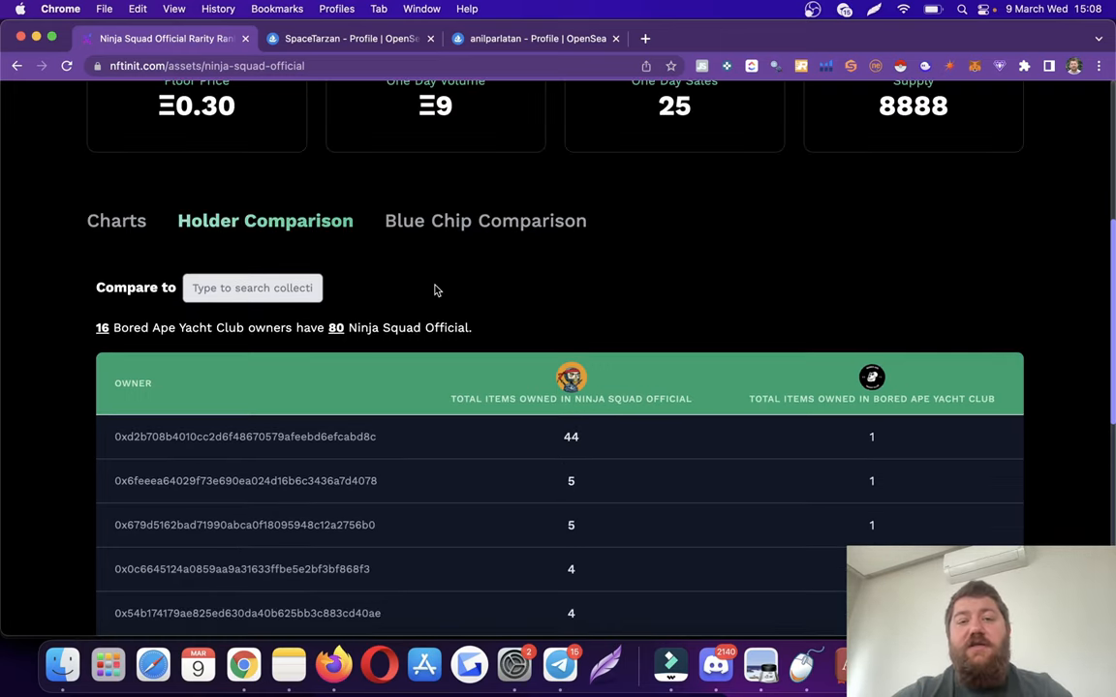
pyautogui.click(349, 39)
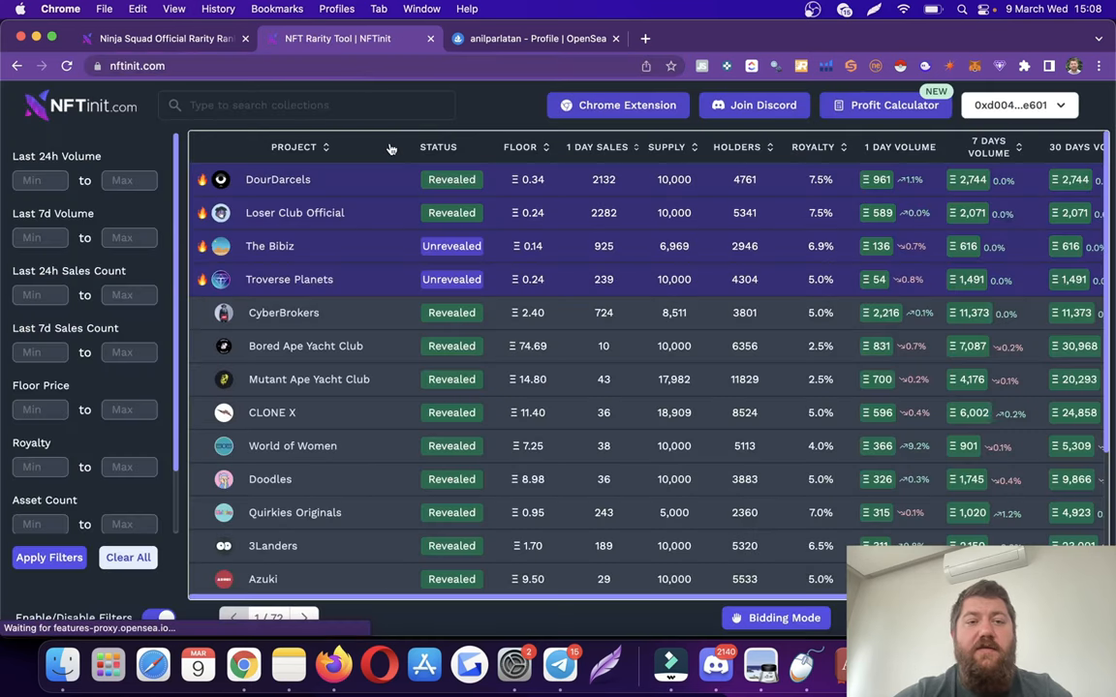
# - Search 'tur', open the Turf Plots collection and show its Holder Comparison with Bored Ape Yacht Club
pyautogui.write('tur')
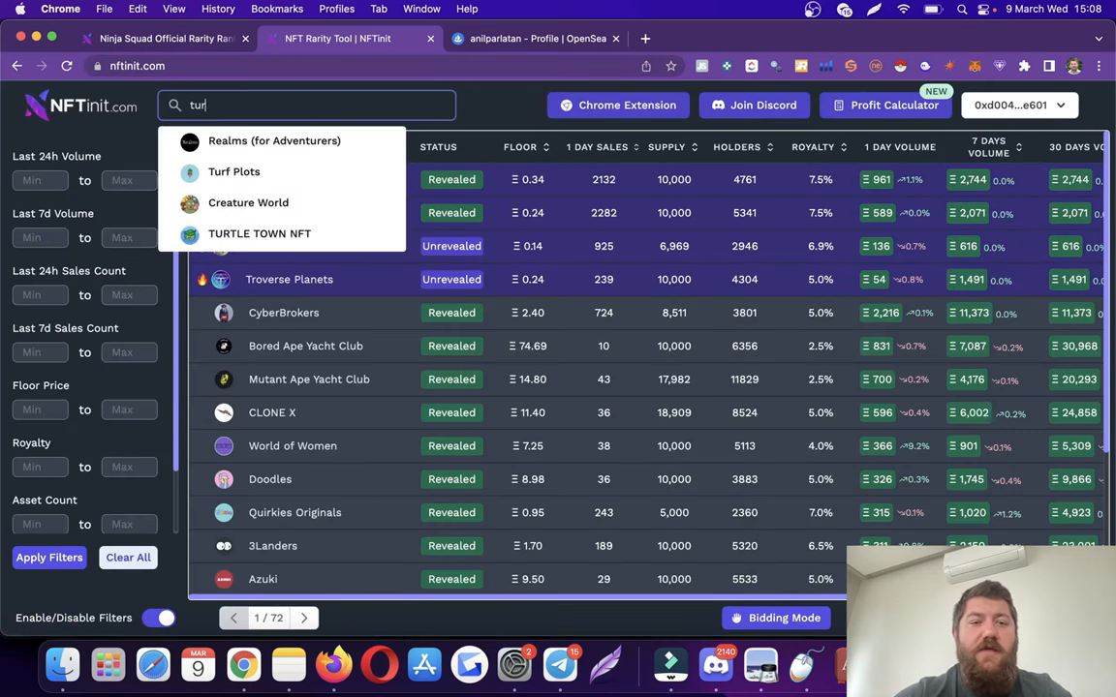
pyautogui.click(232, 170)
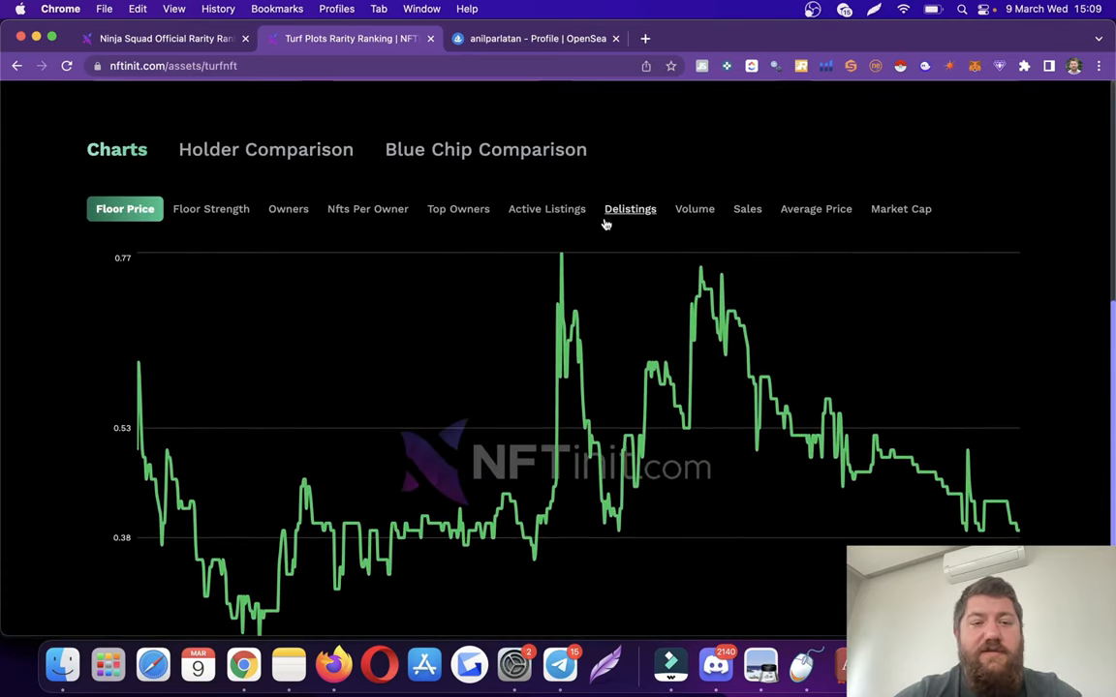
pyautogui.click(265, 147)
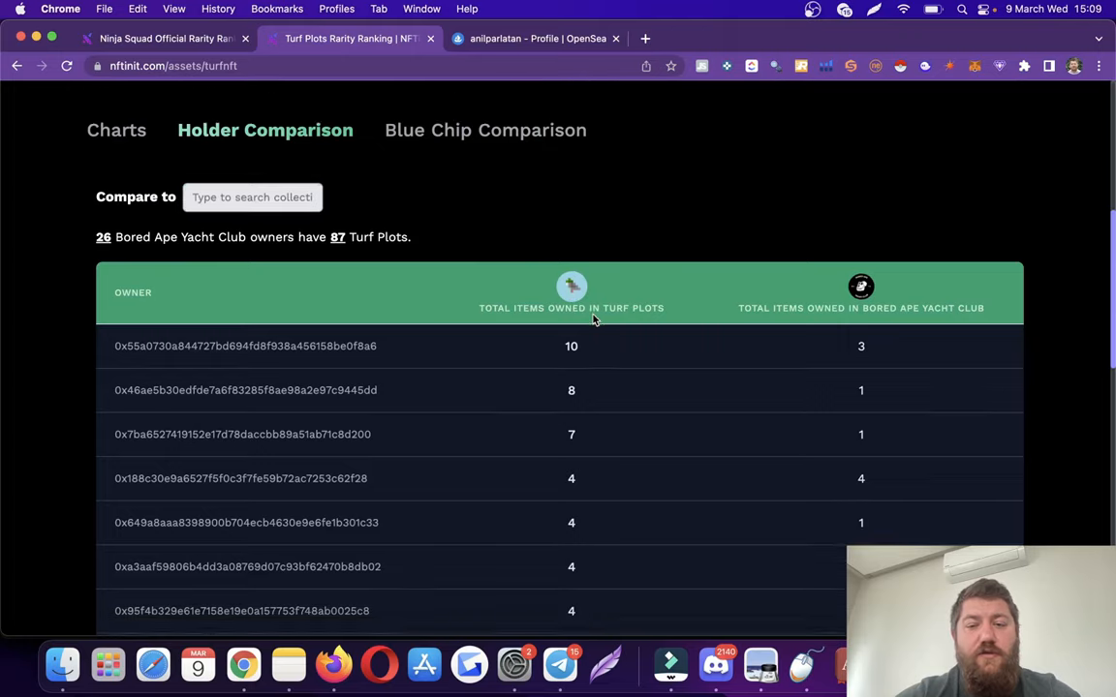
# - Scroll the per-holder table of 26 Bored Ape Yacht Club owners holding 87 Turf Plots
pyautogui.scroll(-3)
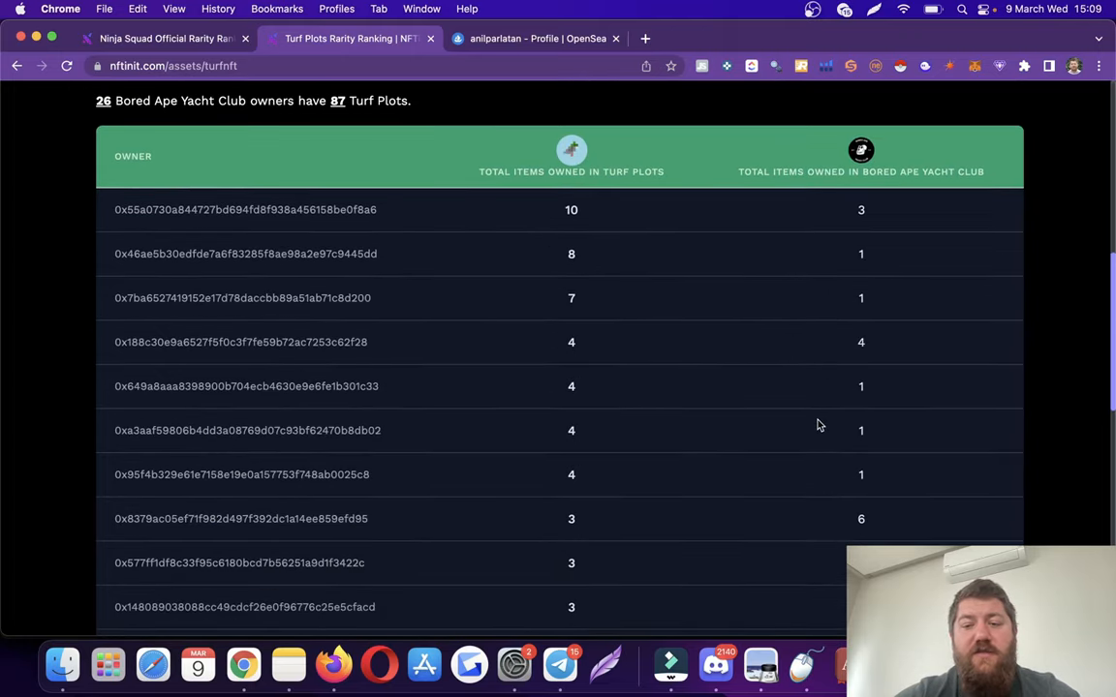
pyautogui.scroll(-3)
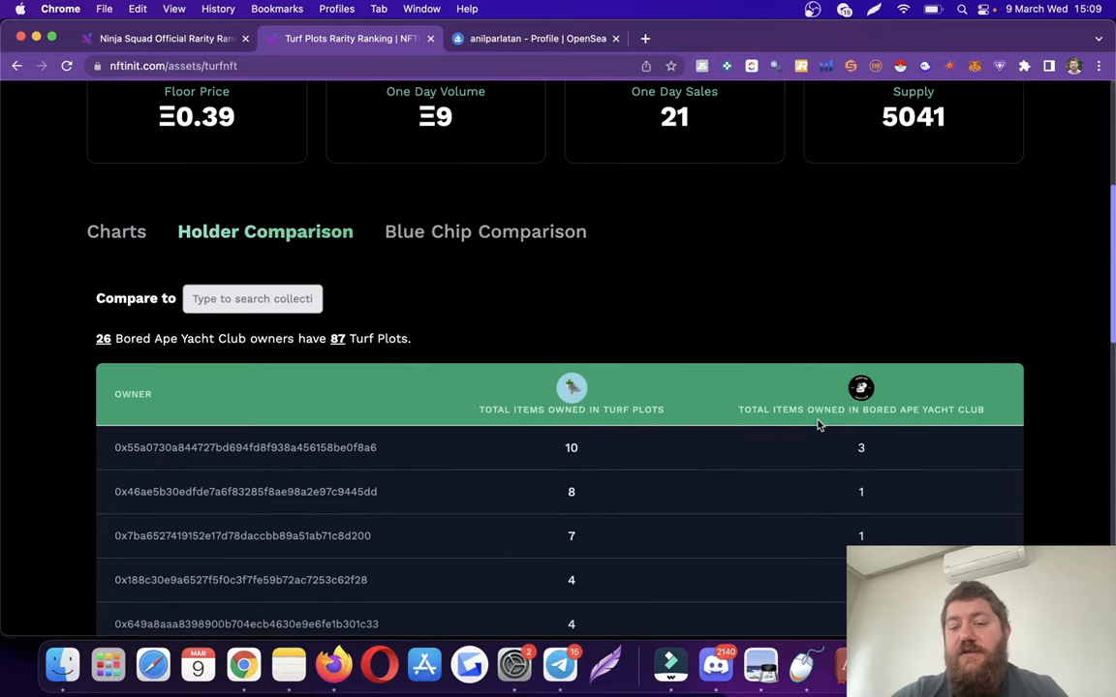
pyautogui.moveTo(736, 359)
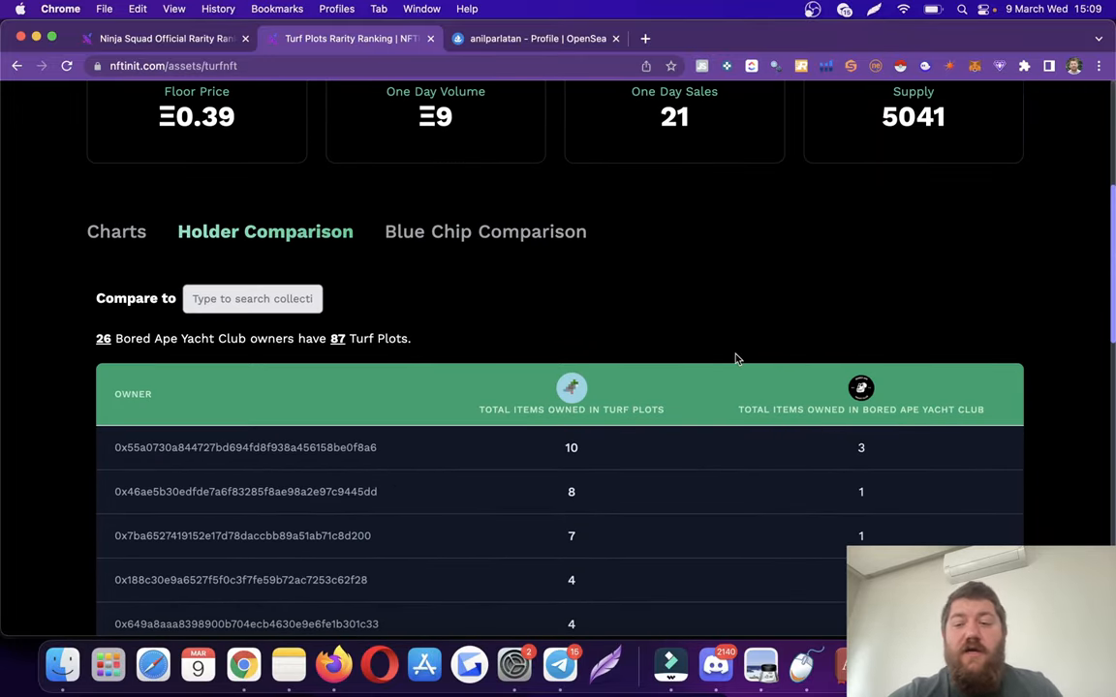
pyautogui.moveTo(709, 388)
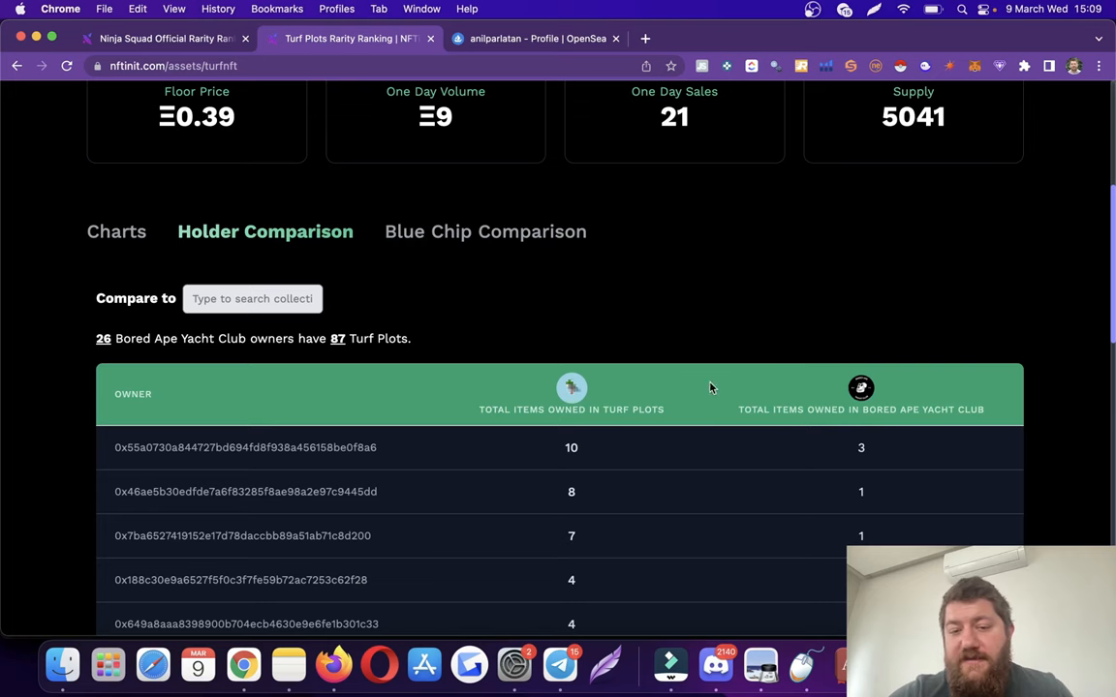
pyautogui.scroll(-3)
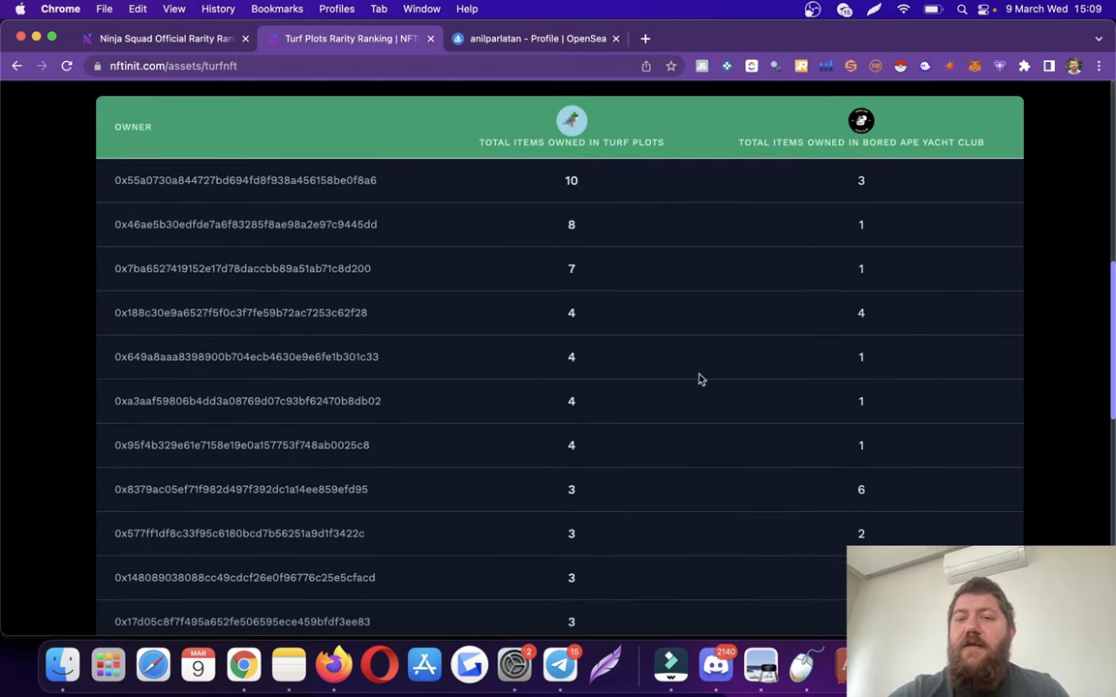
pyautogui.moveTo(566, 158)
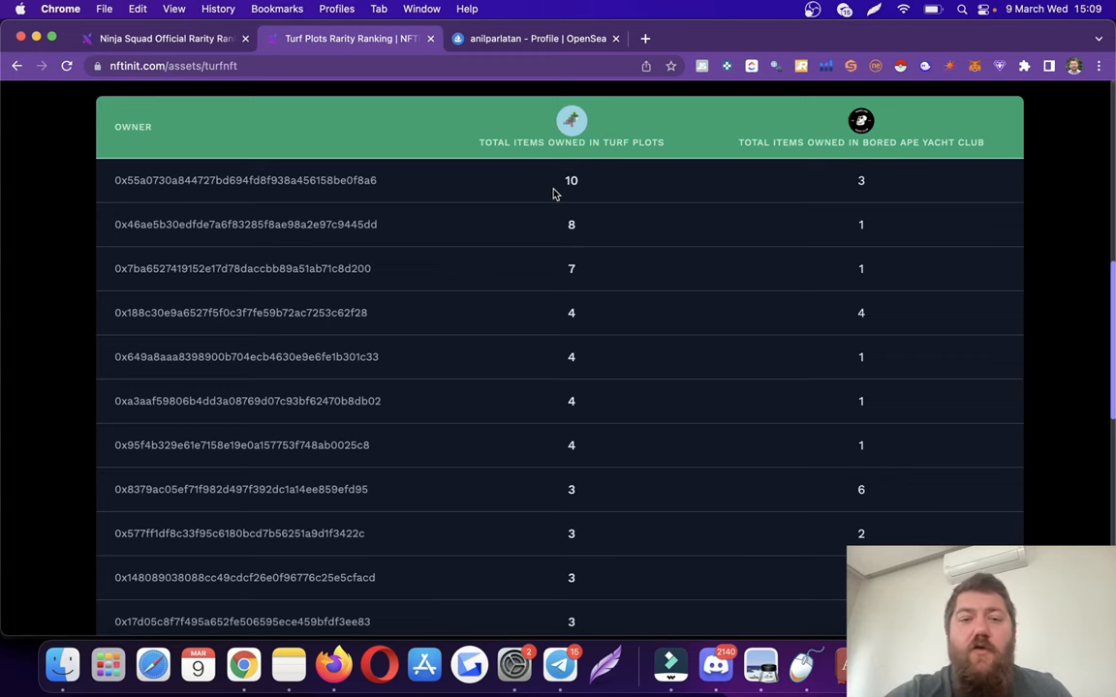
pyautogui.scroll(-3)
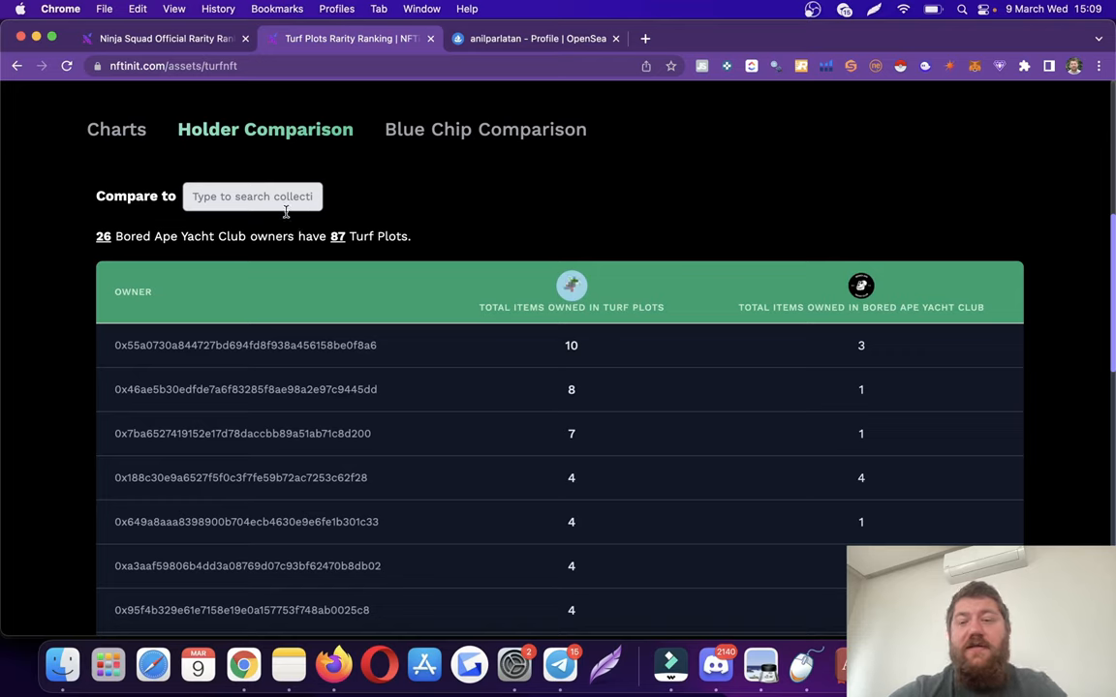
# - Compare Turf Plots holders against CryptoPunks, showing 64 owners holding 438 Turf Plots
pyautogui.click(252, 197)
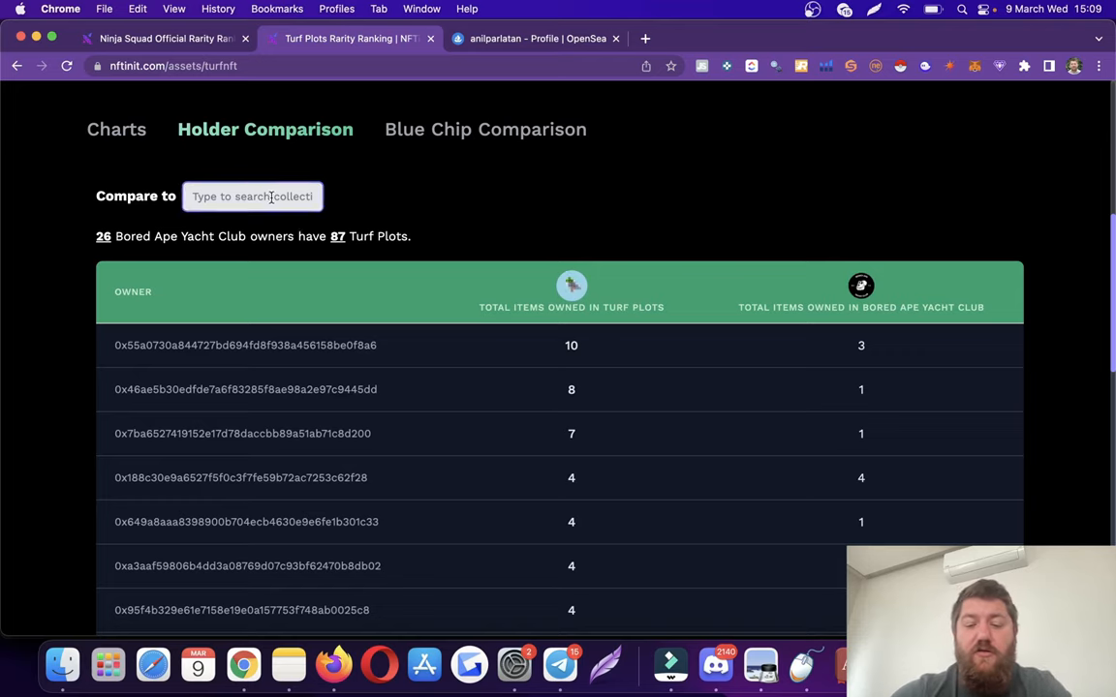
pyautogui.write('pu')
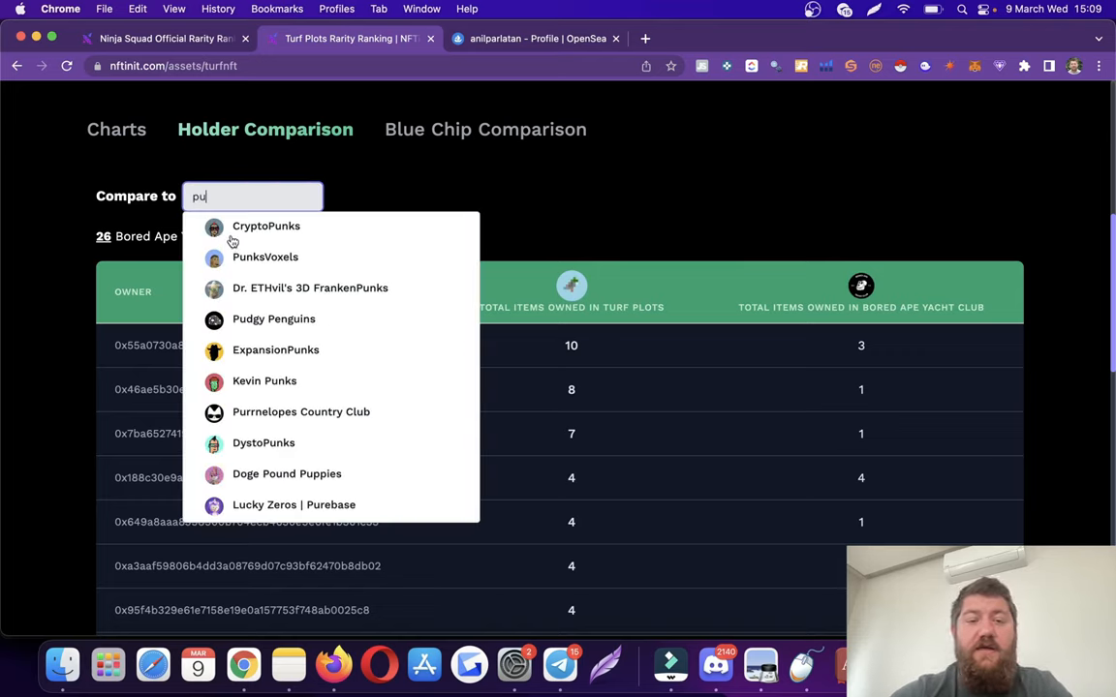
pyautogui.click(267, 225)
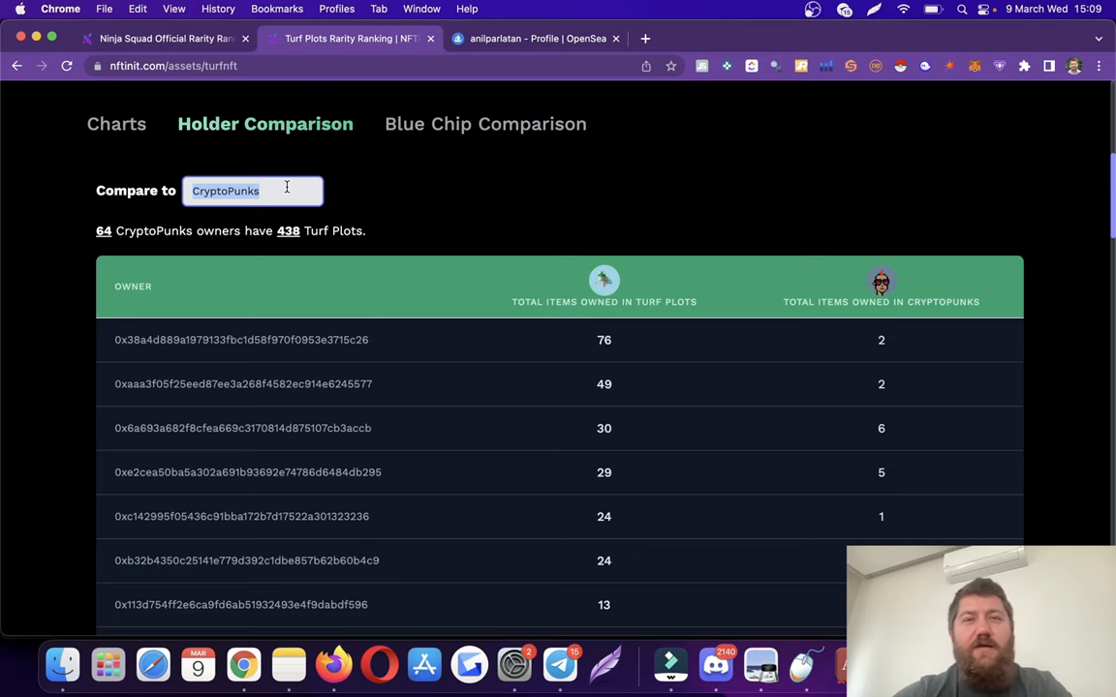
# - Compare Turf Plots holders against Meebits, showing 72 owners holding 320 Turf Plots
pyautogui.write('me')
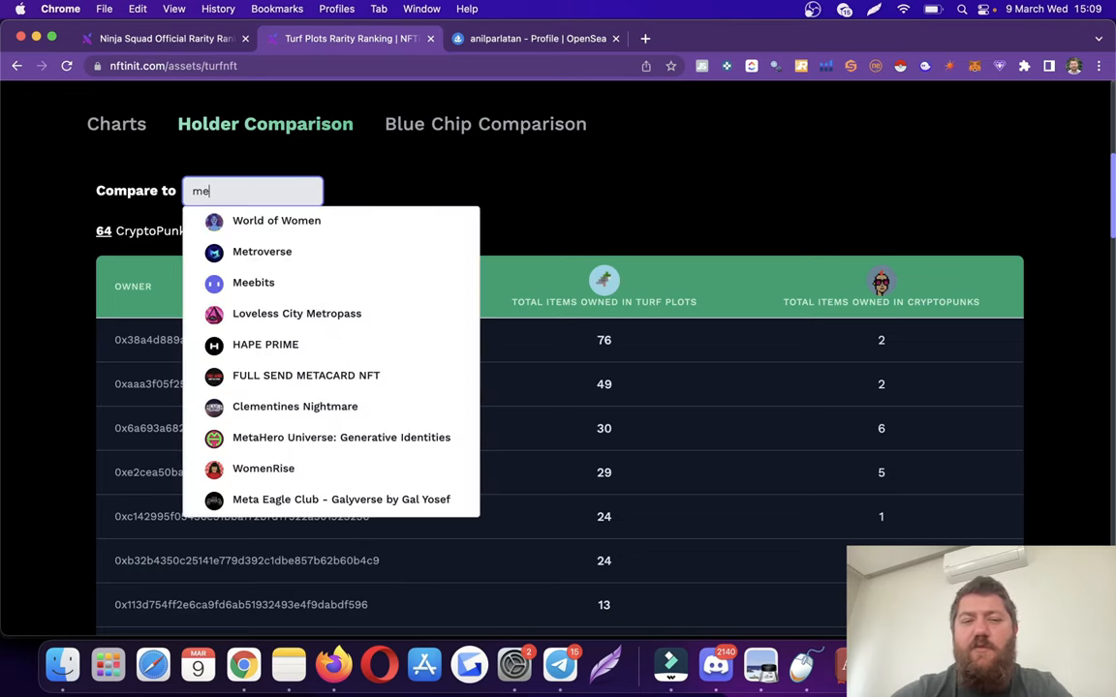
pyautogui.moveTo(271, 295)
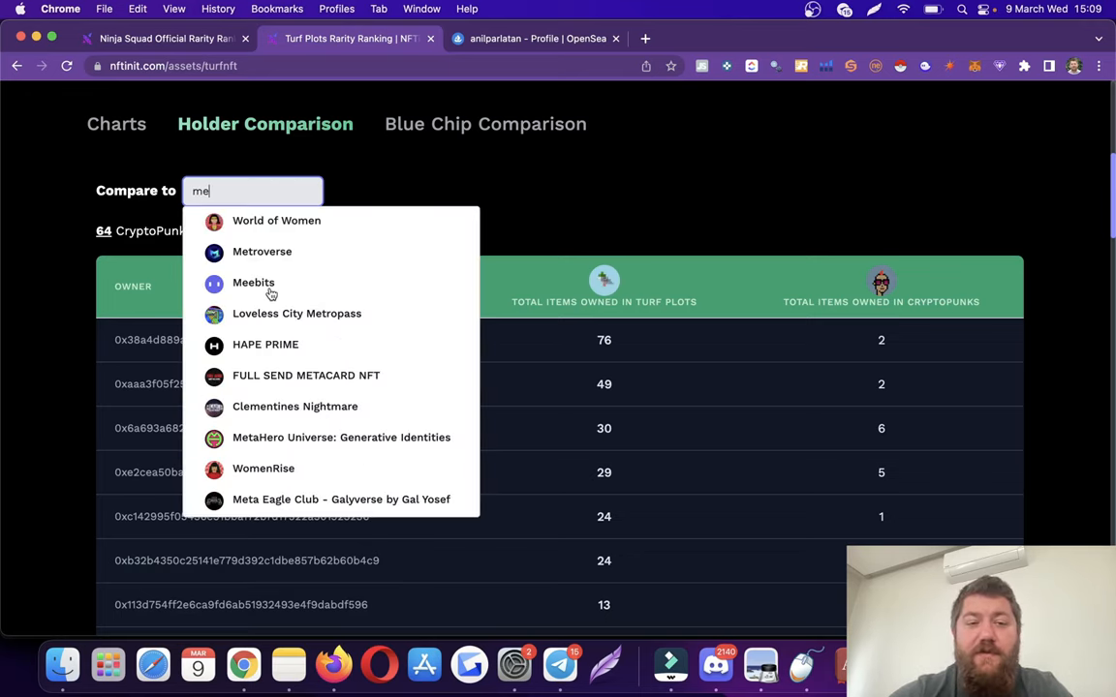
pyautogui.click(252, 283)
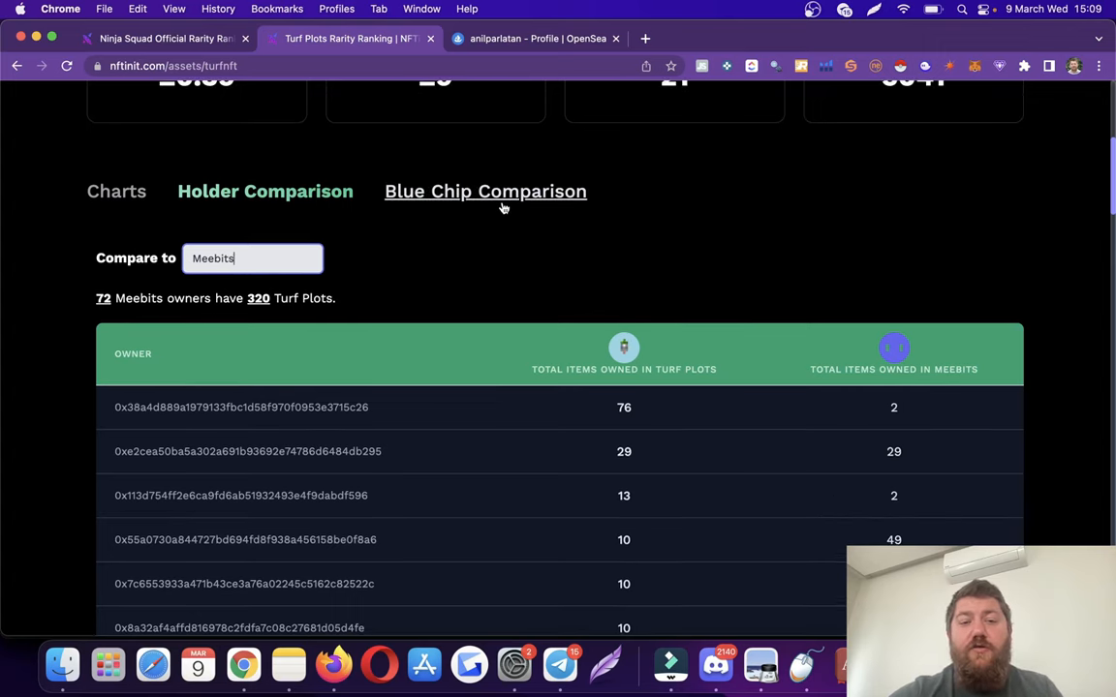
# - View Turf Plots' Blue Chip Comparison (1927 owners, 583 blue-chip, 30.25%), then switch back to Ninja Squad Official
pyautogui.click(484, 192)
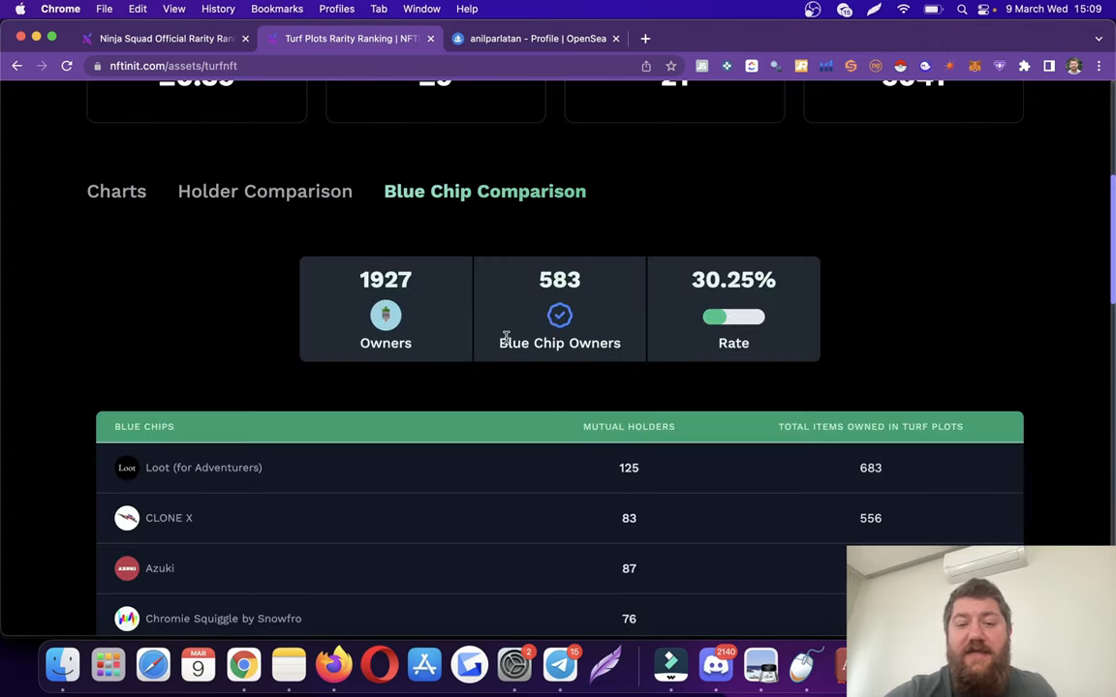
pyautogui.scroll(-3)
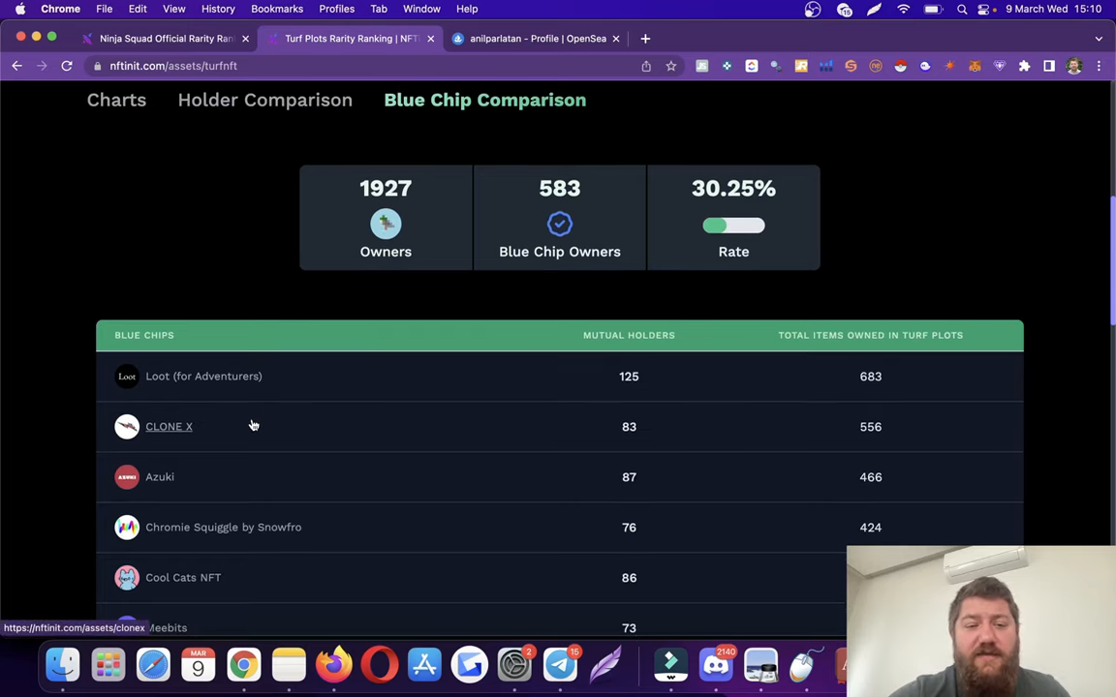
pyautogui.moveTo(643, 378)
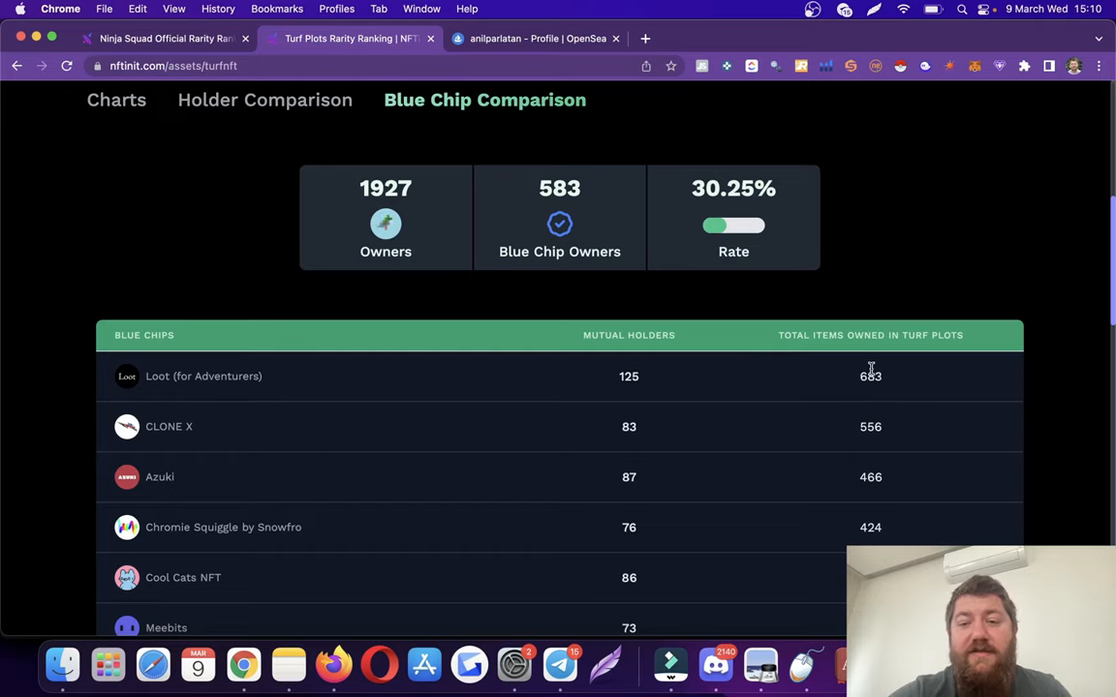
pyautogui.scroll(-3)
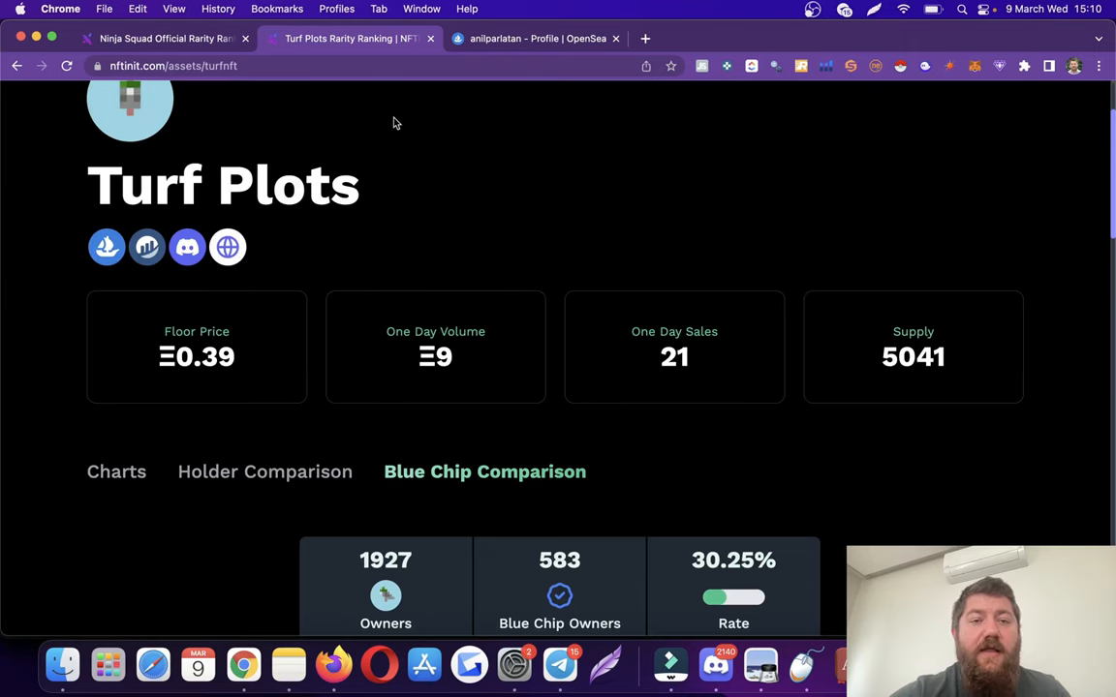
pyautogui.click(165, 38)
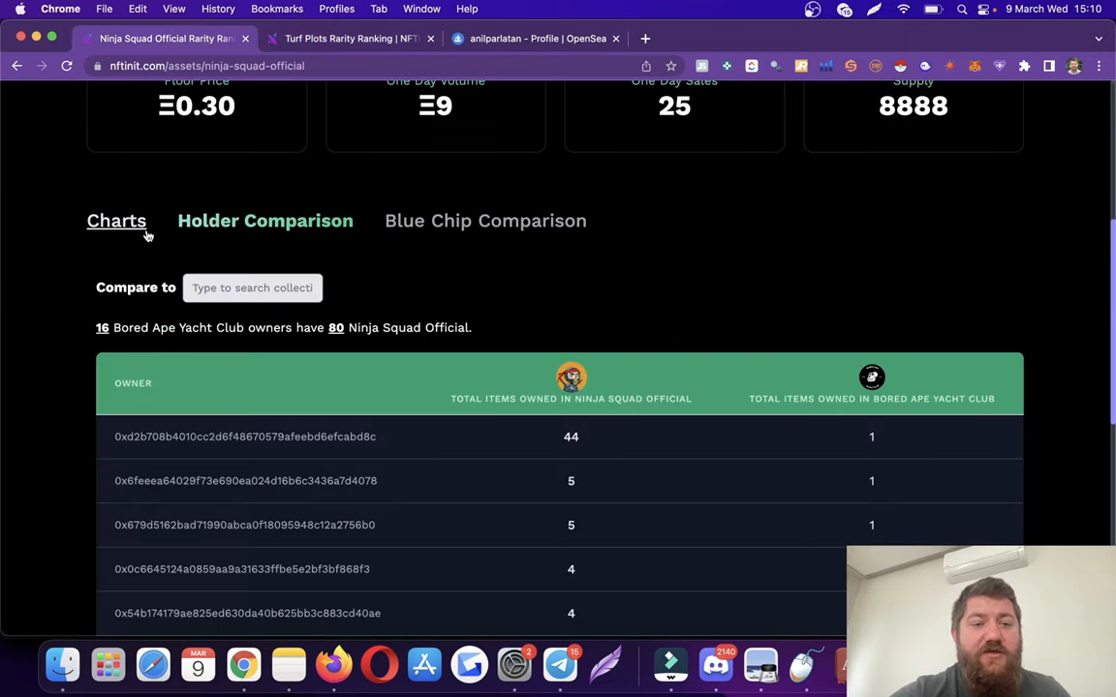
# - Show Ninja Squad Official's Floor Price chart under Charts, then switch to the OpenSea page
pyautogui.click(117, 221)
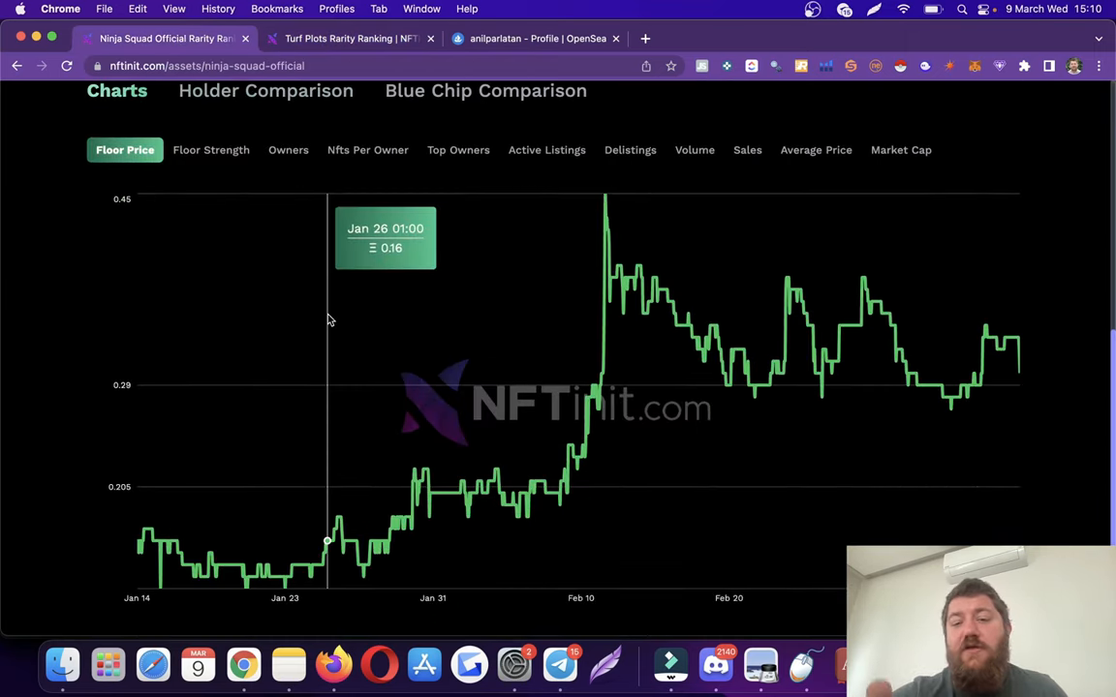
pyautogui.moveTo(330, 294)
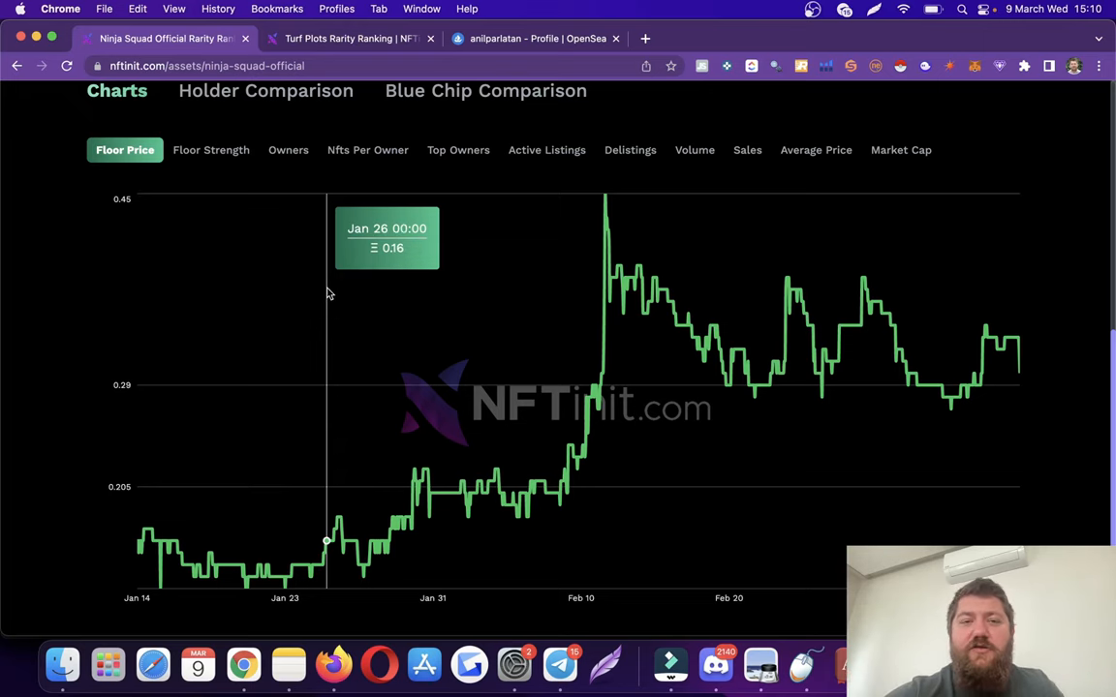
pyautogui.click(533, 39)
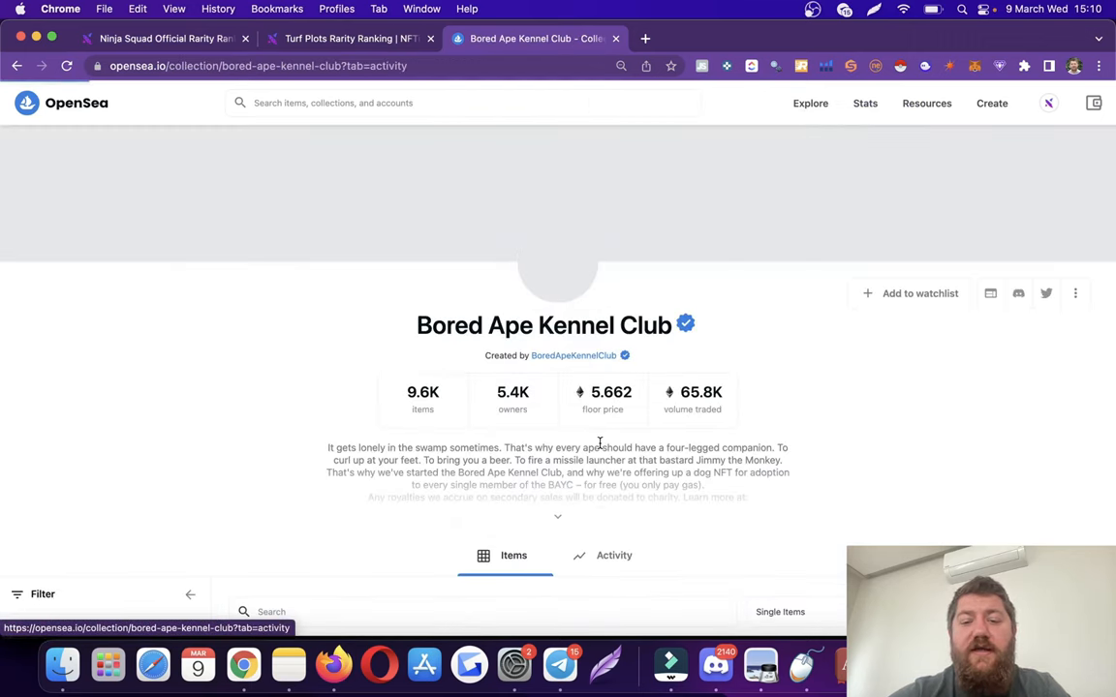
# - View the Bored Ape Kennel Club sales activity chart on OpenSea, then return to the NFTinit Ninja Squad charts
pyautogui.click(614, 554)
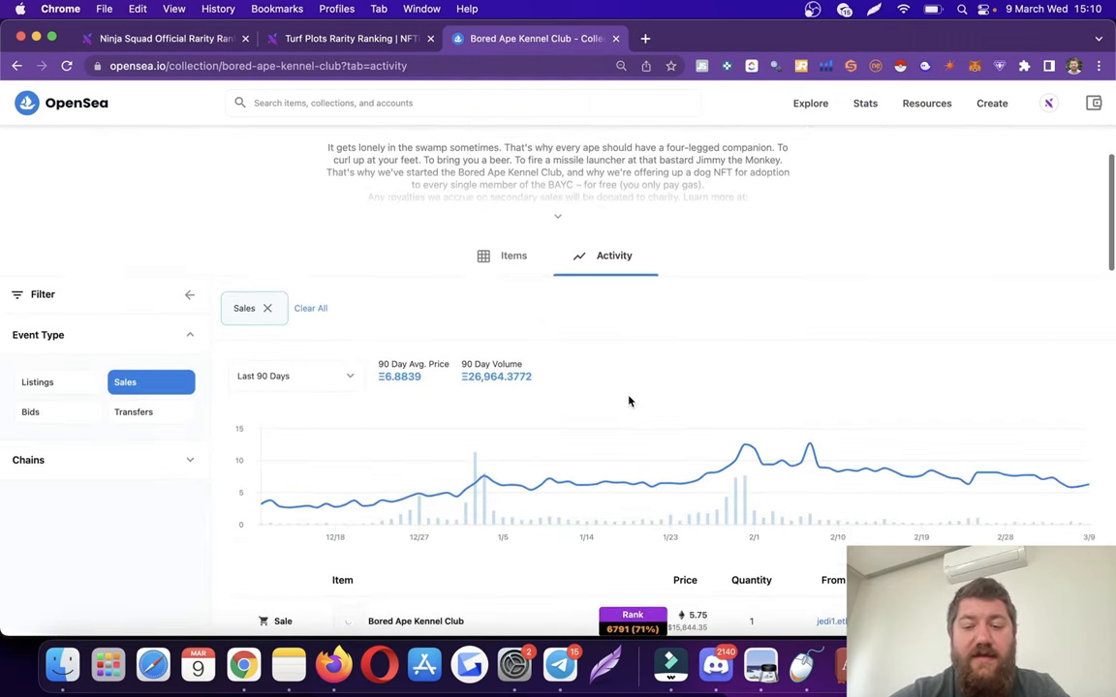
pyautogui.moveTo(605, 492)
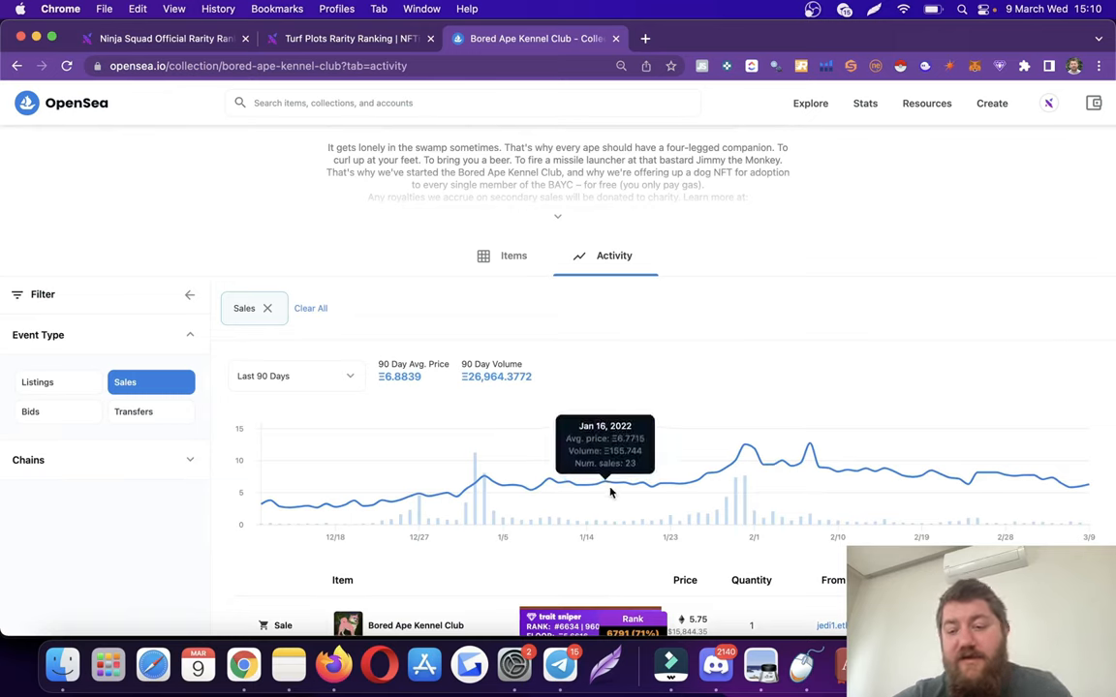
pyautogui.moveTo(784, 461)
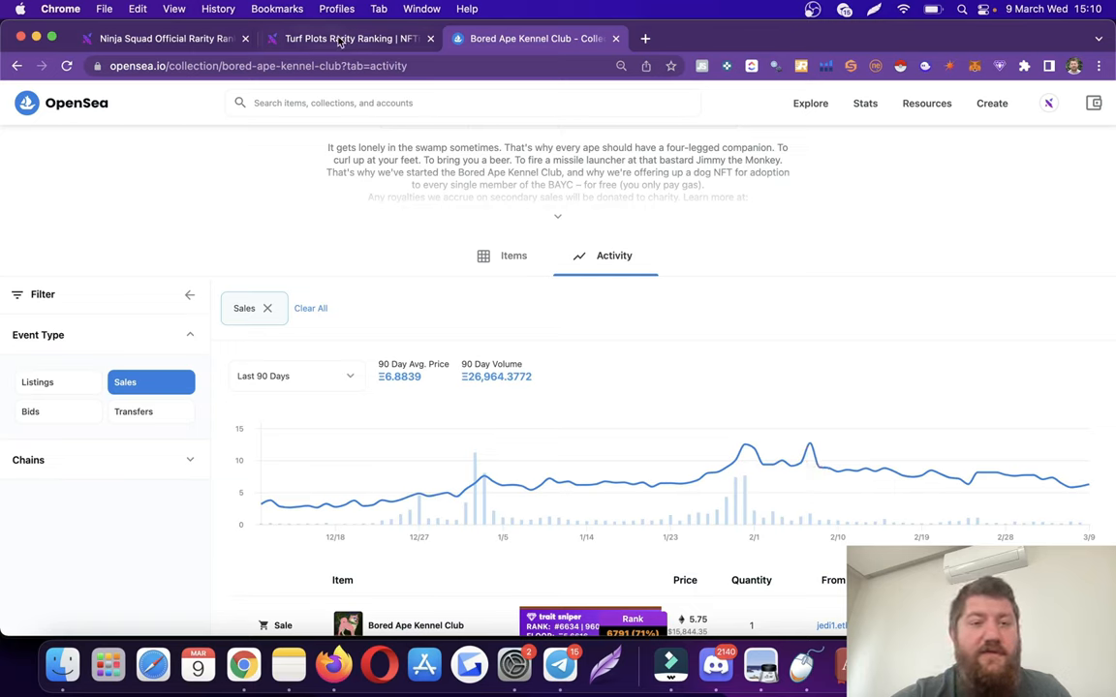
pyautogui.moveTo(810, 453)
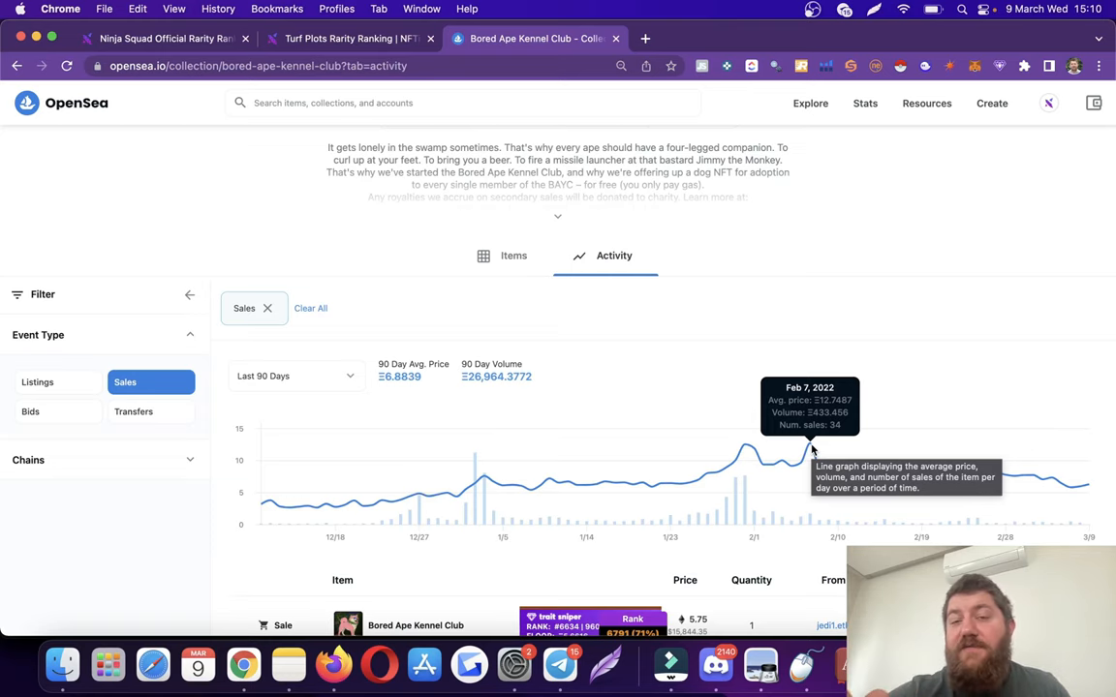
pyautogui.click(165, 38)
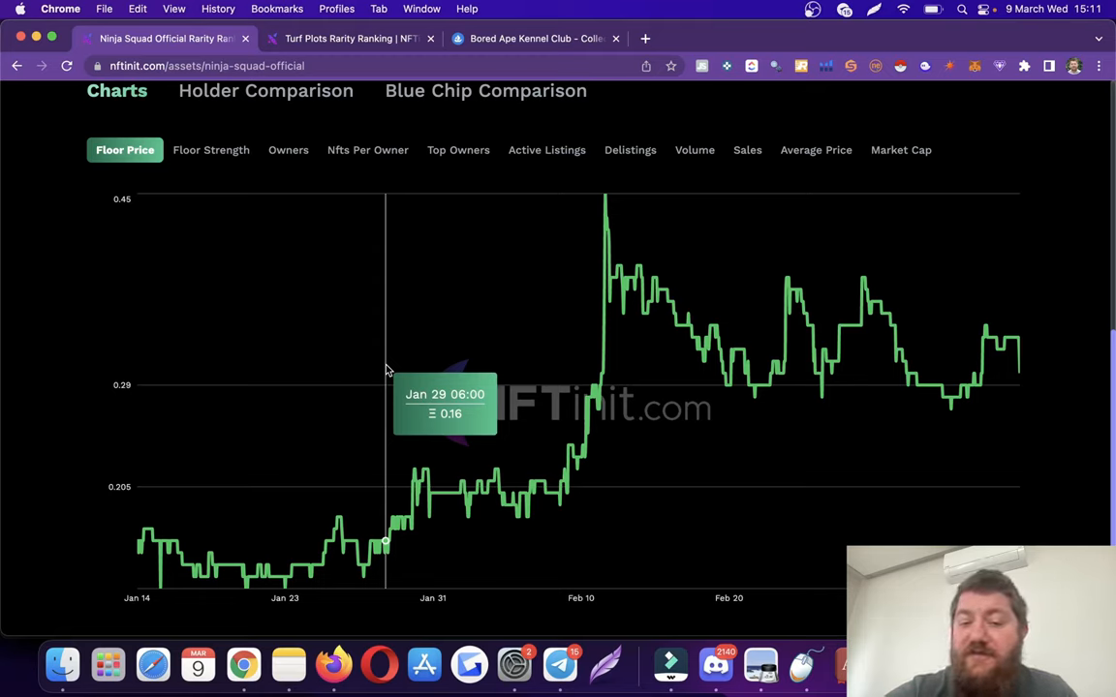
pyautogui.moveTo(585, 325)
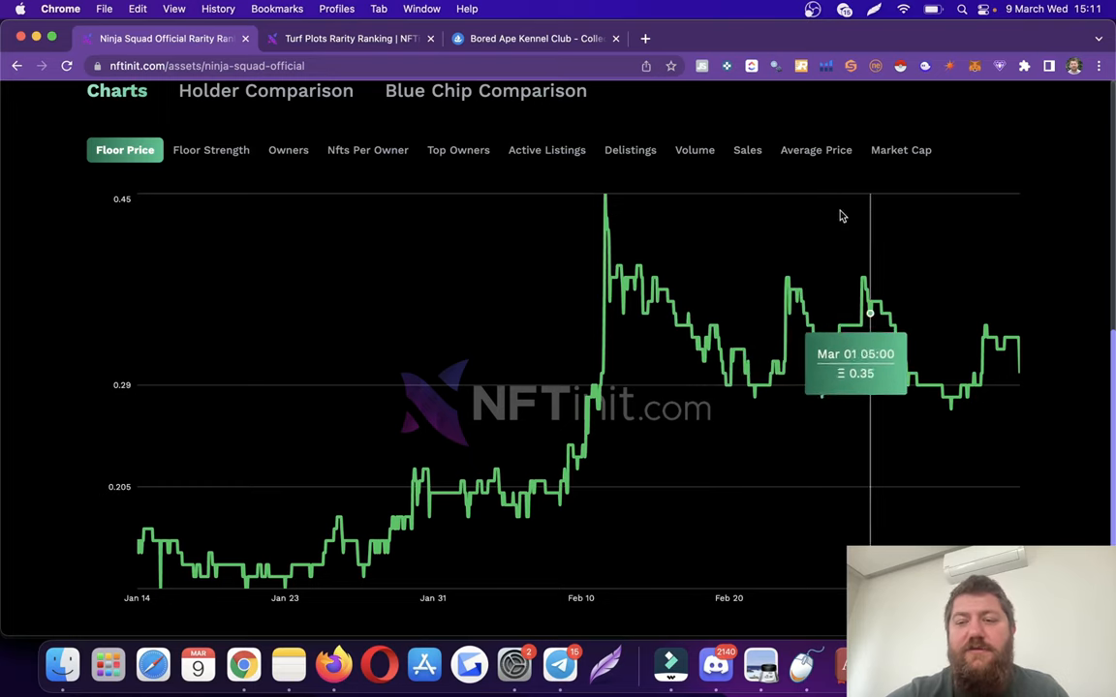
# - Show Ninja Squad Official's floor strength distribution of listings per price range
pyautogui.click(209, 152)
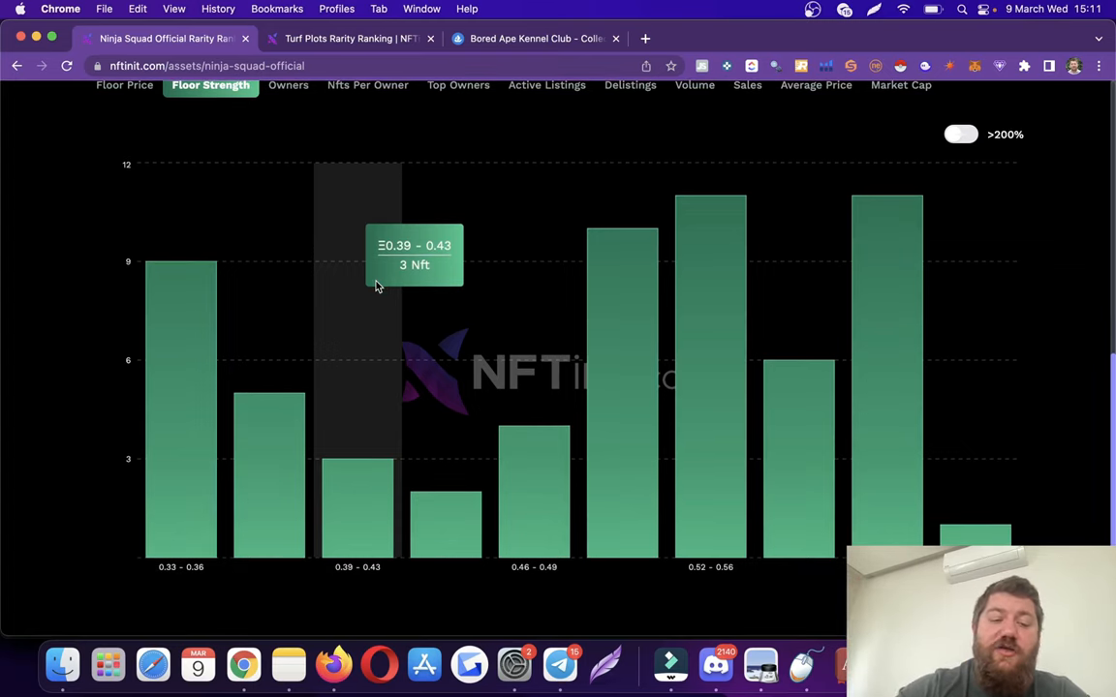
pyautogui.moveTo(194, 347)
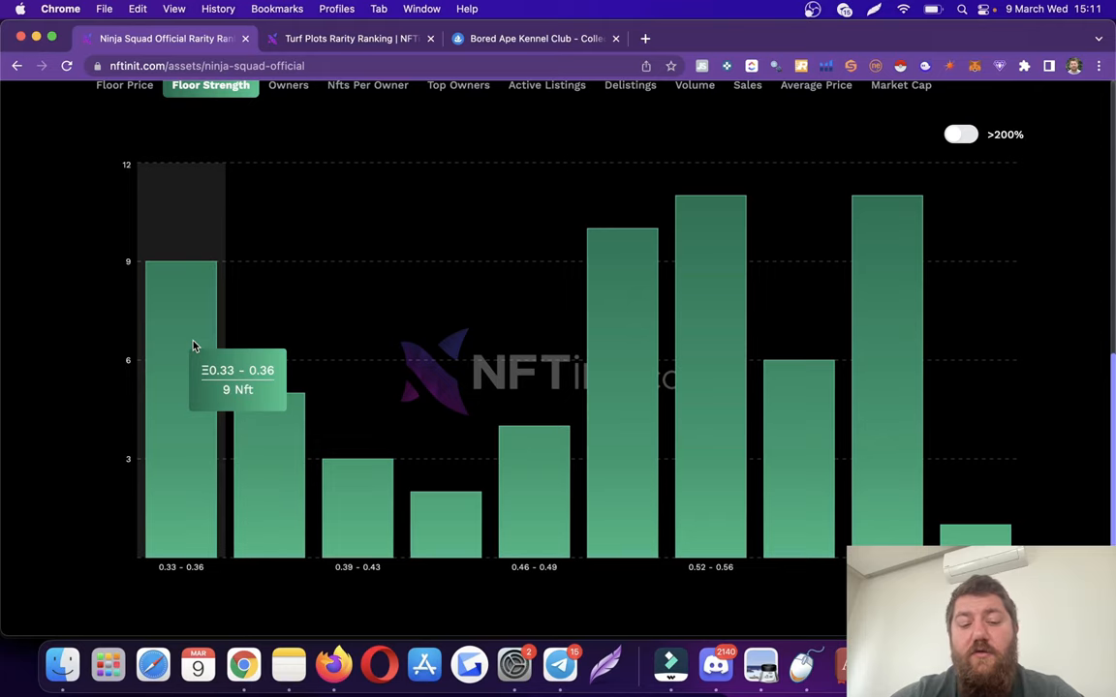
pyautogui.moveTo(271, 531)
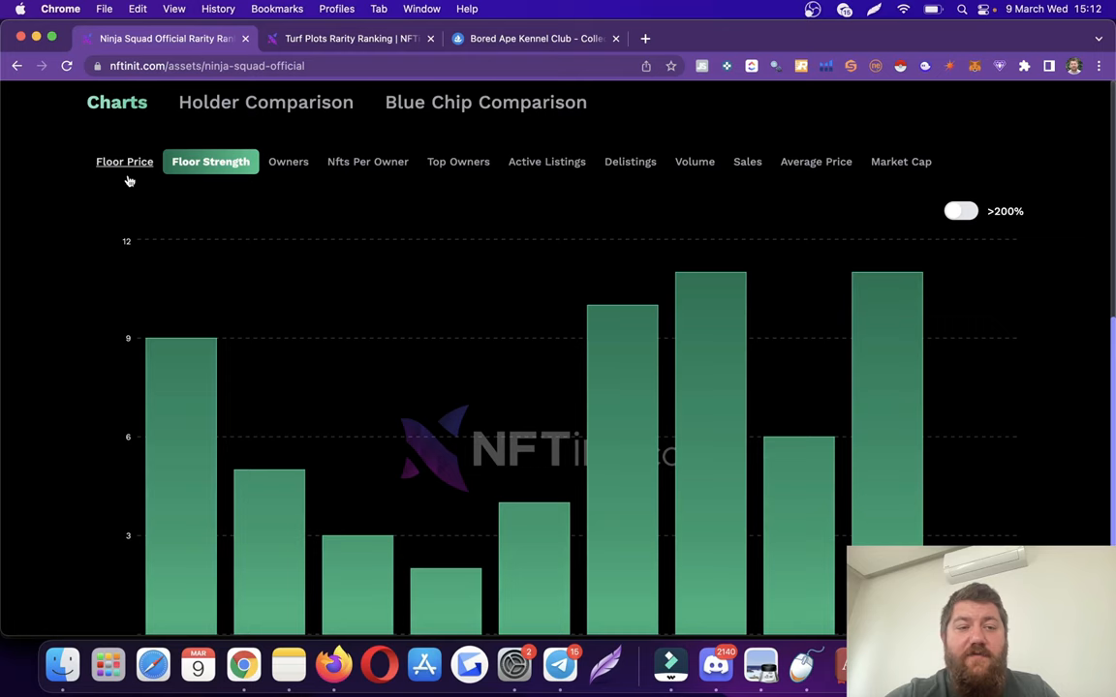
# - Return to the Ninja Squad floor price chart, then switch over to the OpenSea page
pyautogui.click(124, 162)
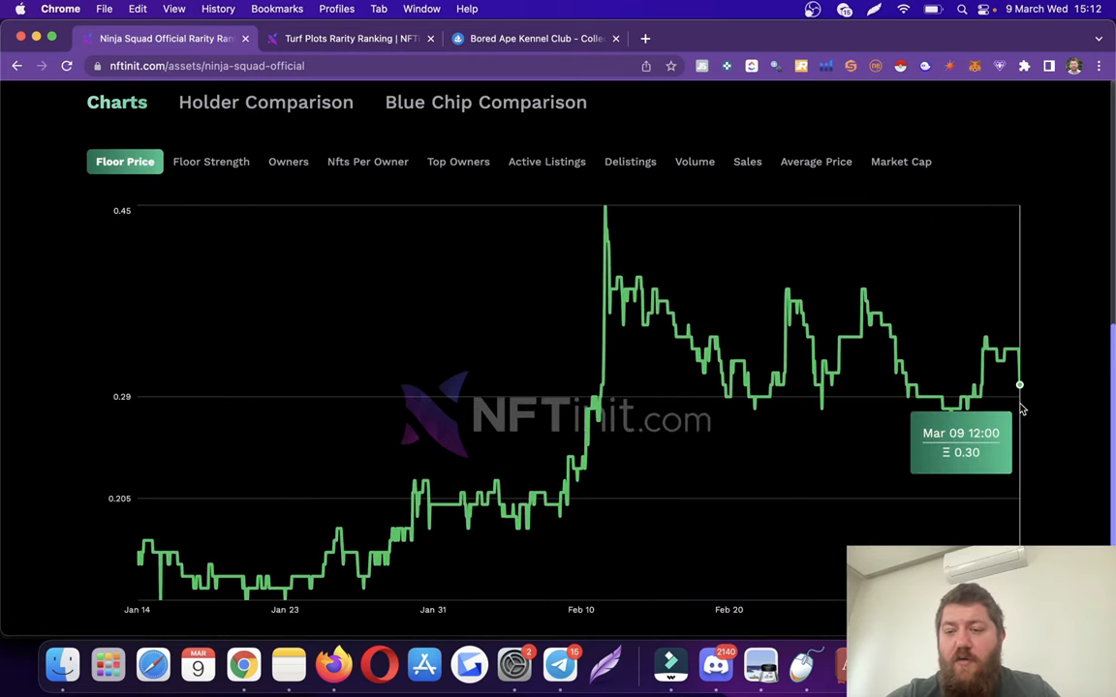
pyautogui.moveTo(211, 163)
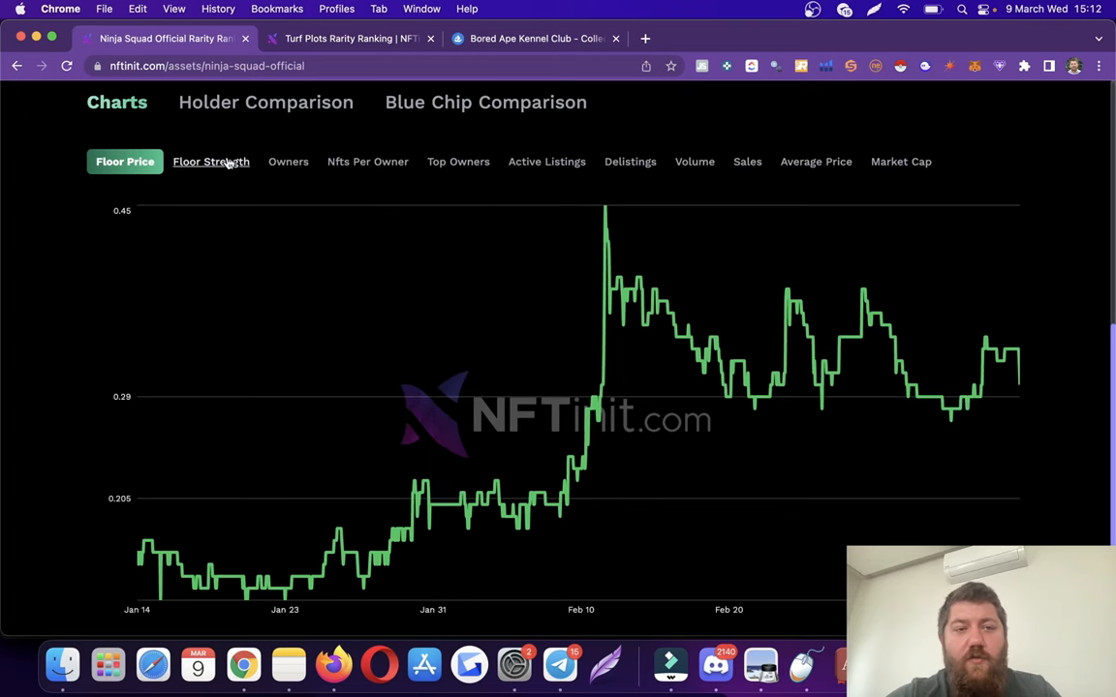
pyautogui.click(535, 39)
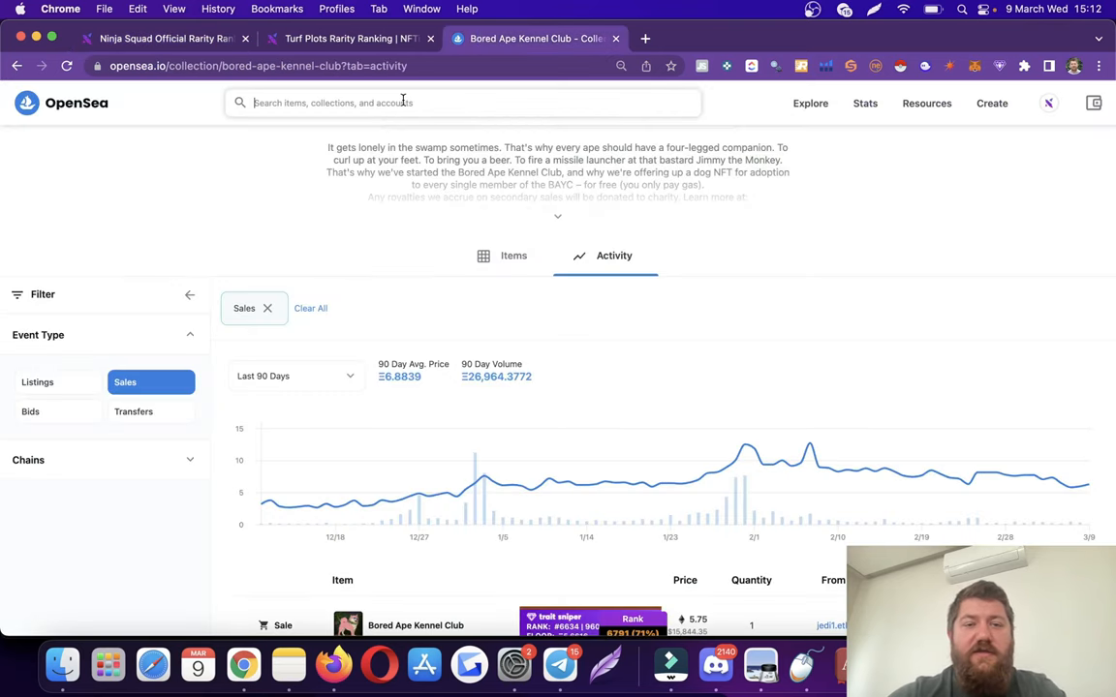
# - Search OpenSea for 'ninja' to reach the Ninja Squad Official collection, then return to NFTinit
pyautogui.write('ninja')
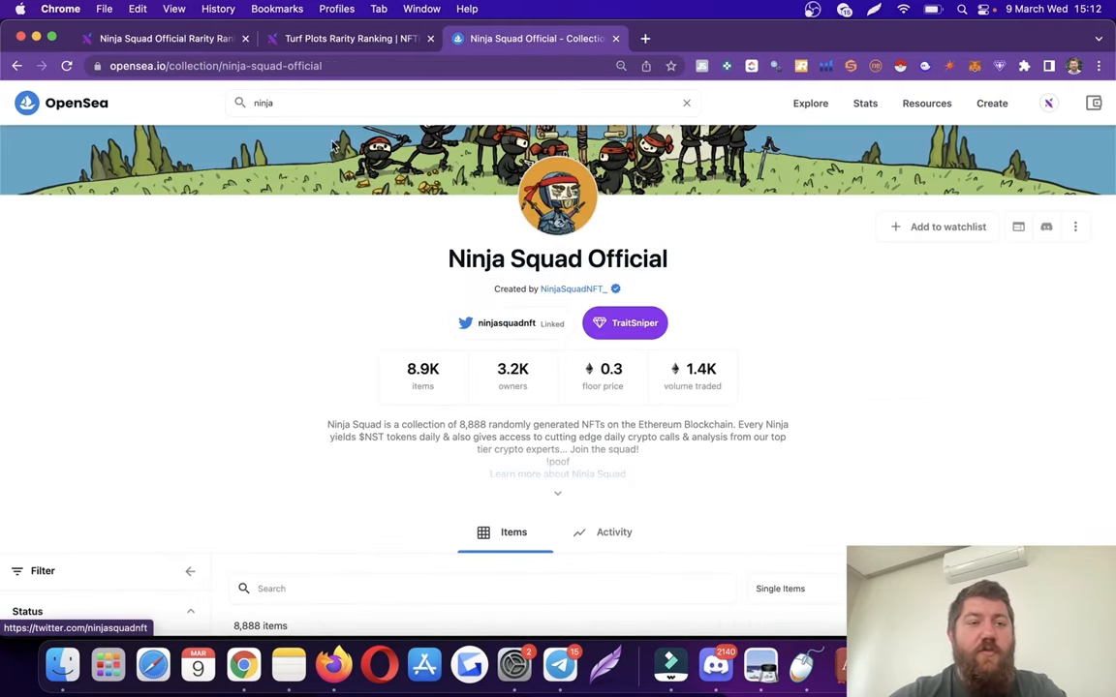
pyautogui.click(164, 39)
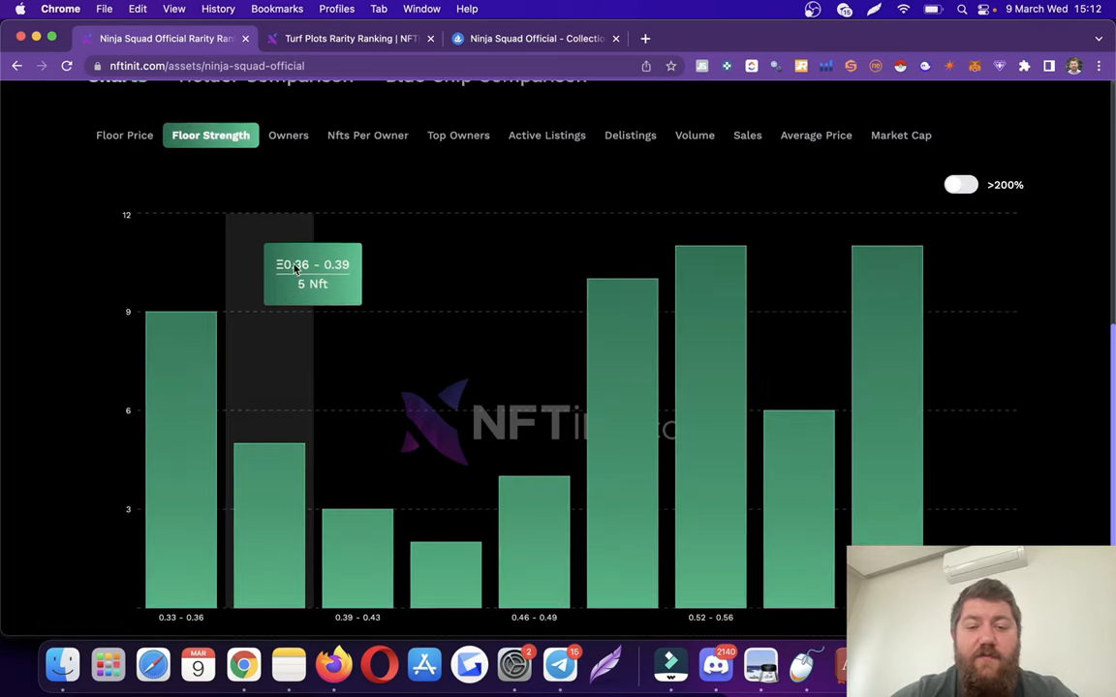
pyautogui.scroll(-3)
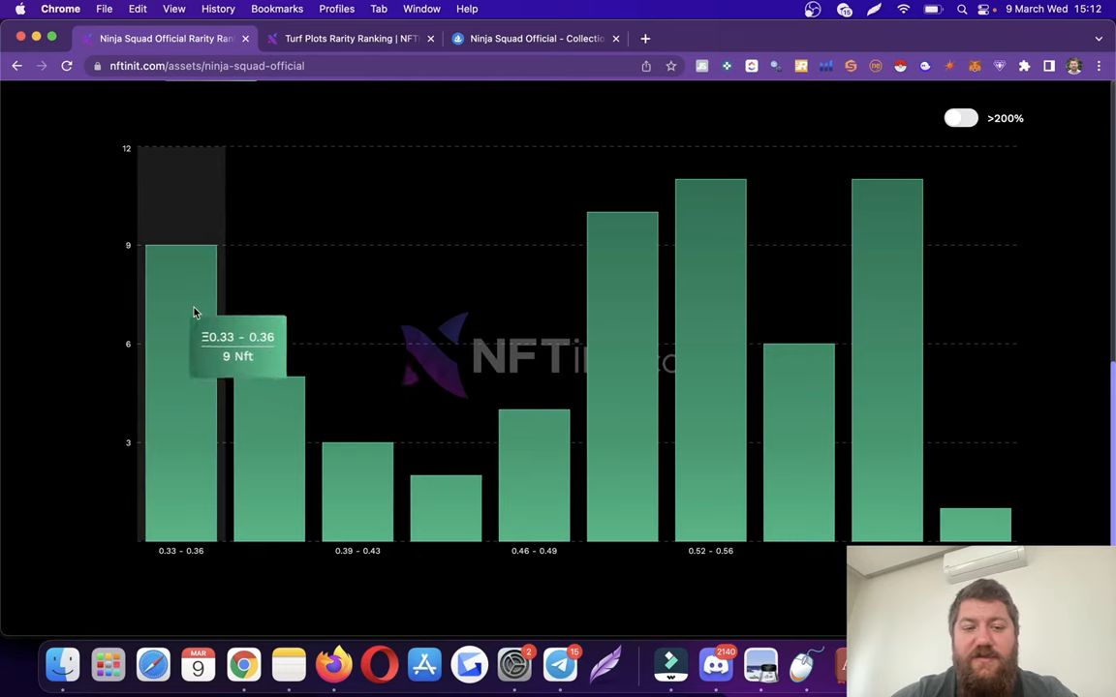
pyautogui.moveTo(359, 470)
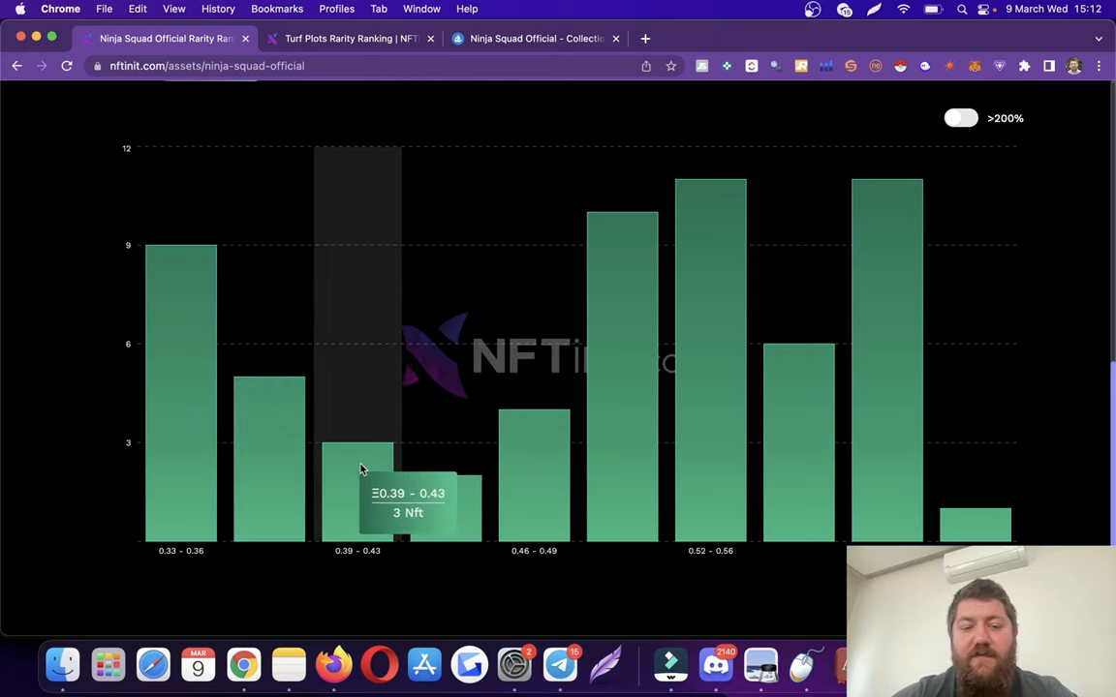
pyautogui.moveTo(447, 504)
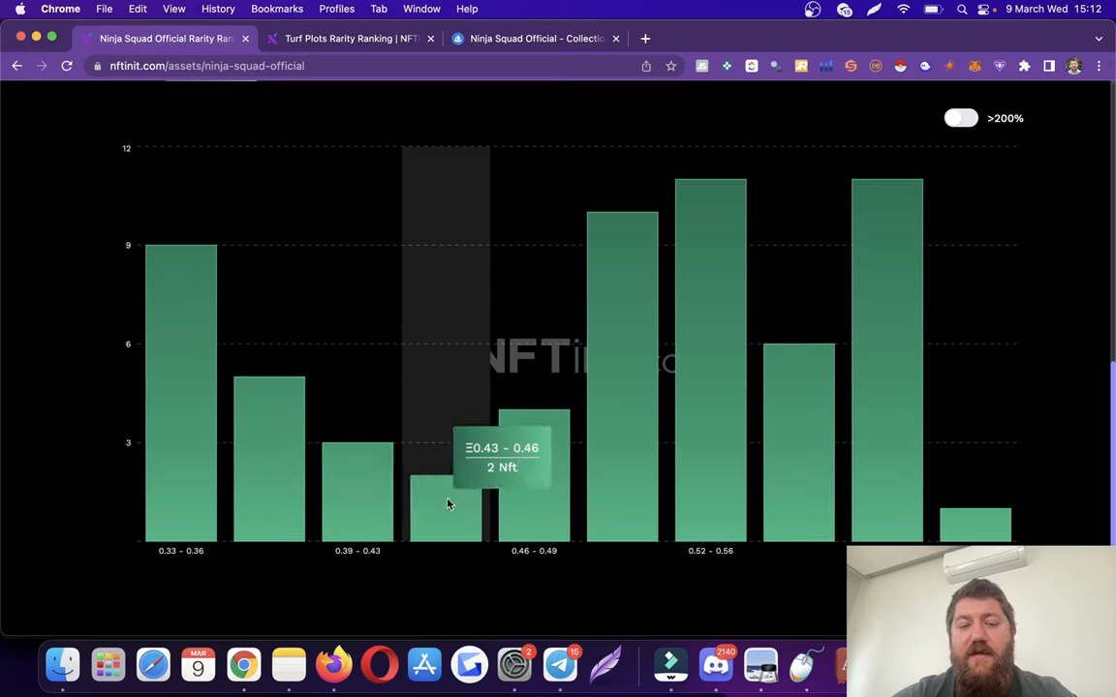
pyautogui.moveTo(527, 499)
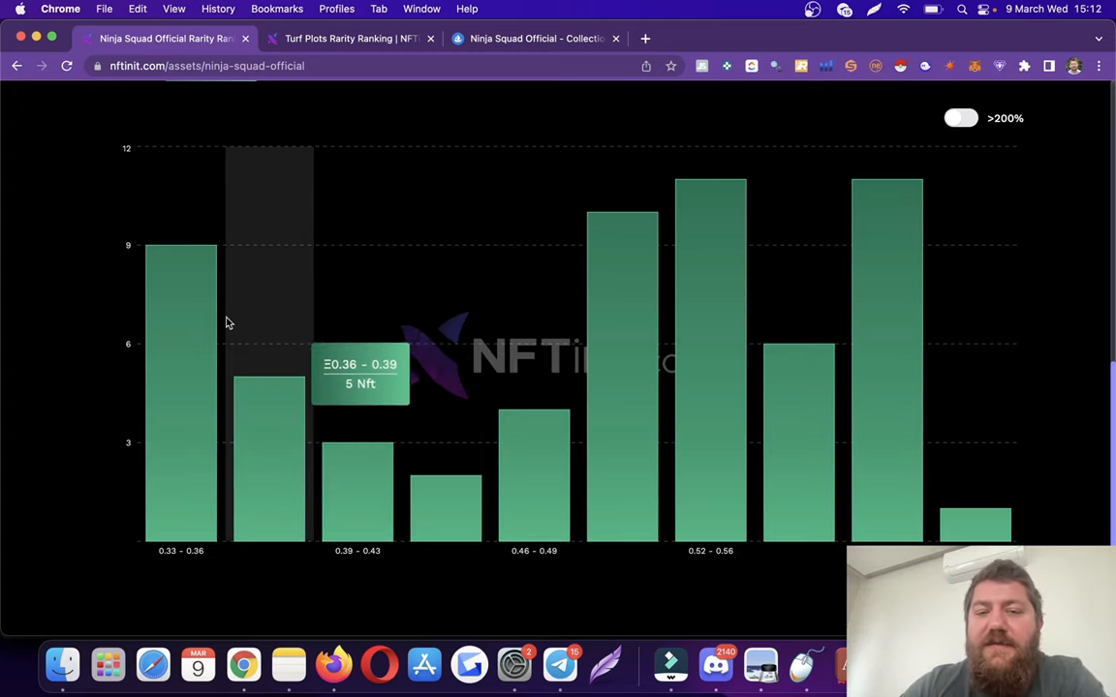
pyautogui.moveTo(237, 395)
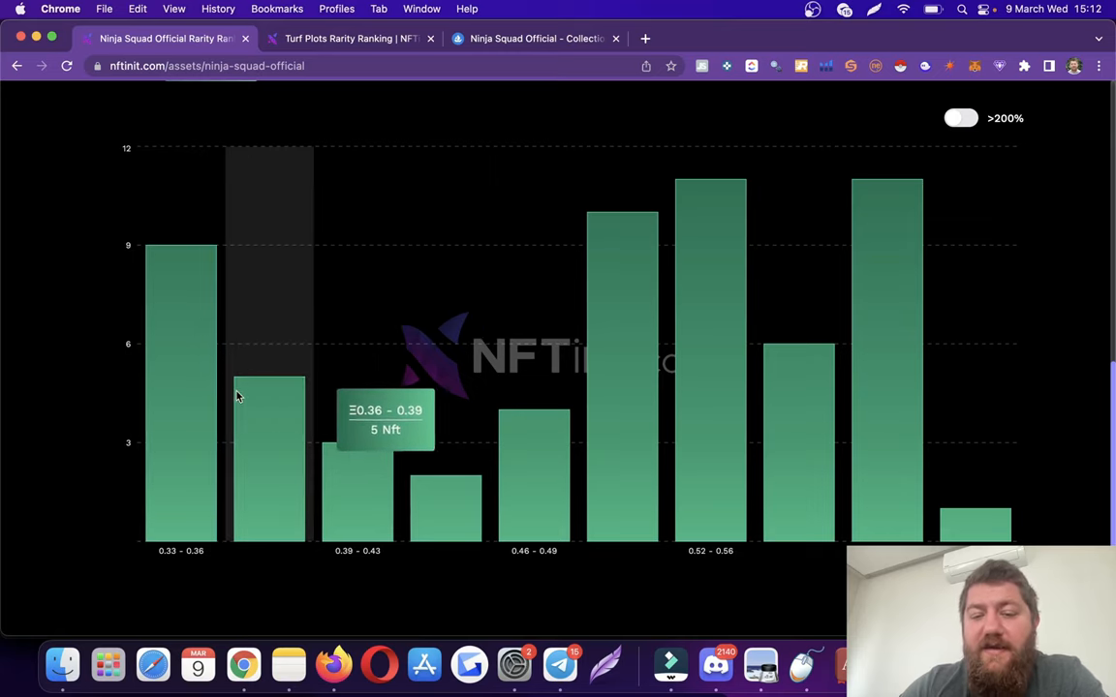
pyautogui.moveTo(198, 401)
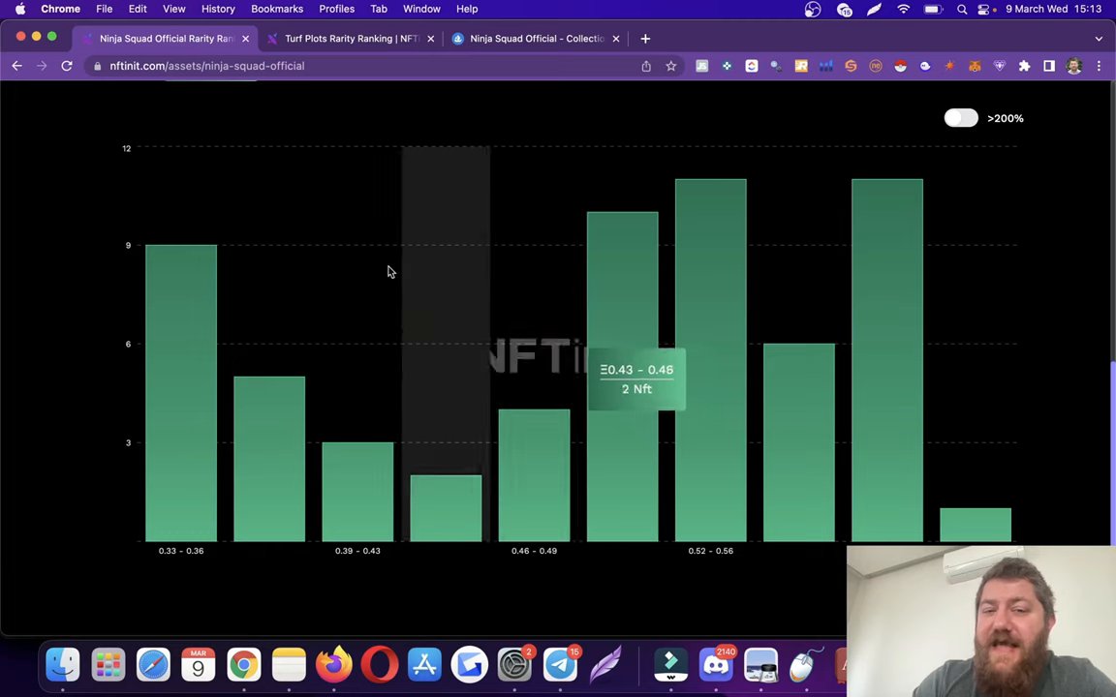
pyautogui.moveTo(286, 314)
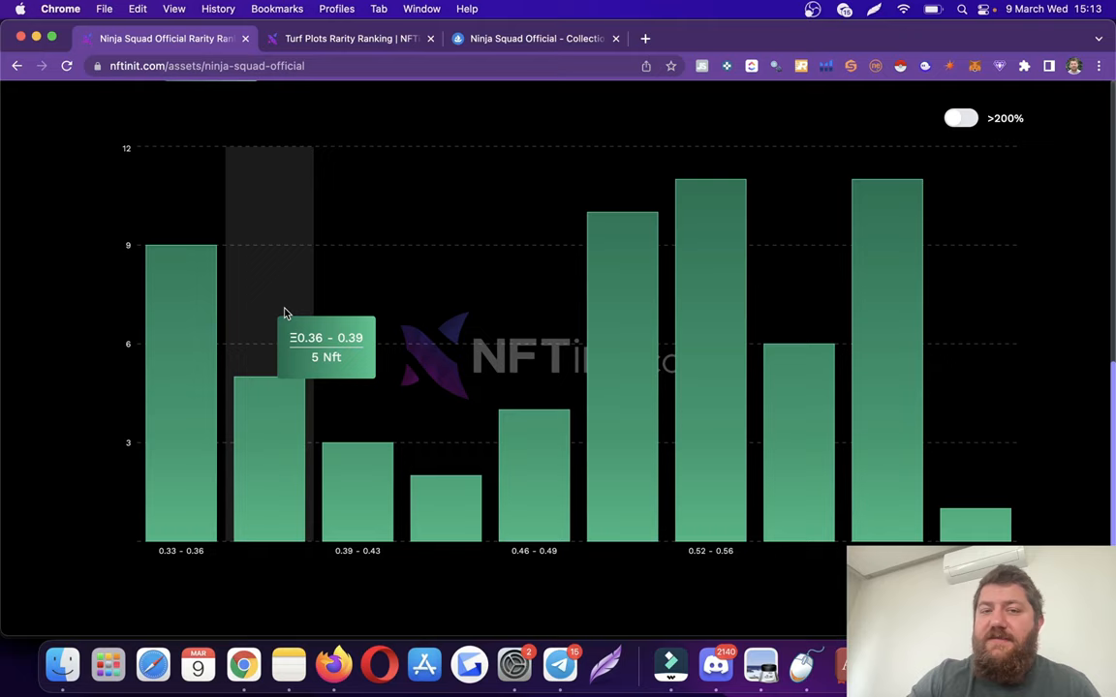
pyautogui.scroll(-3)
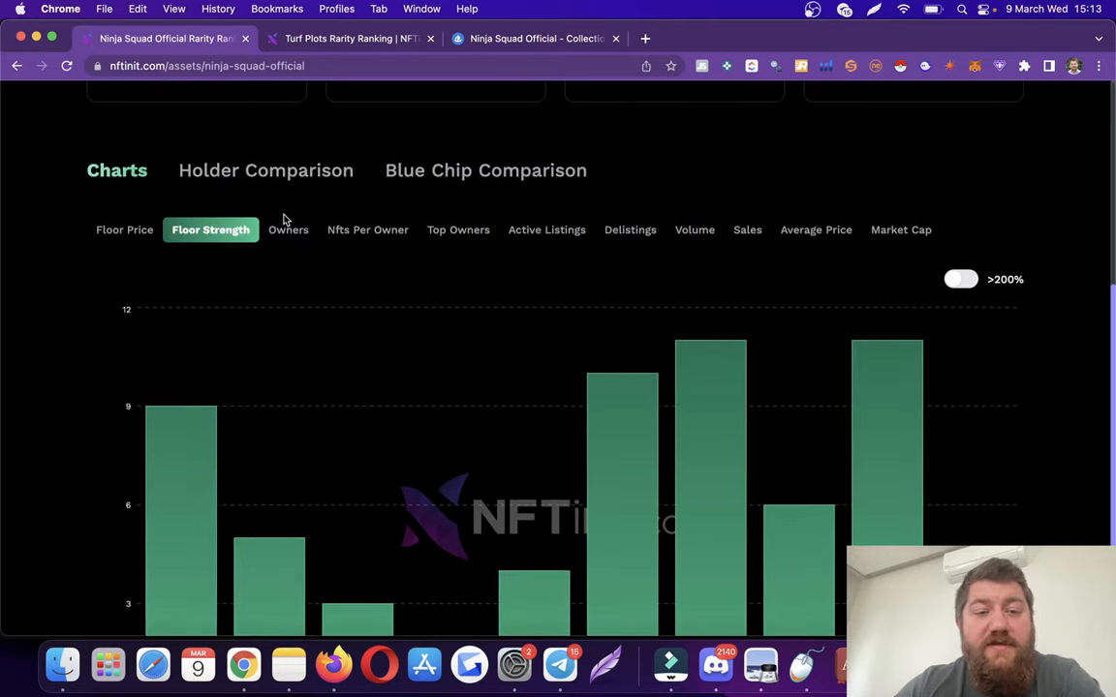
# - Show the Ninja Squad Official owner count chart over time, then switch to the OpenSea collection page
pyautogui.click(287, 229)
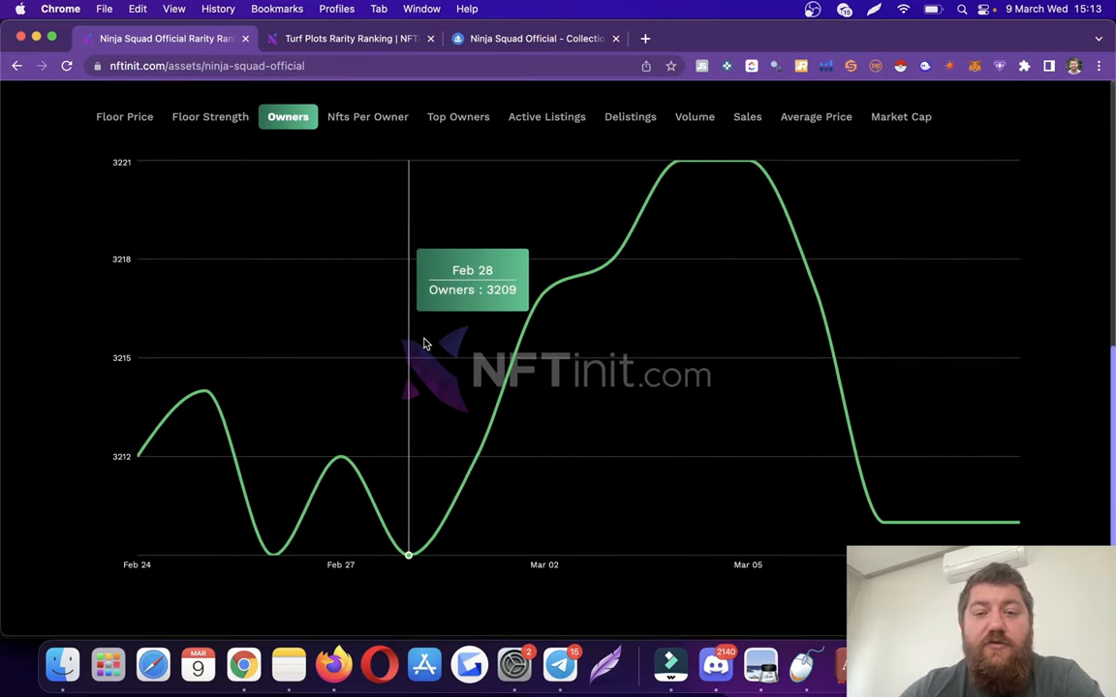
pyautogui.moveTo(545, 325)
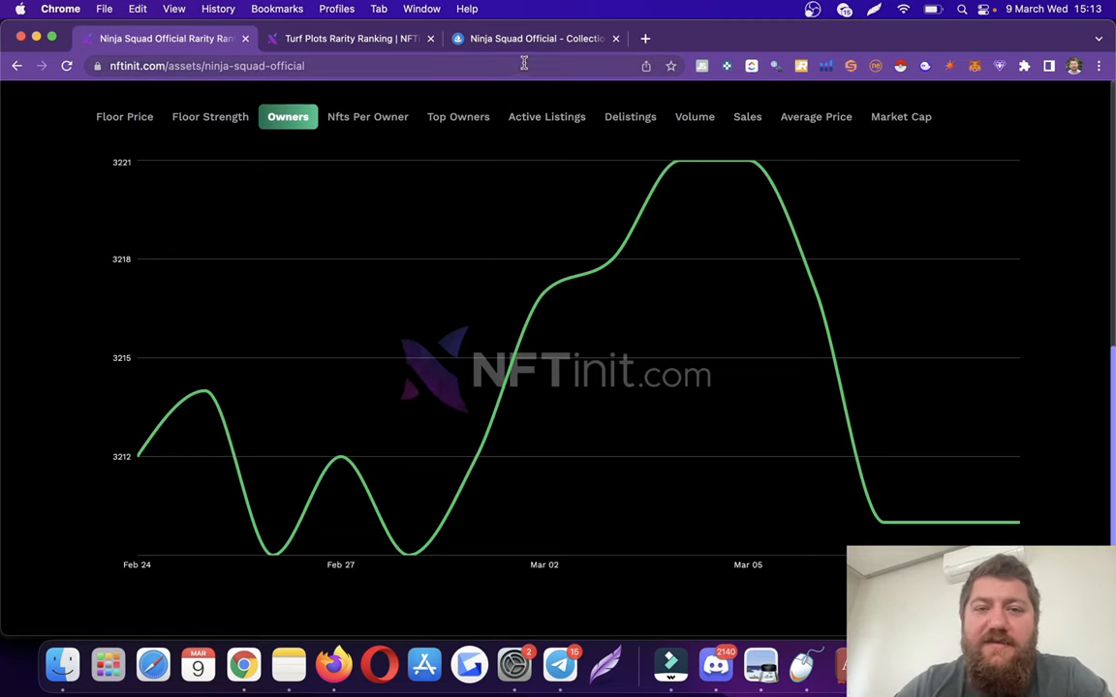
pyautogui.click(534, 39)
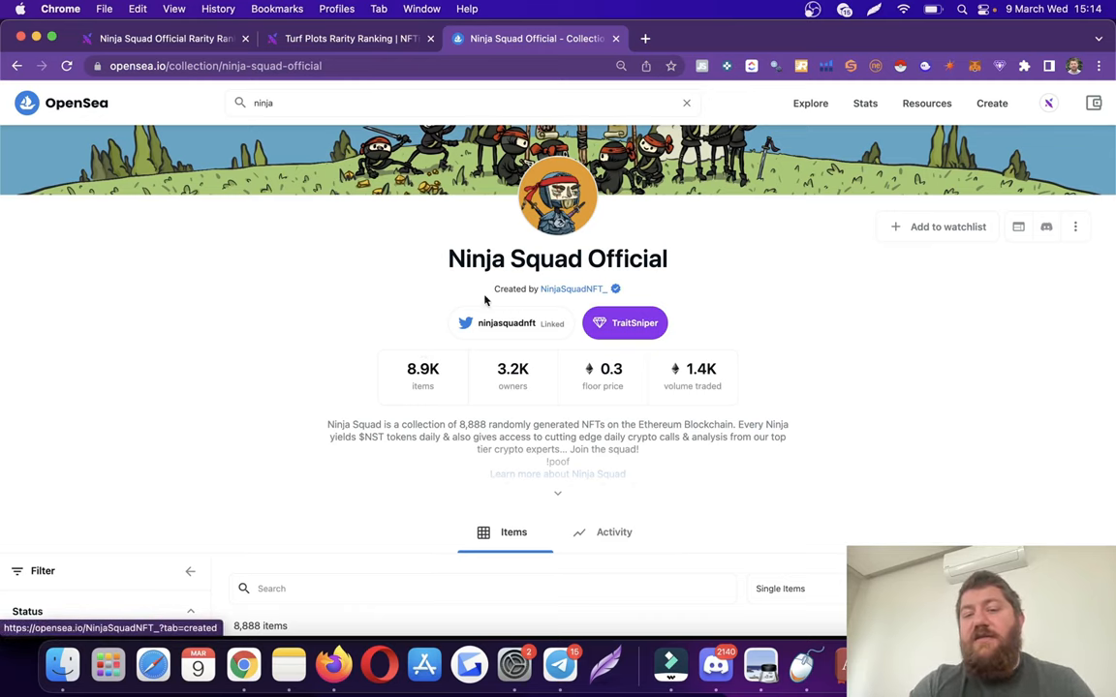
pyautogui.moveTo(337, 213)
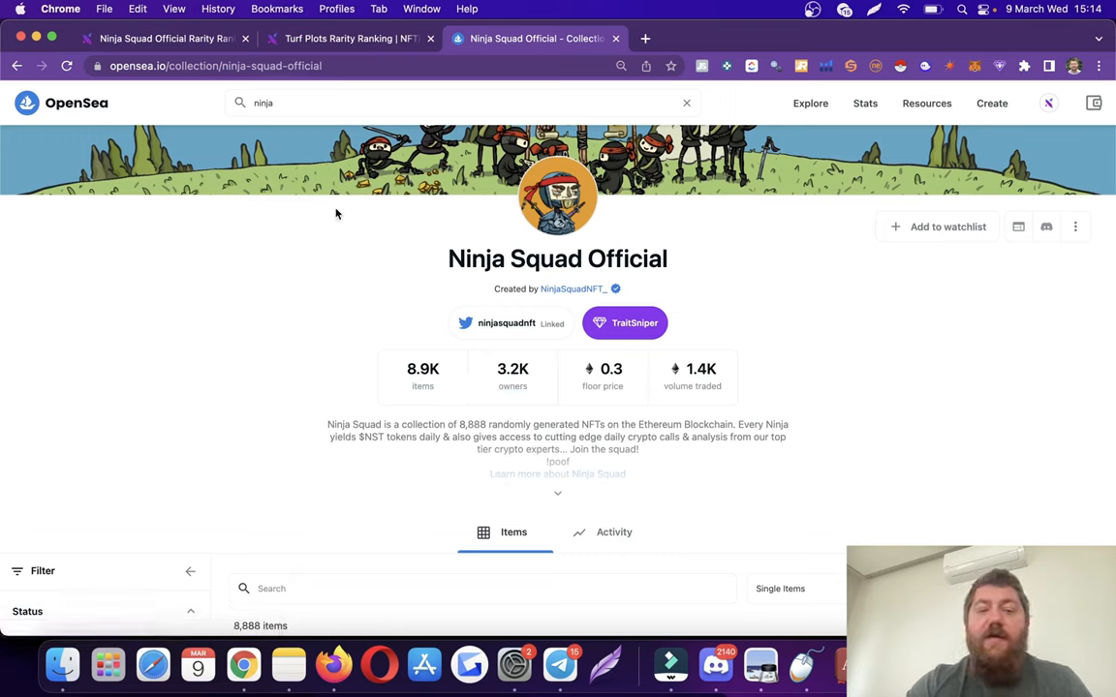
pyautogui.moveTo(422, 386)
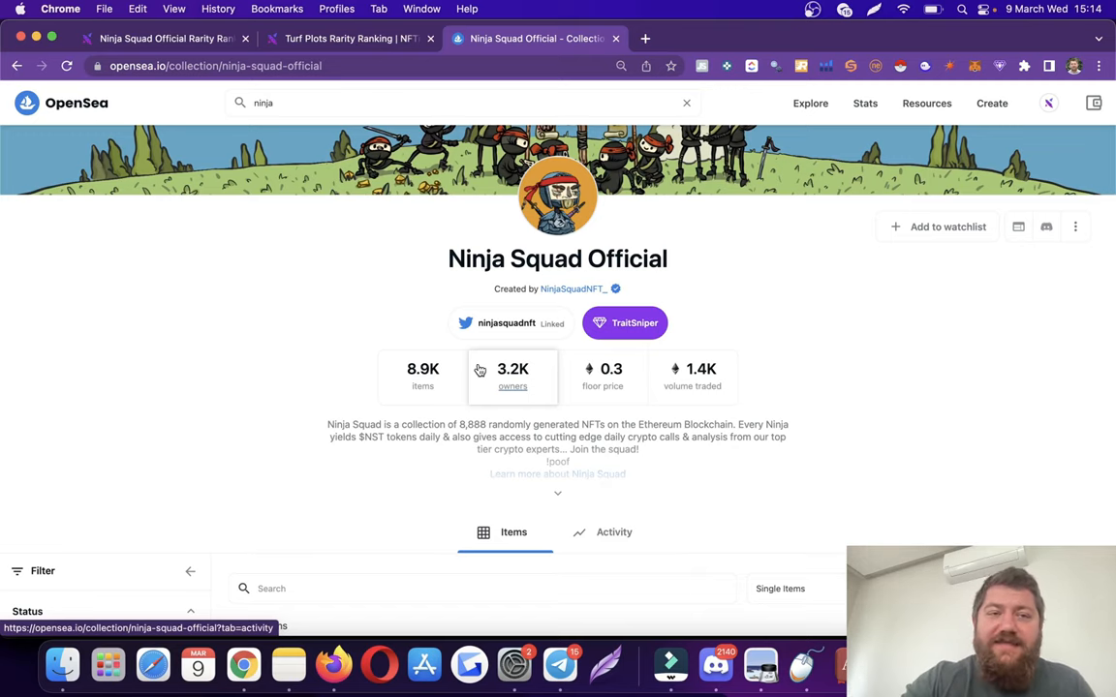
pyautogui.click(164, 39)
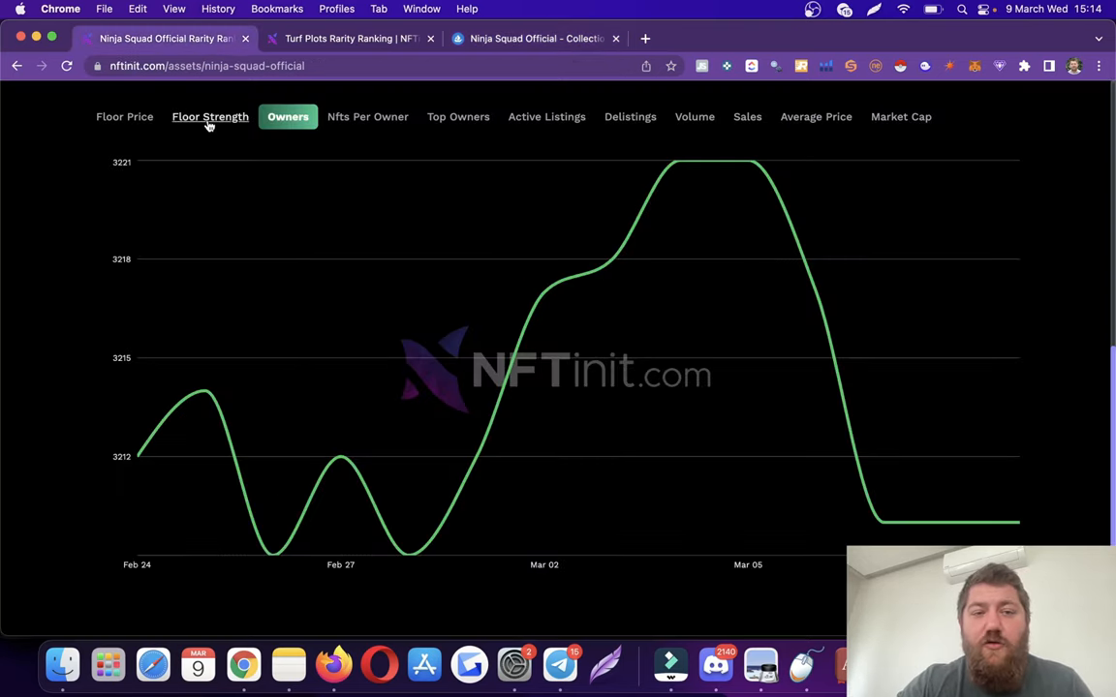
# - Go through the floor strength and owner charts, ending on the NFTs-per-owner distribution
pyautogui.click(210, 116)
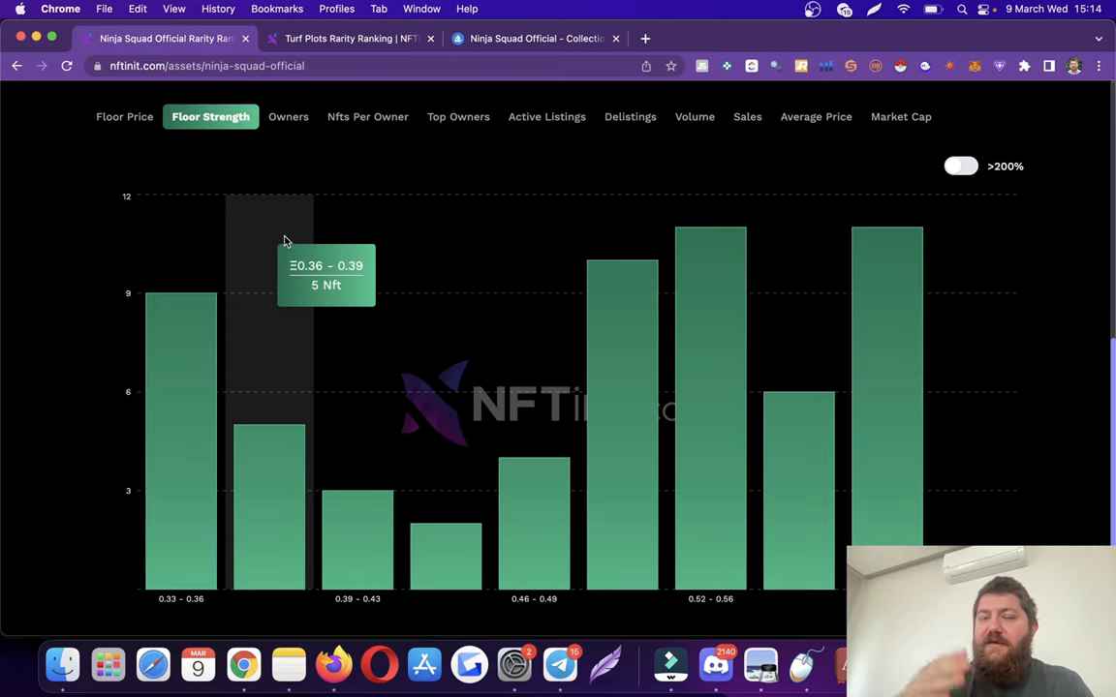
pyautogui.click(286, 116)
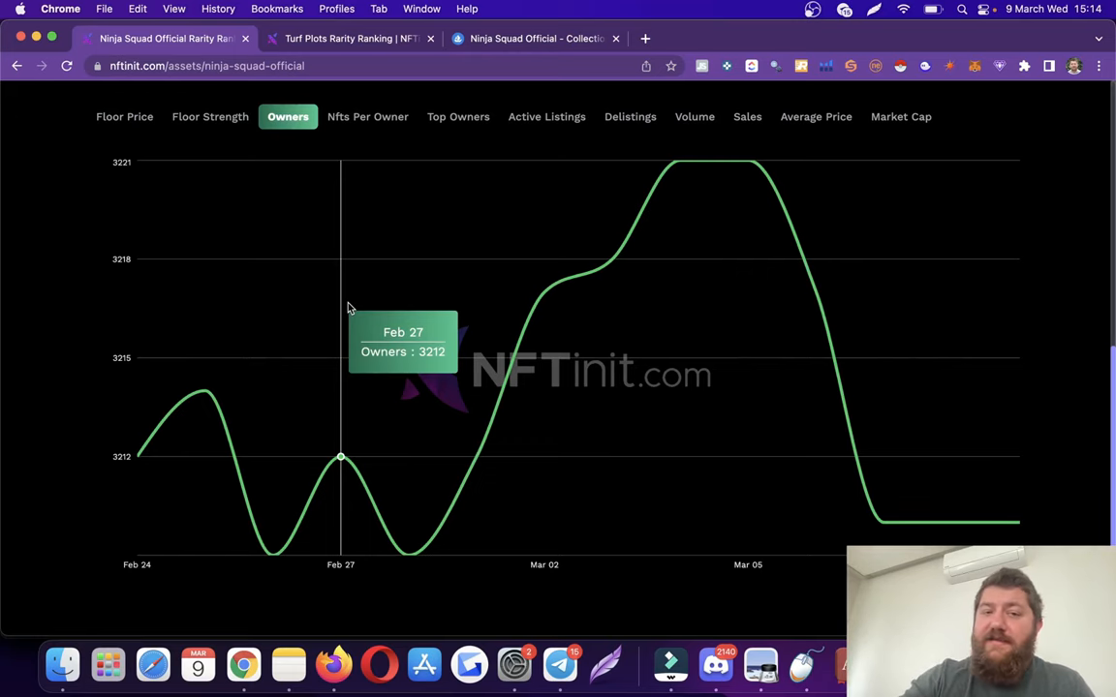
pyautogui.click(369, 116)
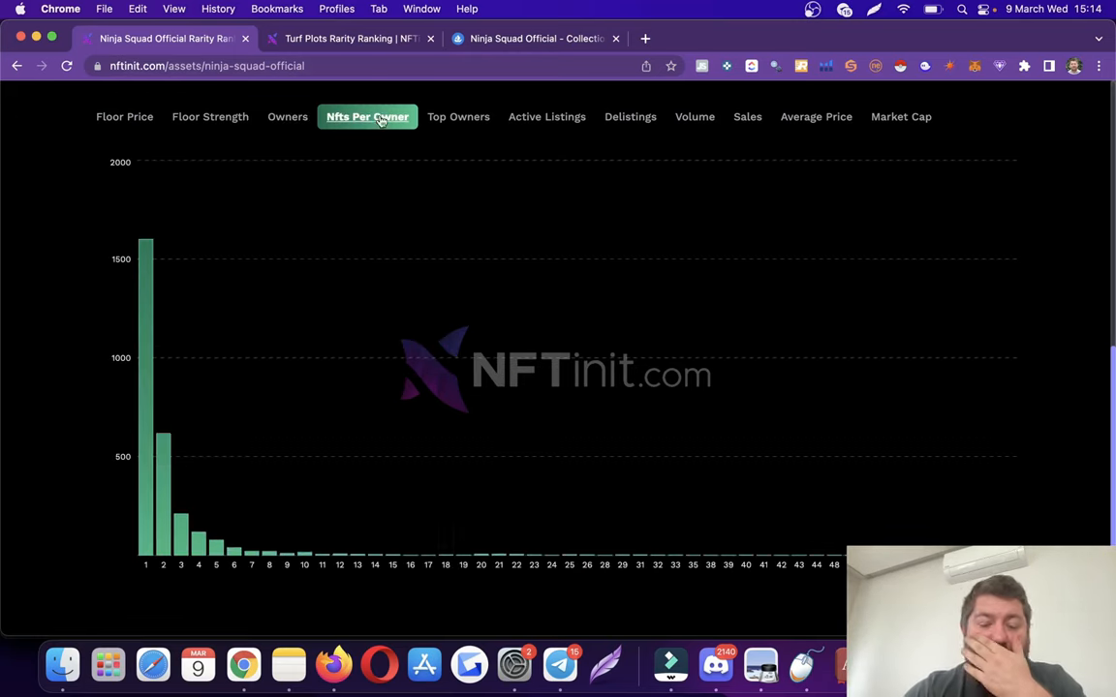
pyautogui.moveTo(145, 240)
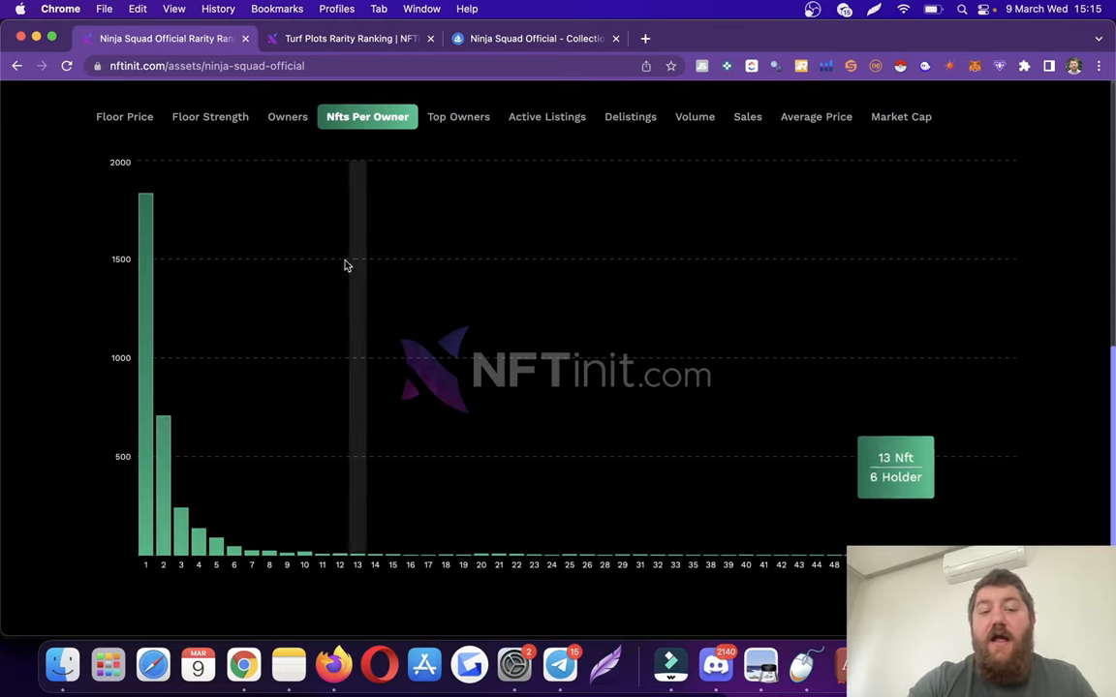
pyautogui.moveTo(146, 301)
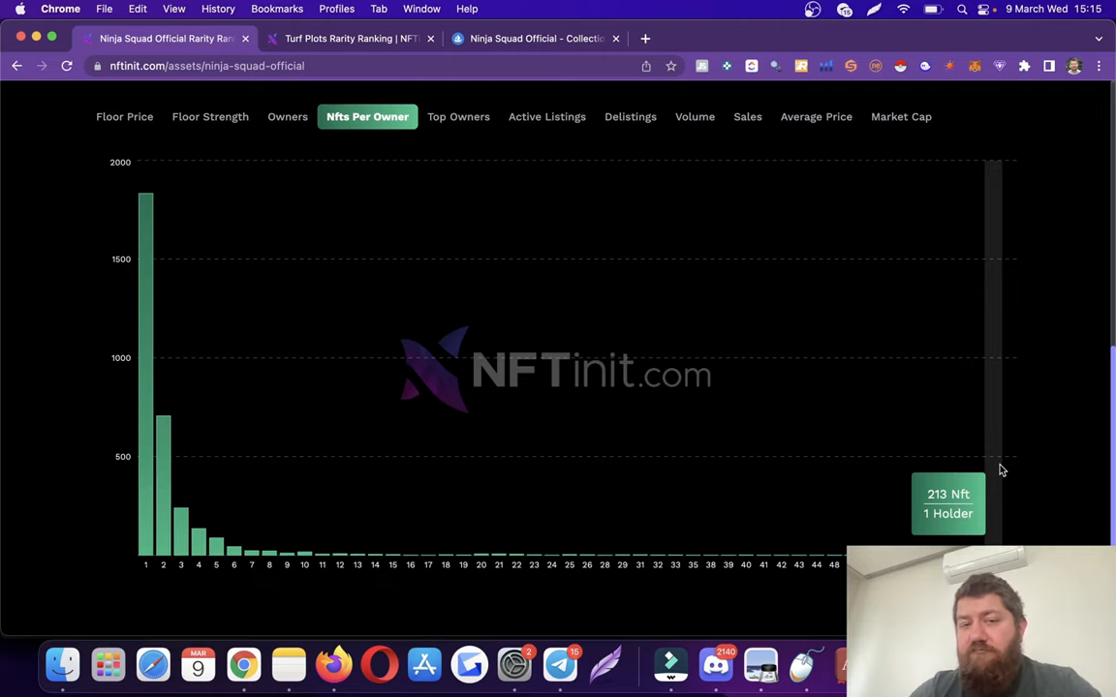
pyautogui.moveTo(469, 376)
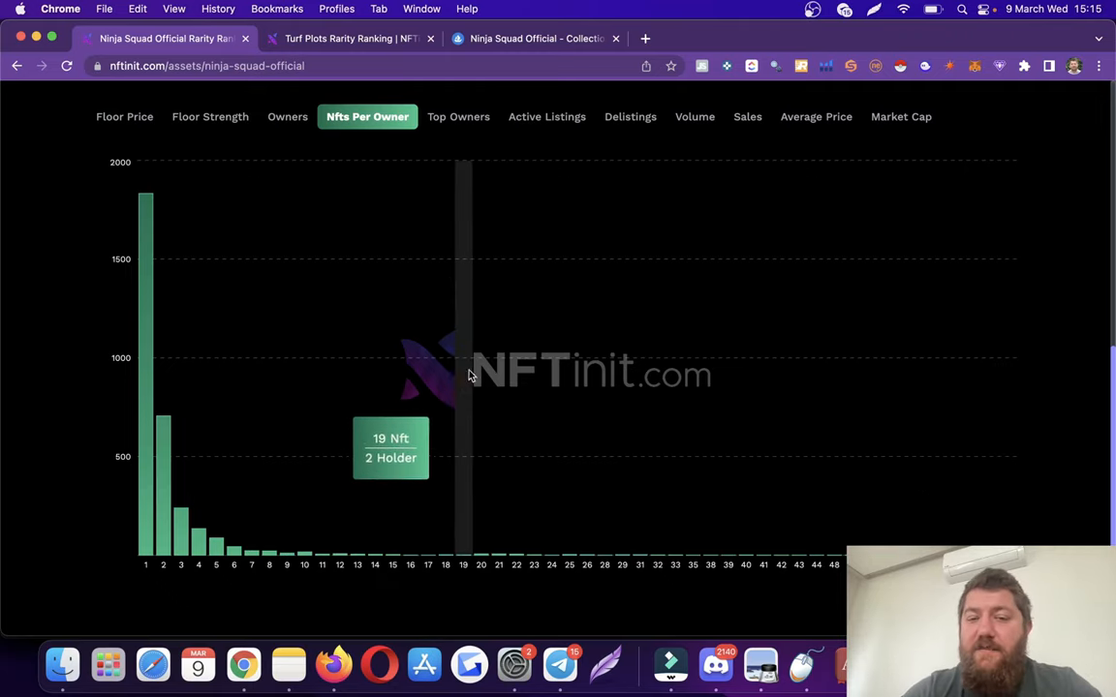
# - Show the Ninja Squad Top Owners table of holders and their token counts
pyautogui.click(458, 101)
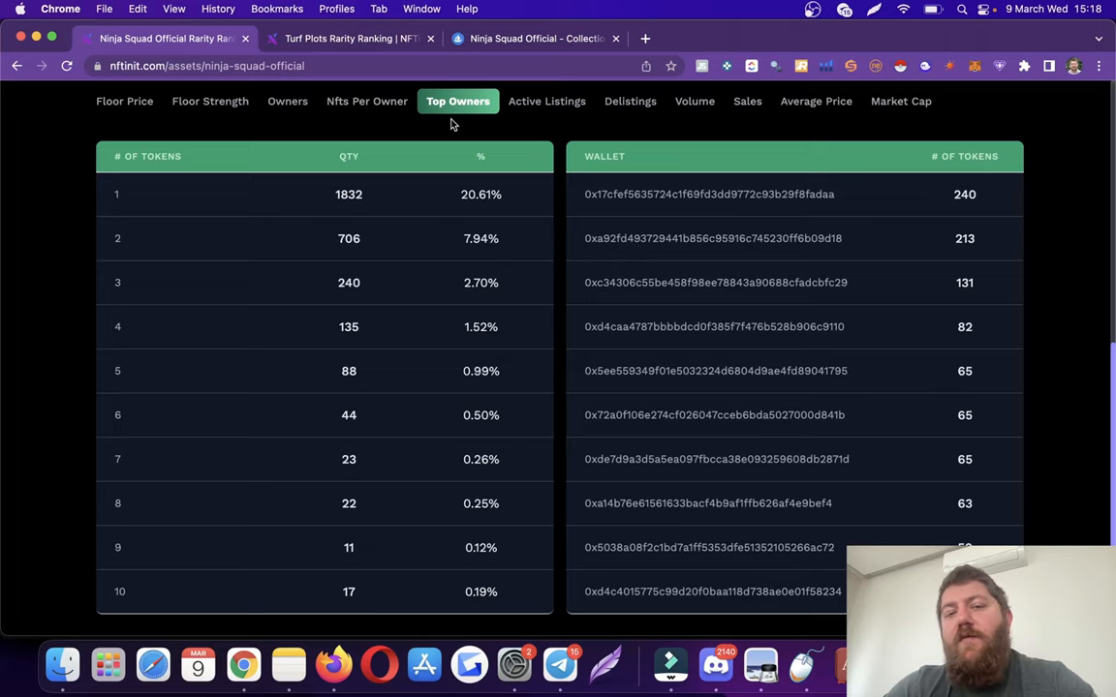
pyautogui.moveTo(366, 101)
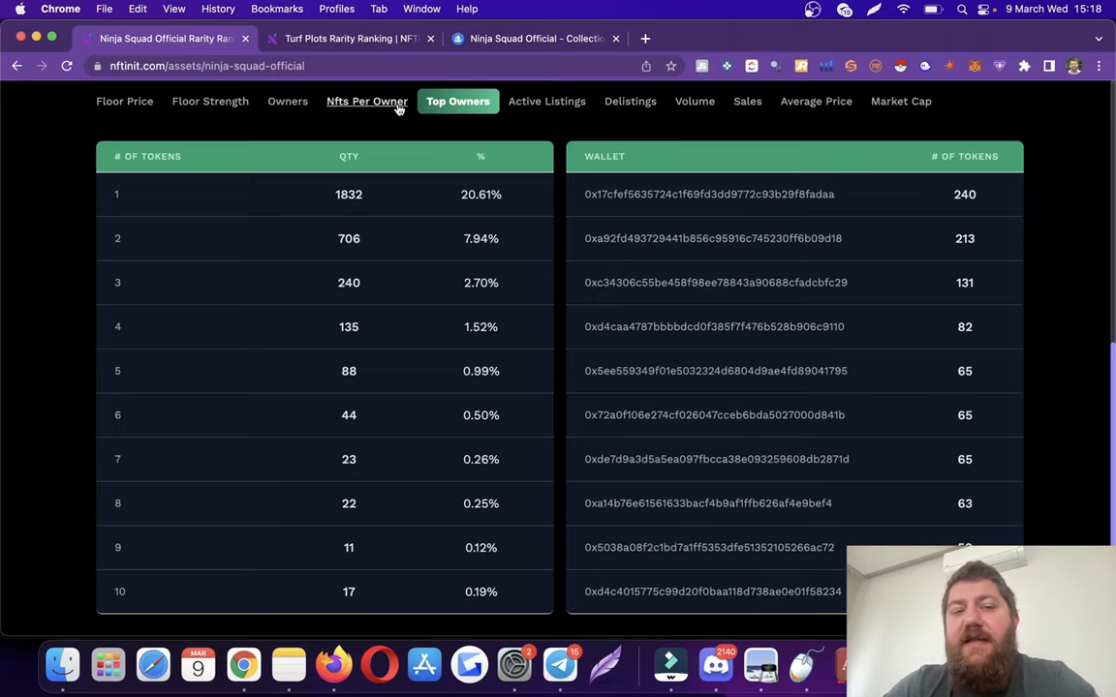
# - Revisit NFTs per owner and Top Owners, then show the Ninja Squad active listings chart over time
pyautogui.click(366, 101)
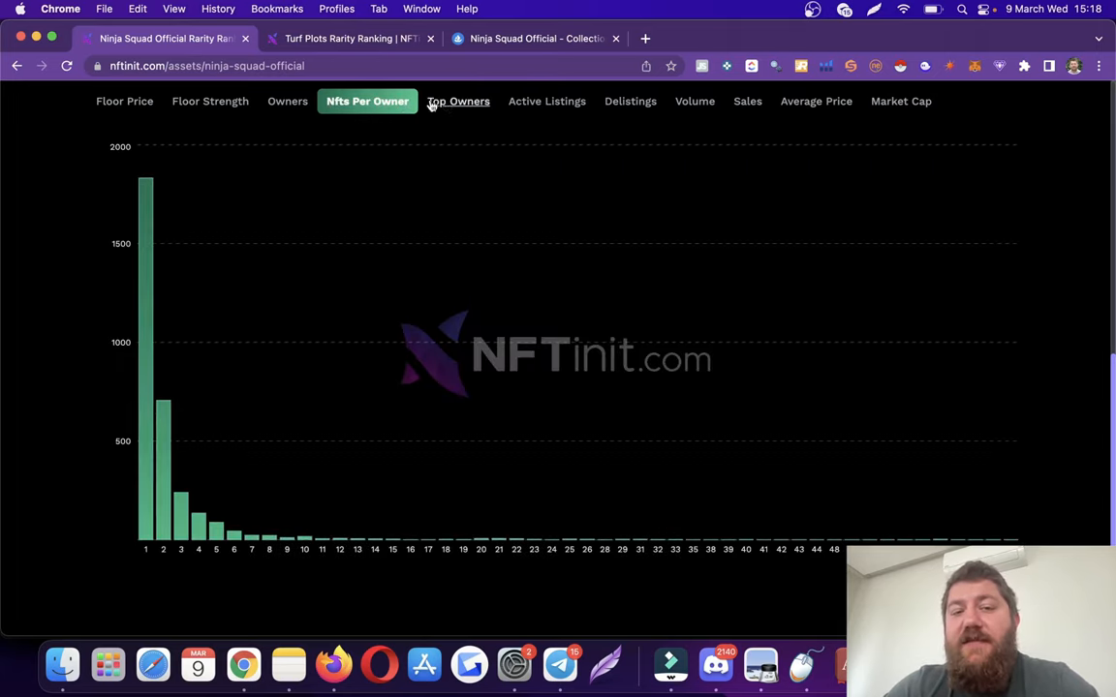
pyautogui.click(457, 100)
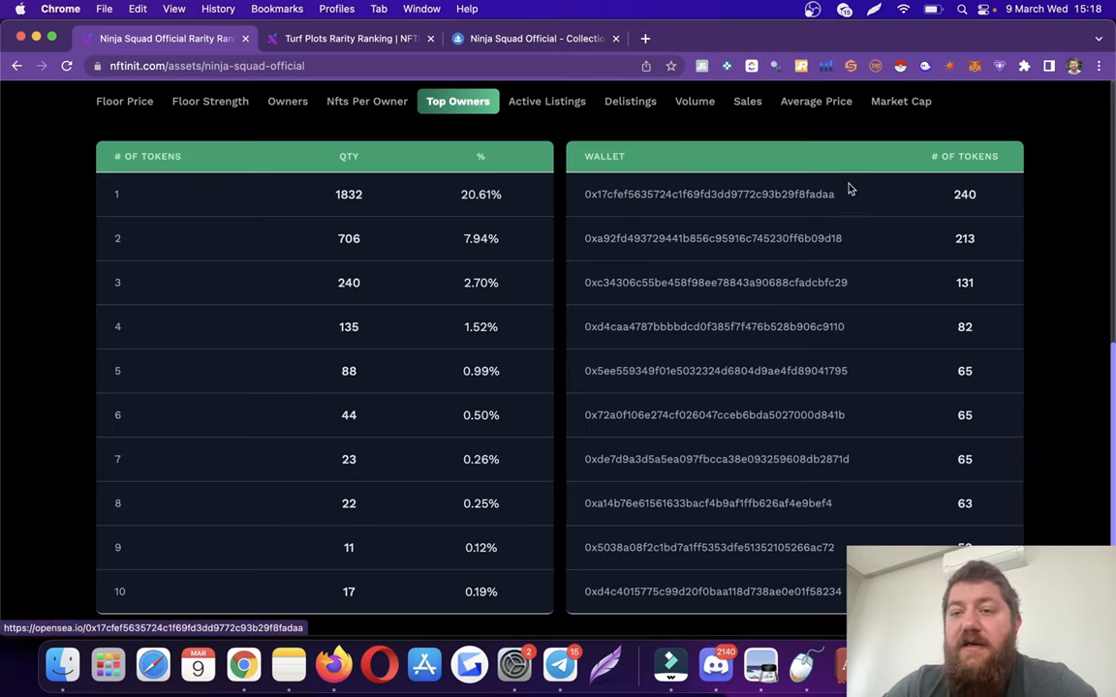
pyautogui.click(547, 101)
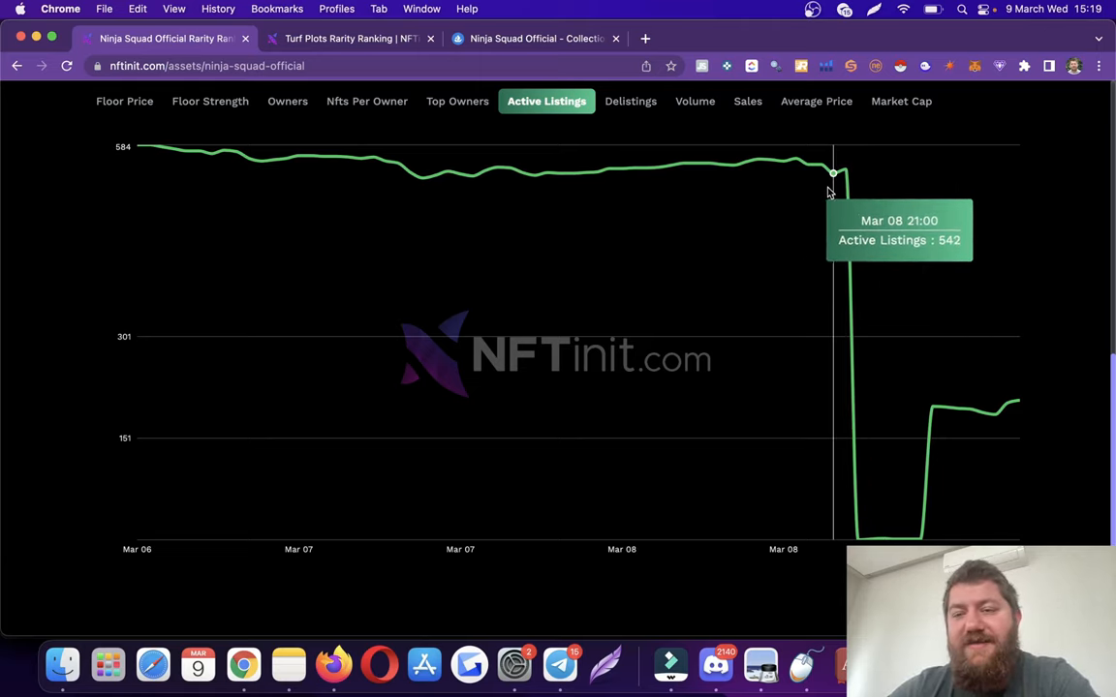
pyautogui.moveTo(361, 158)
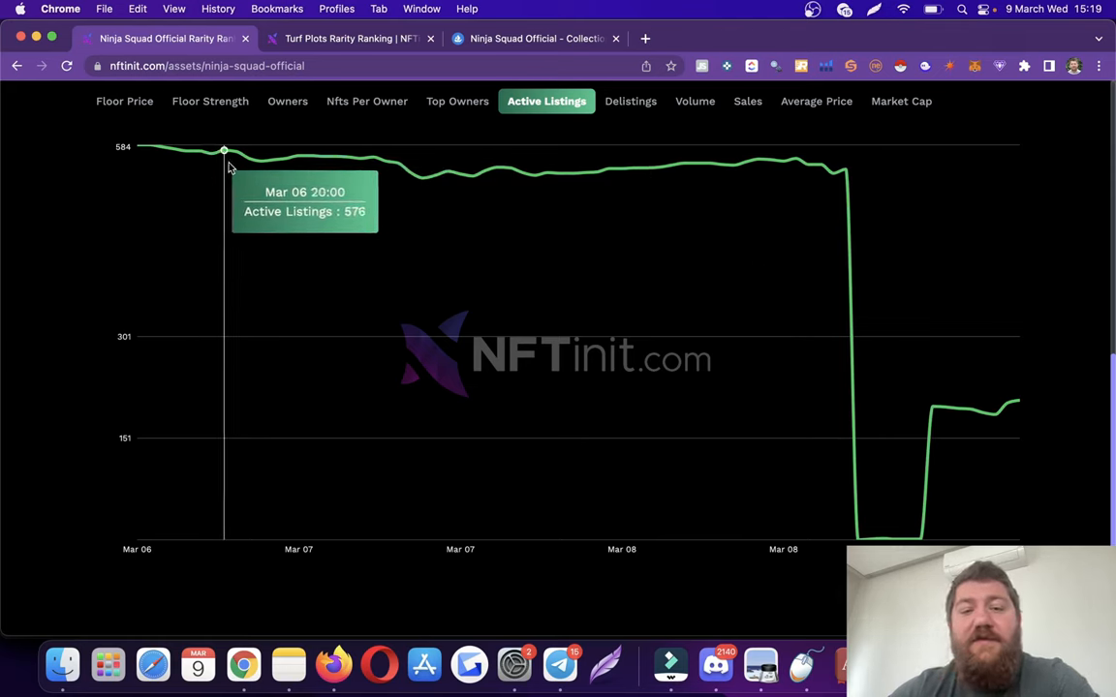
pyautogui.moveTo(348, 159)
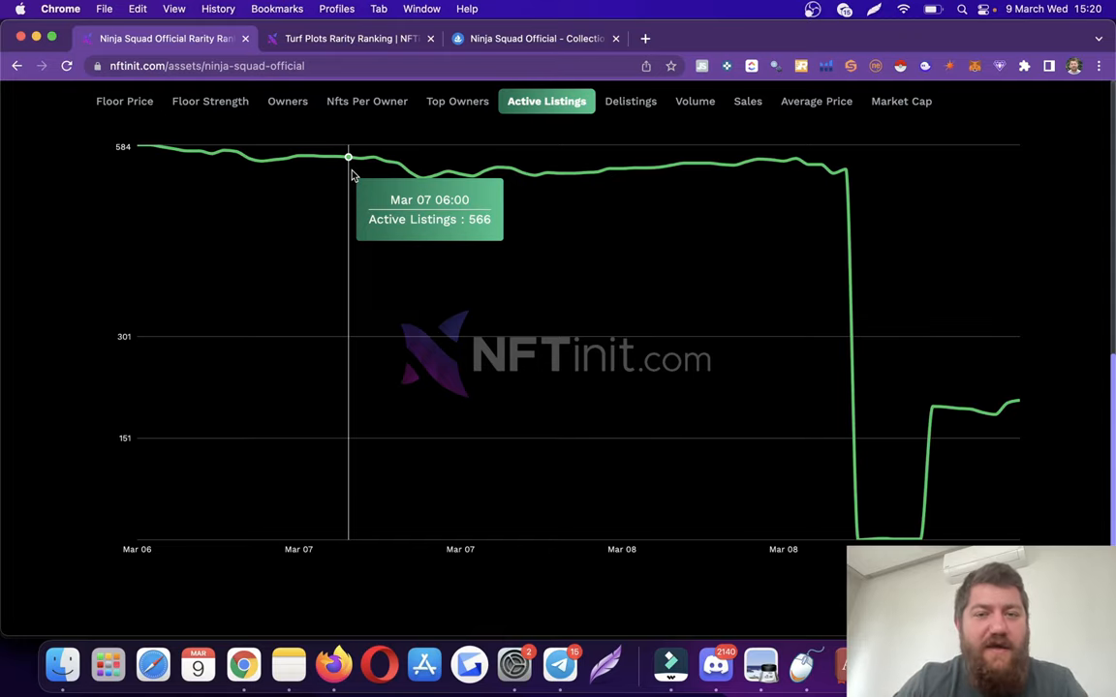
# - Show the Ninja Squad delistings over time chart
pyautogui.click(630, 101)
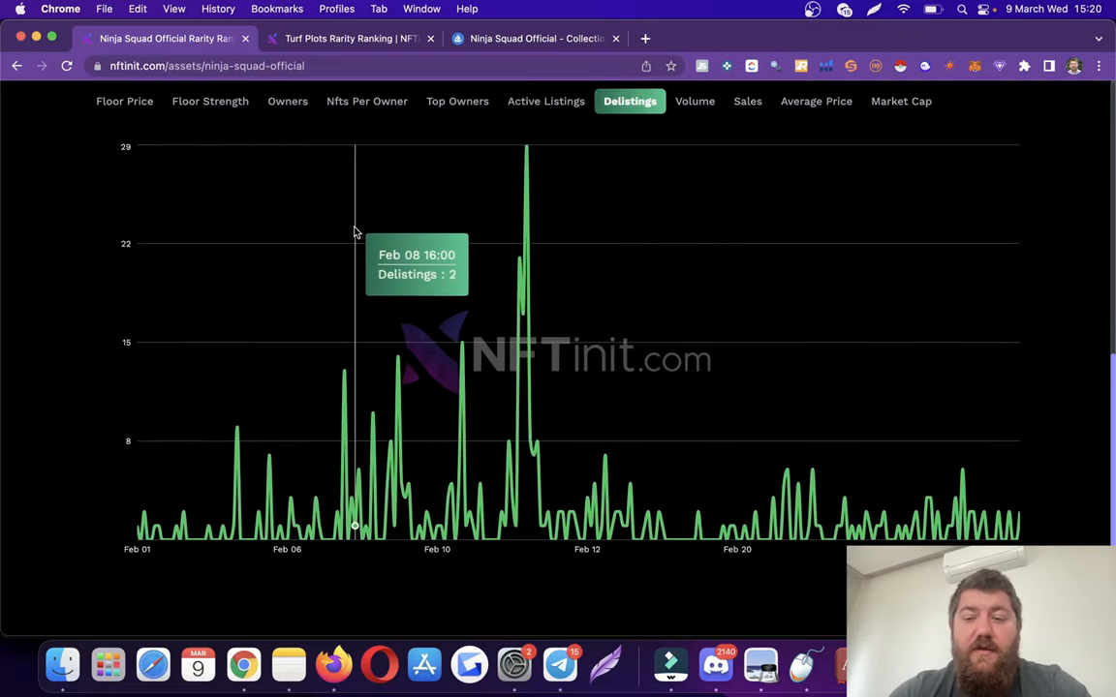
pyautogui.moveTo(492, 233)
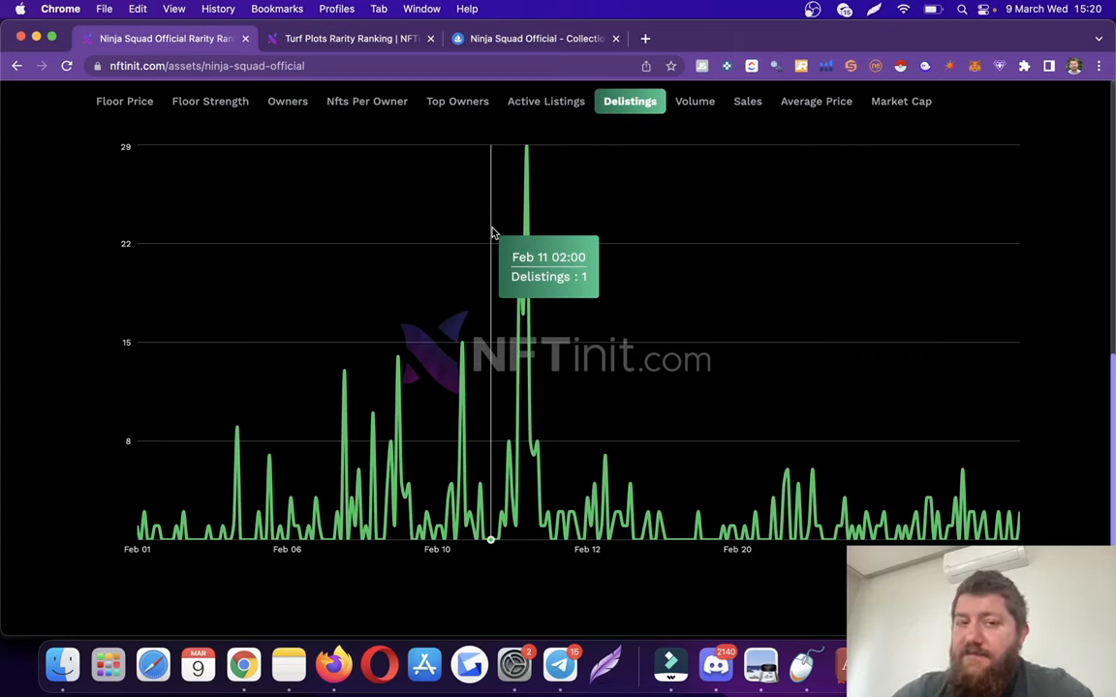
pyautogui.moveTo(630, 130)
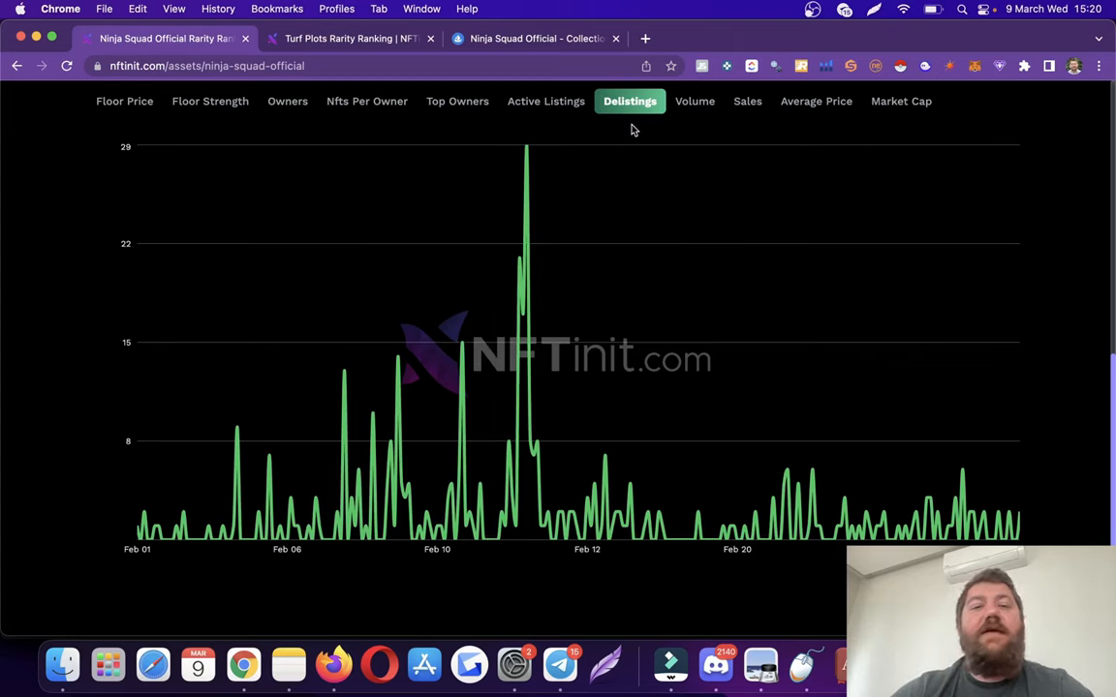
pyautogui.moveTo(503, 200)
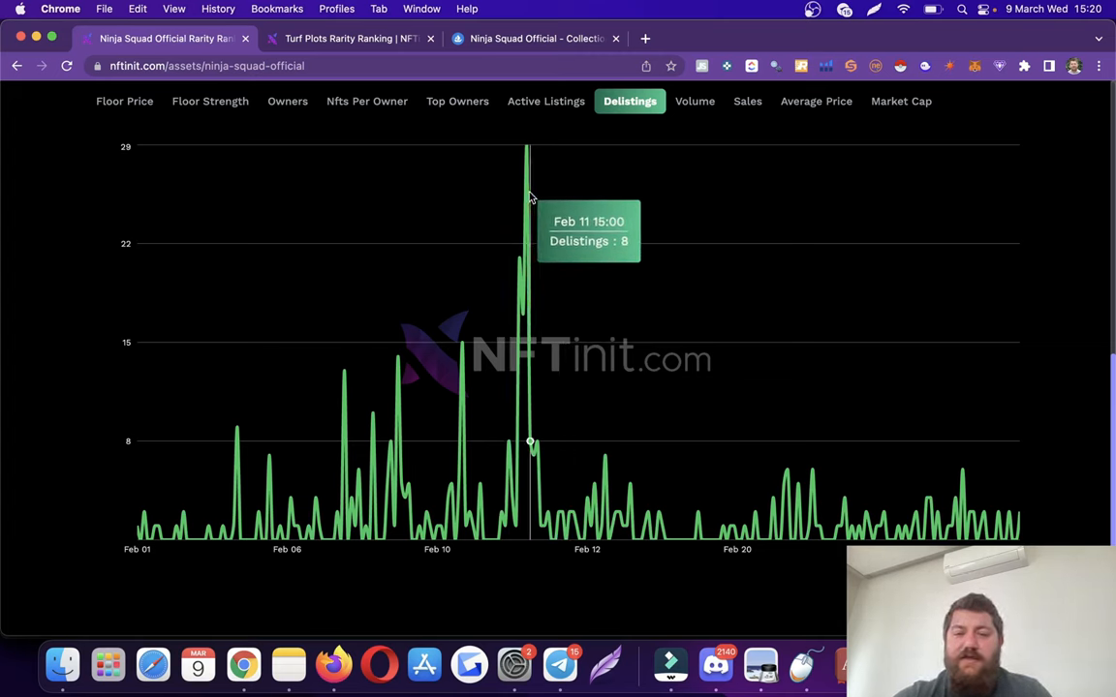
pyautogui.moveTo(812, 294)
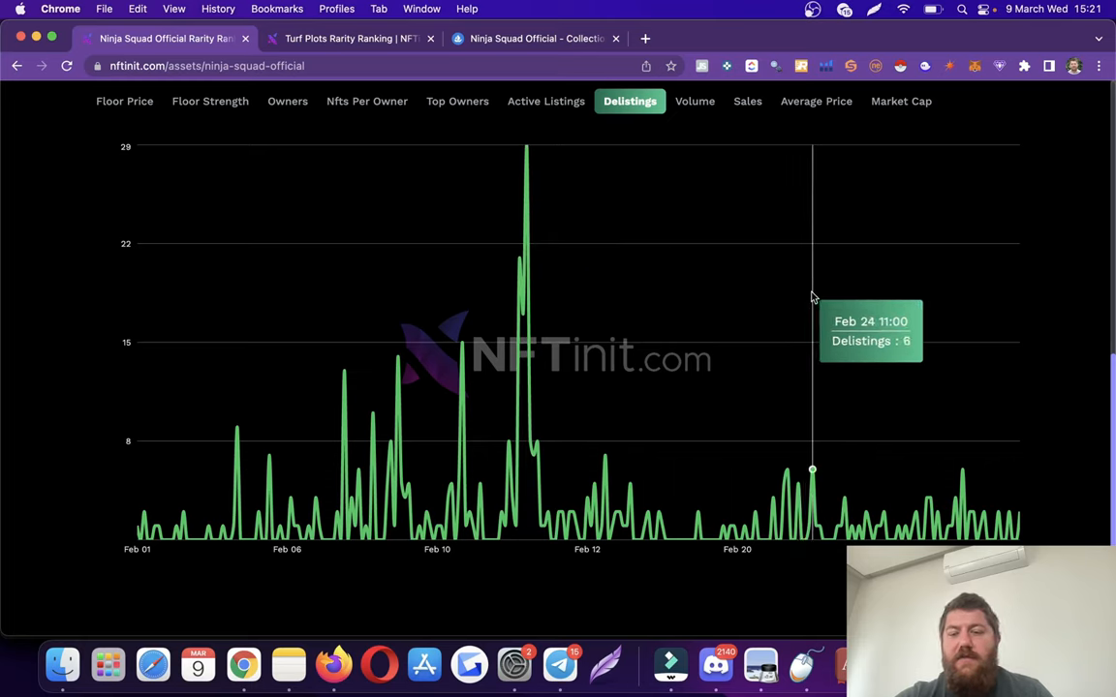
pyautogui.moveTo(938, 321)
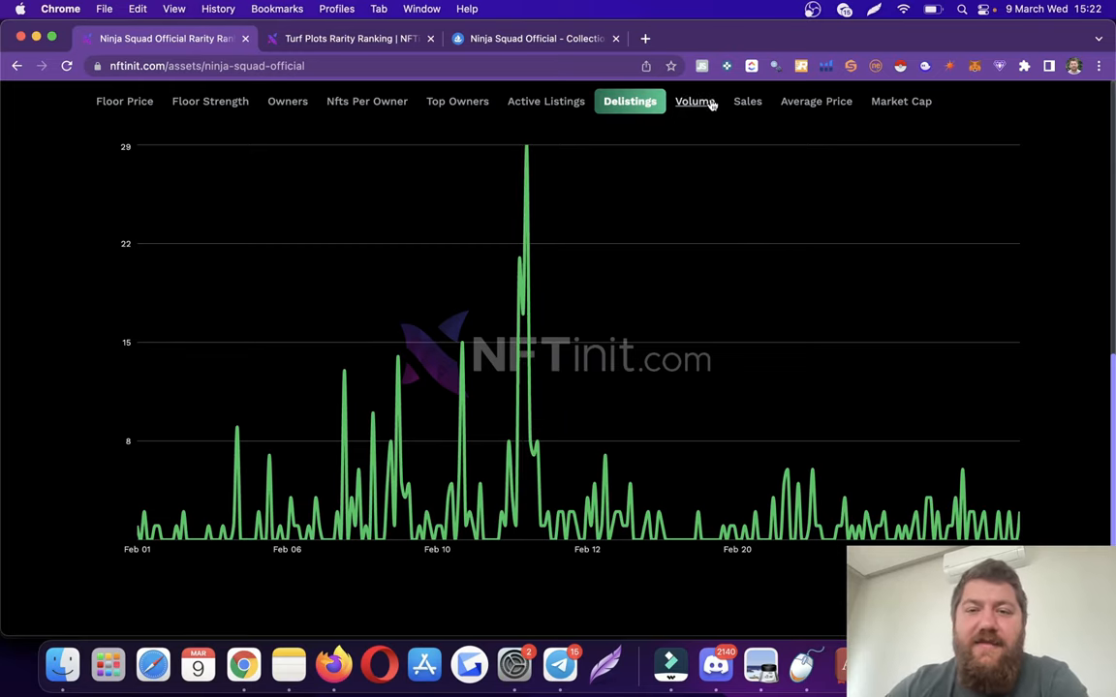
# - Show the Ninja Squad trading volume chart
pyautogui.click(693, 101)
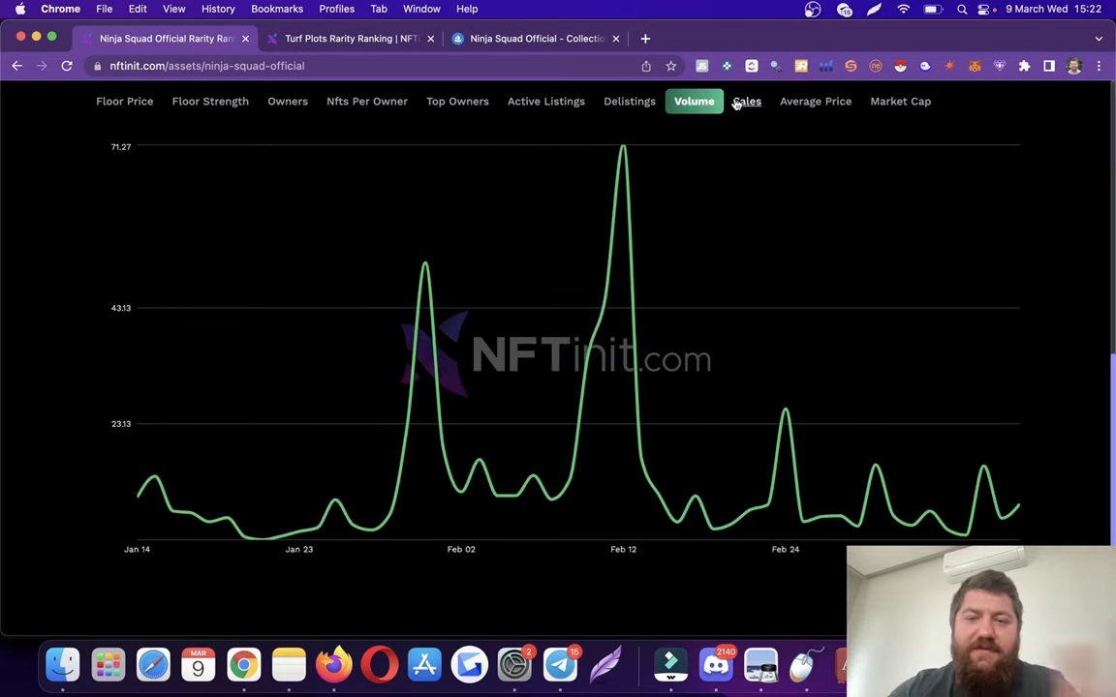
# - Show the Ninja Squad sales chart (peak near 168), then its average price chart
pyautogui.click(746, 101)
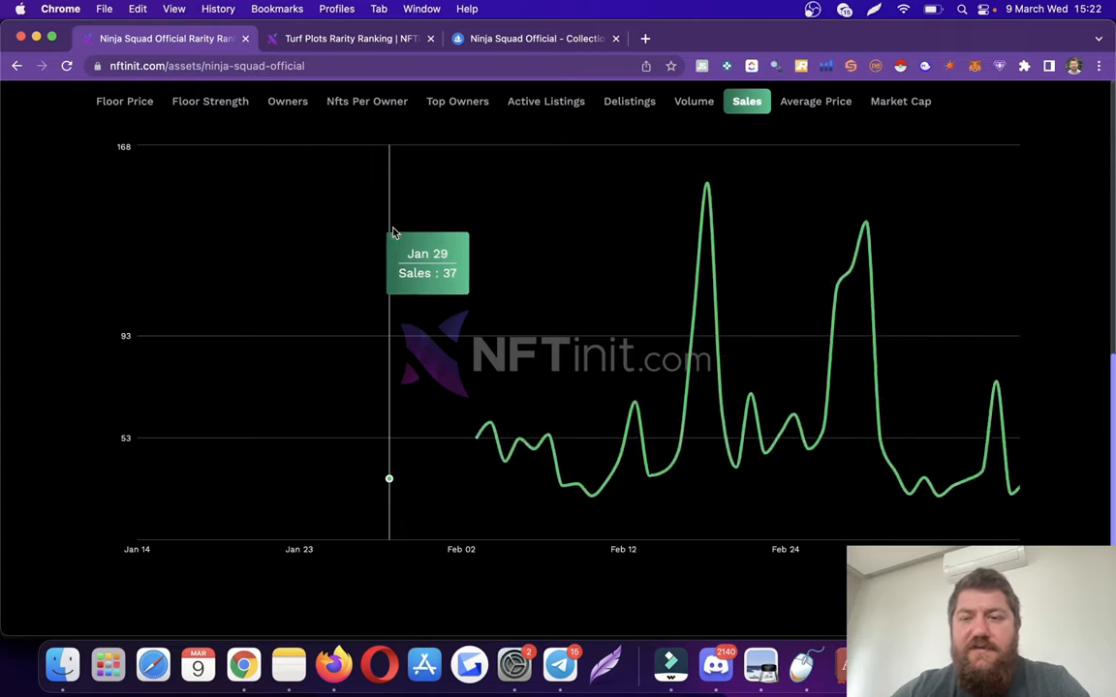
pyautogui.click(815, 100)
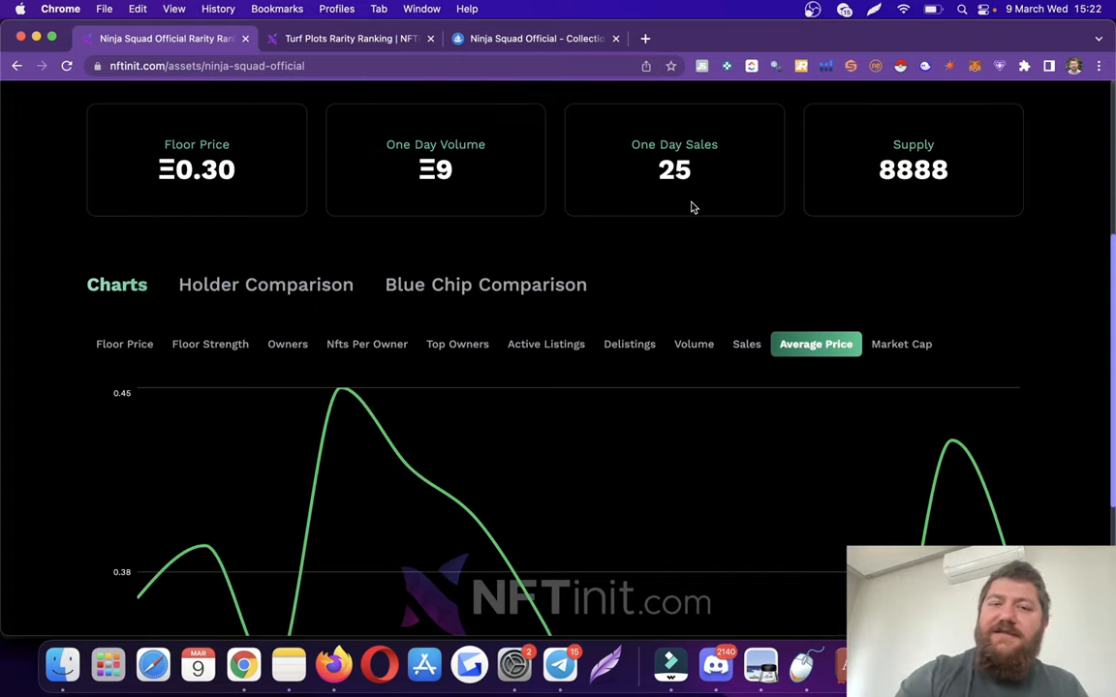
# - Scroll to reach the Bored Ape Yacht Club floor price chart
pyautogui.scroll(3)
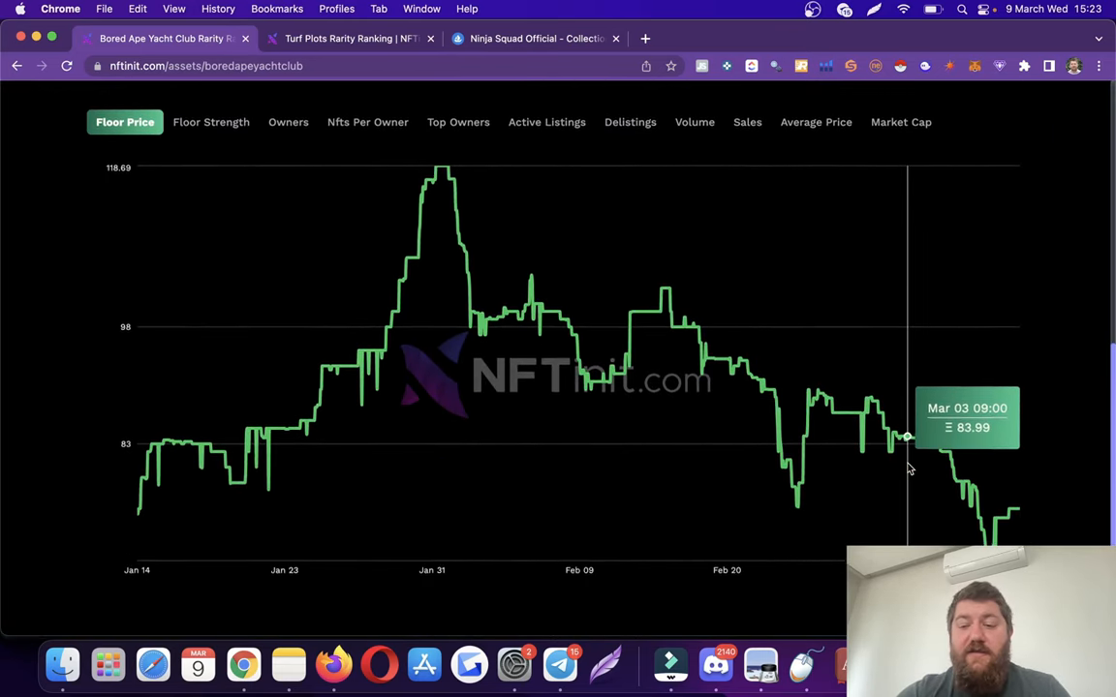
pyautogui.moveTo(988, 455)
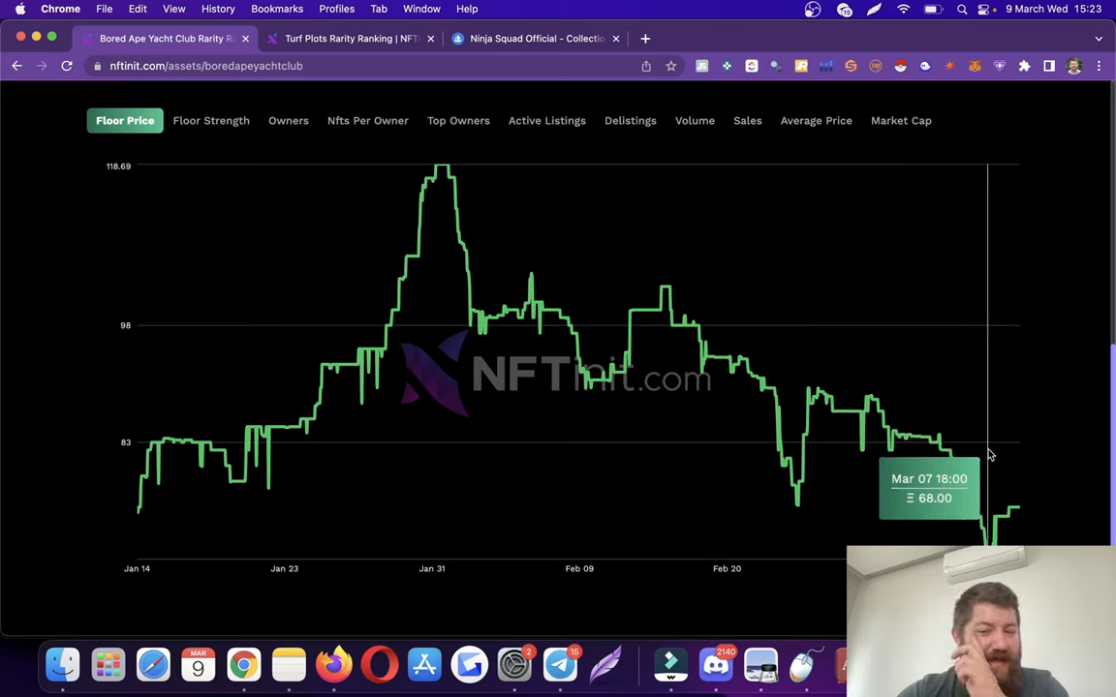
pyautogui.moveTo(1015, 453)
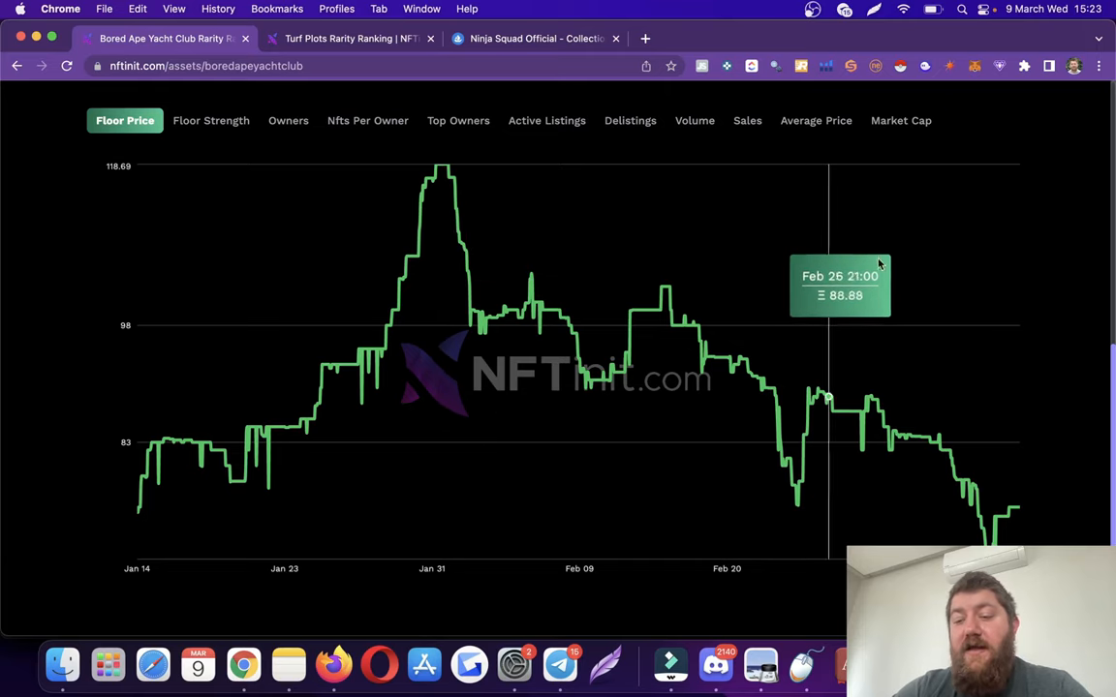
pyautogui.moveTo(992, 290)
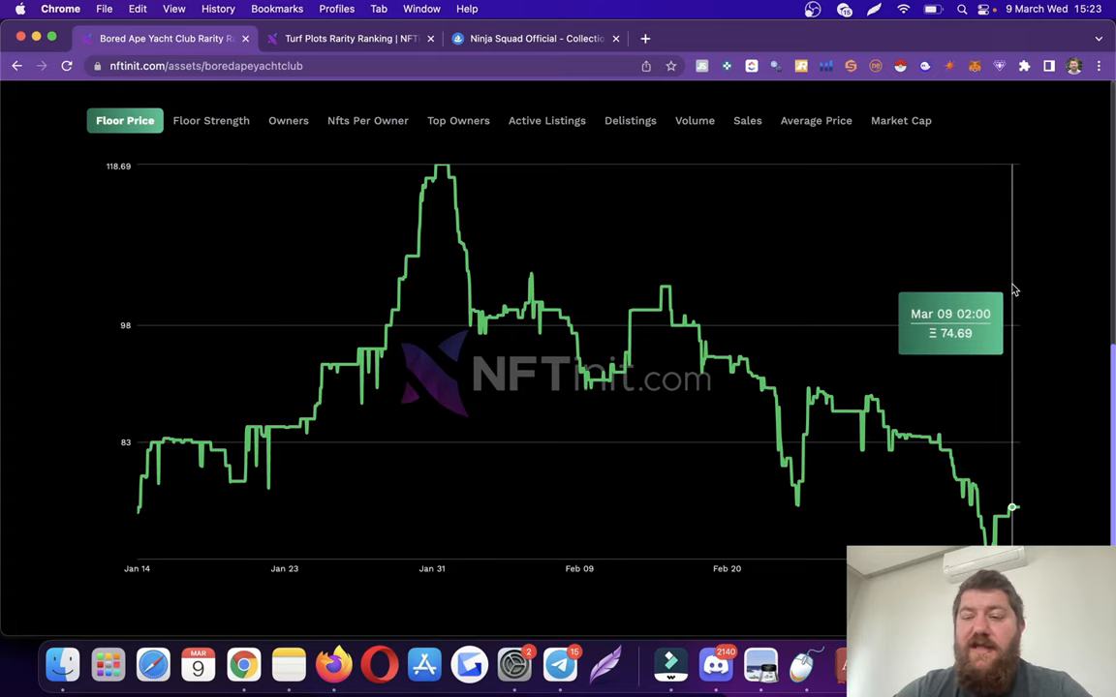
pyautogui.moveTo(1004, 290)
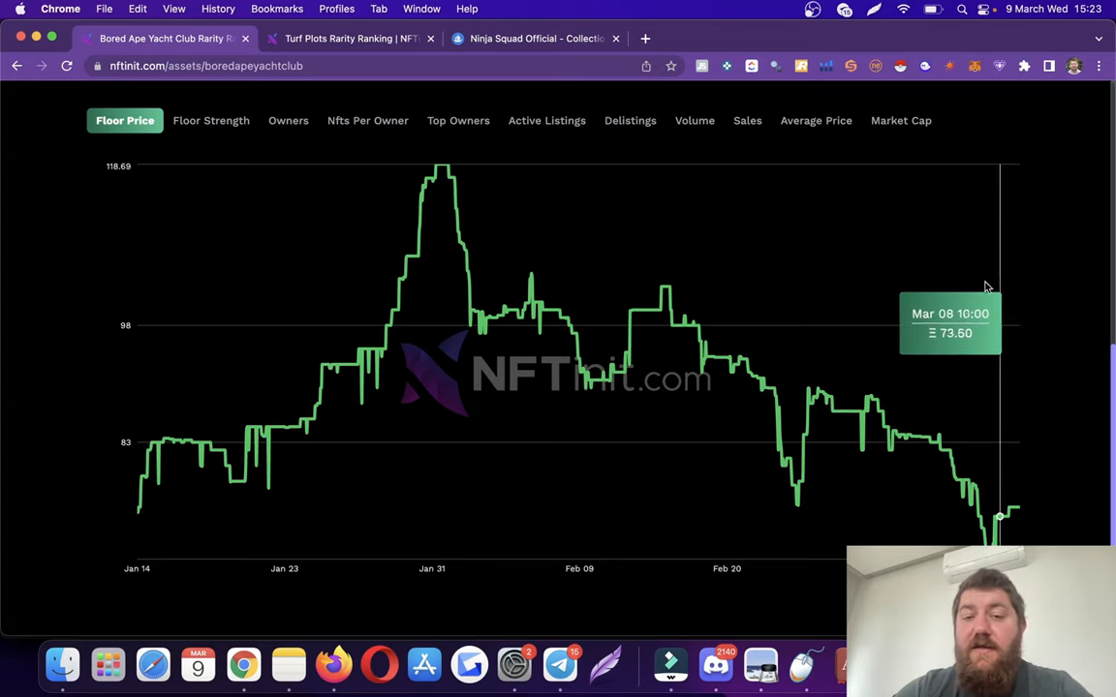
pyautogui.moveTo(438, 180)
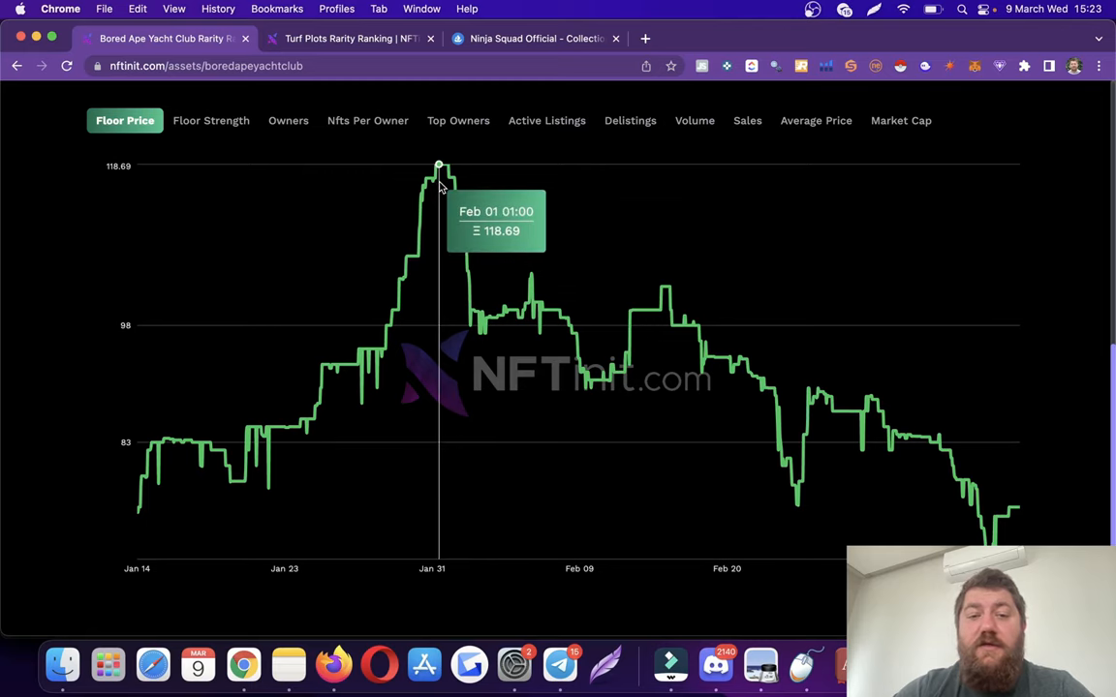